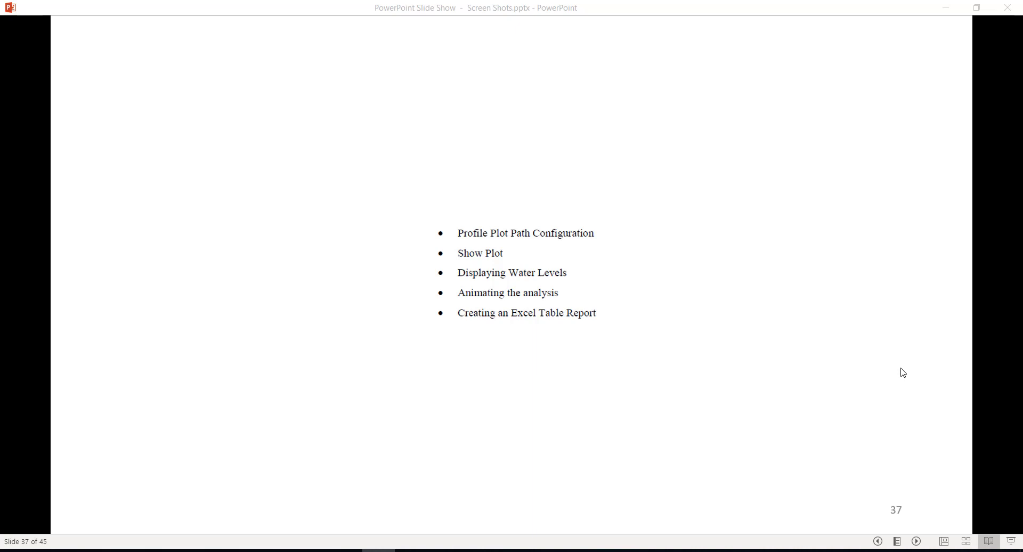
pyautogui.moveTo(182, 535)
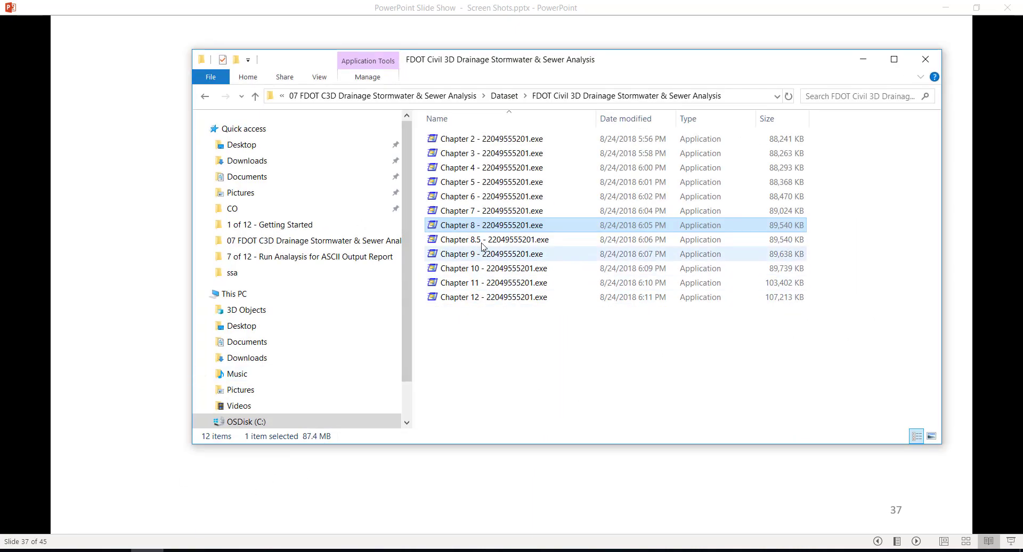
pyautogui.moveTo(482, 225)
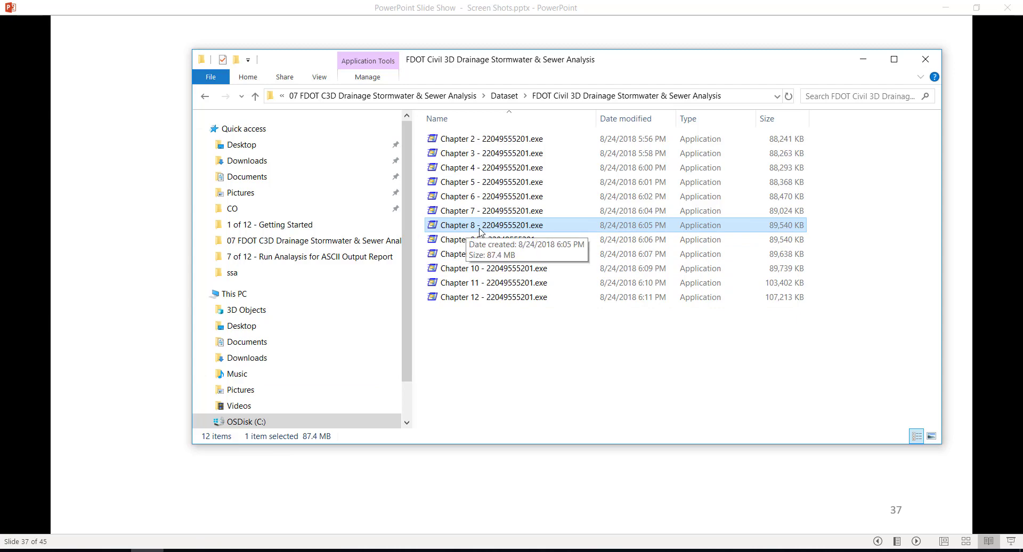
pyautogui.moveTo(498, 233)
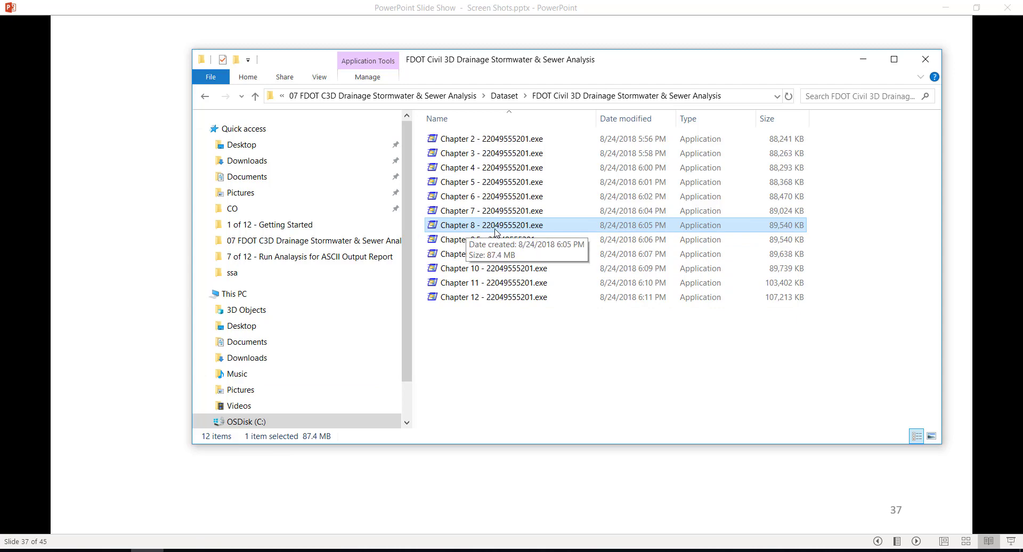
pyautogui.moveTo(488, 227)
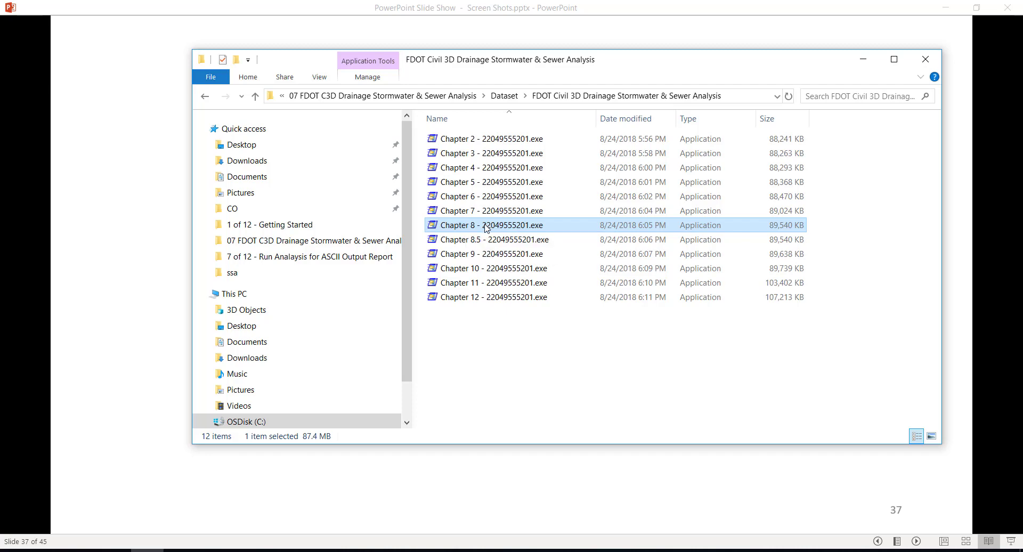
# - Run the Chapter 8 self-extractor and unzip its 116 files into C:\Civil 3D Projects
pyautogui.doubleClick(490, 225)
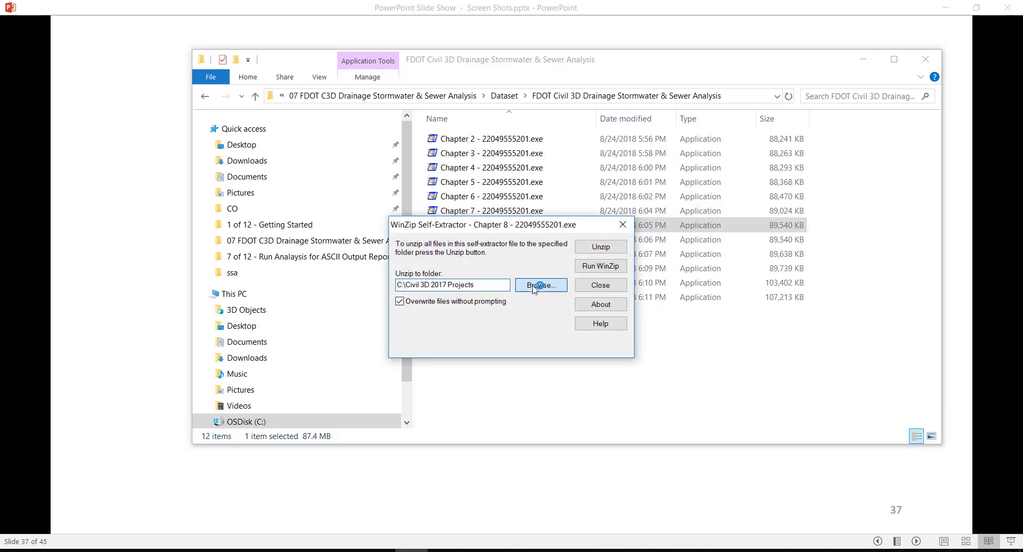
pyautogui.click(541, 286)
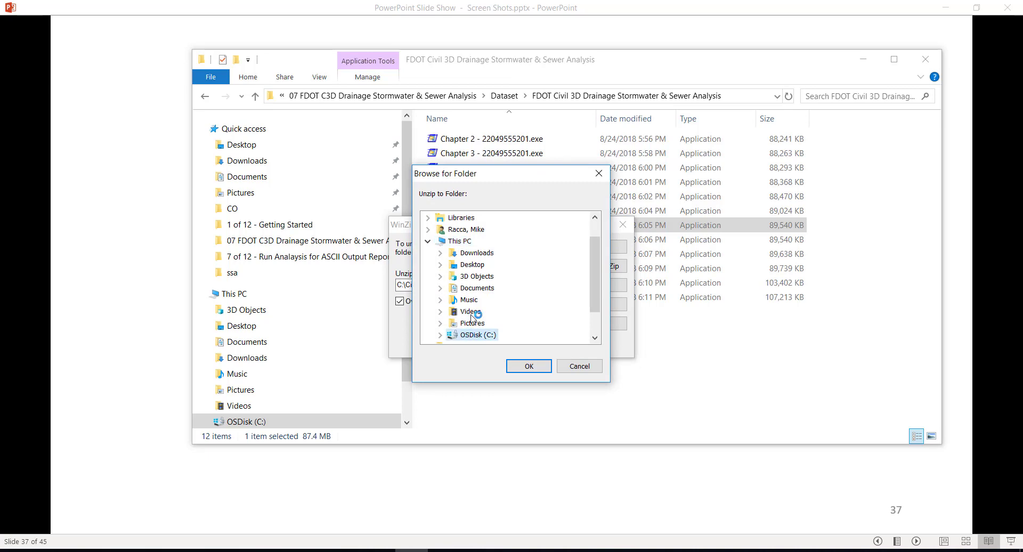
pyautogui.click(440, 335)
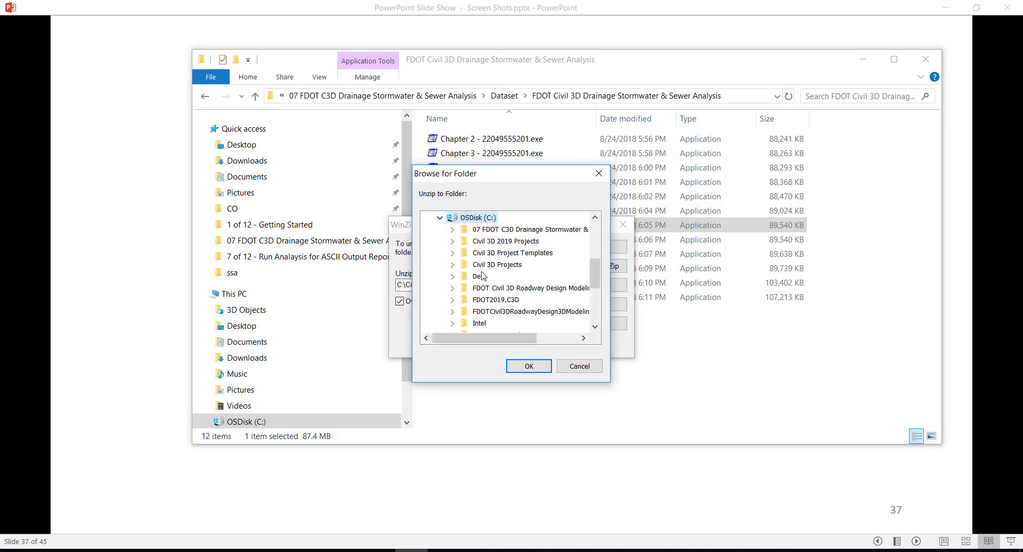
pyautogui.click(497, 265)
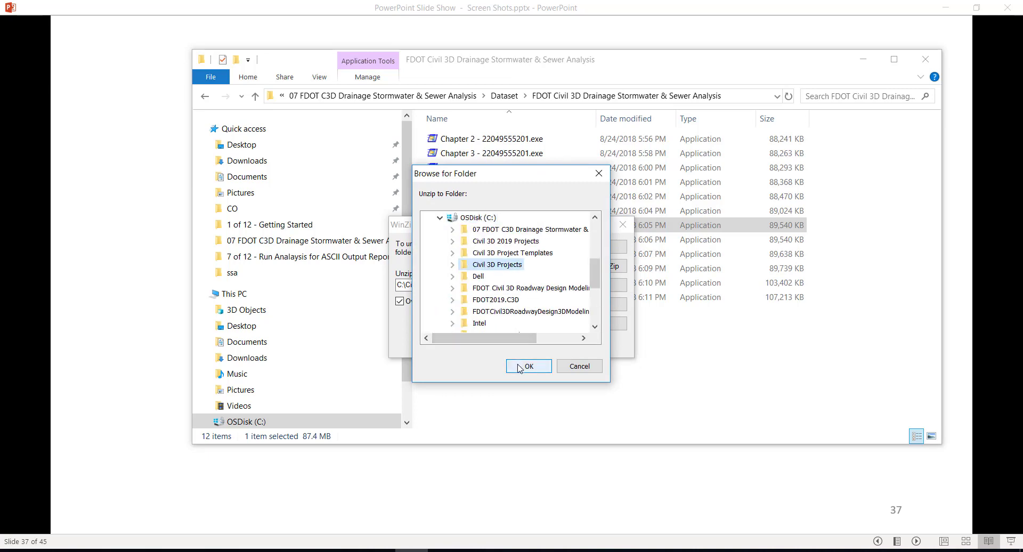
pyautogui.click(528, 366)
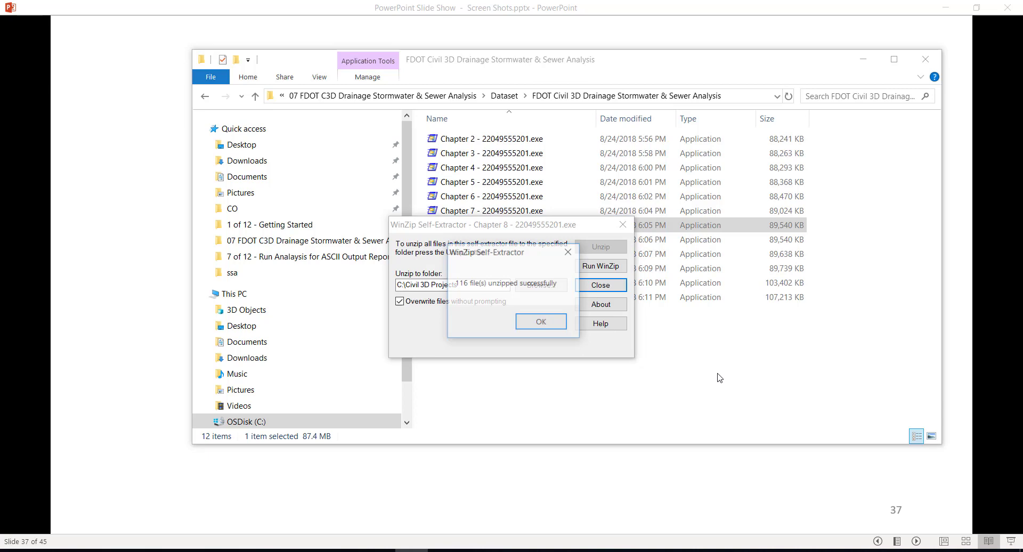
pyautogui.click(540, 321)
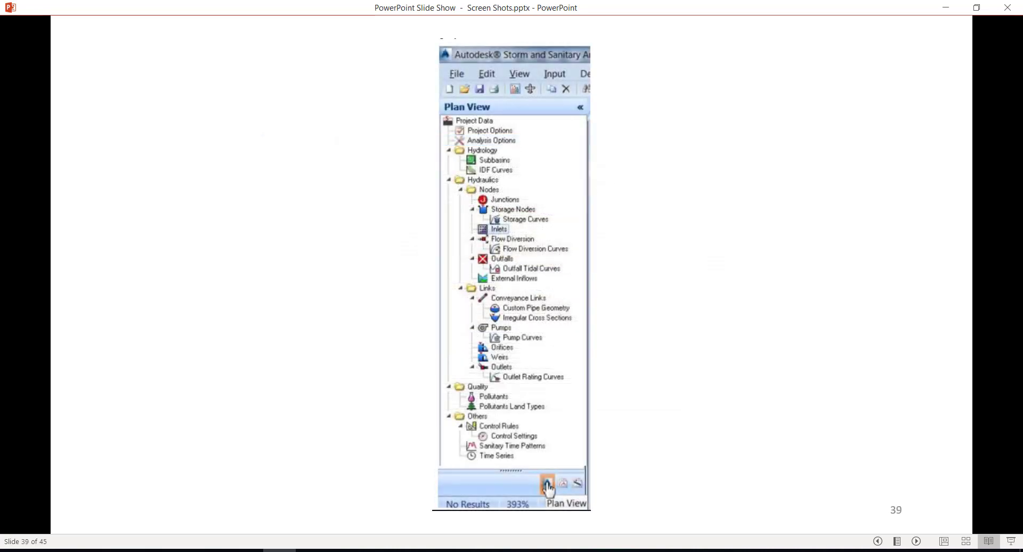
pyautogui.moveTo(574, 433)
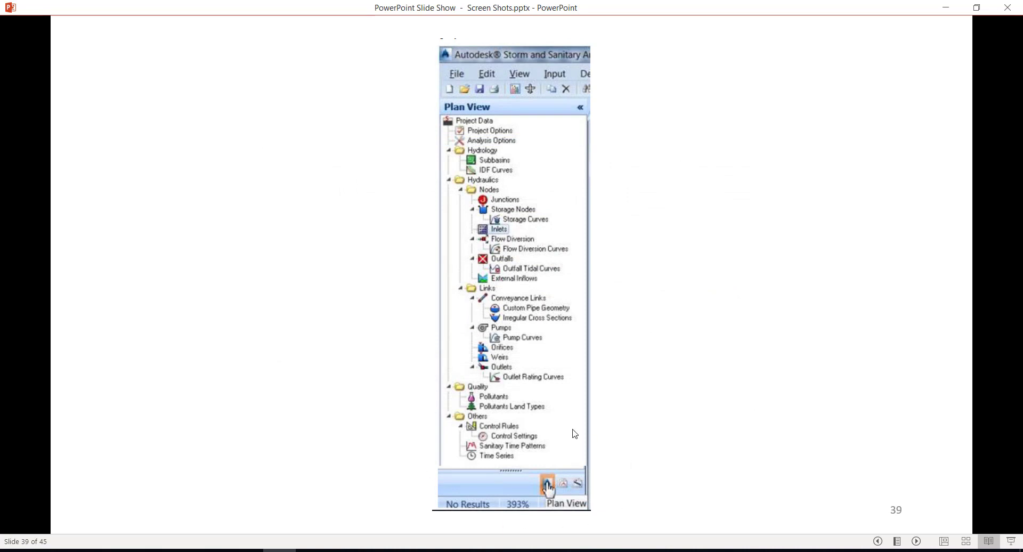
pyautogui.moveTo(557, 457)
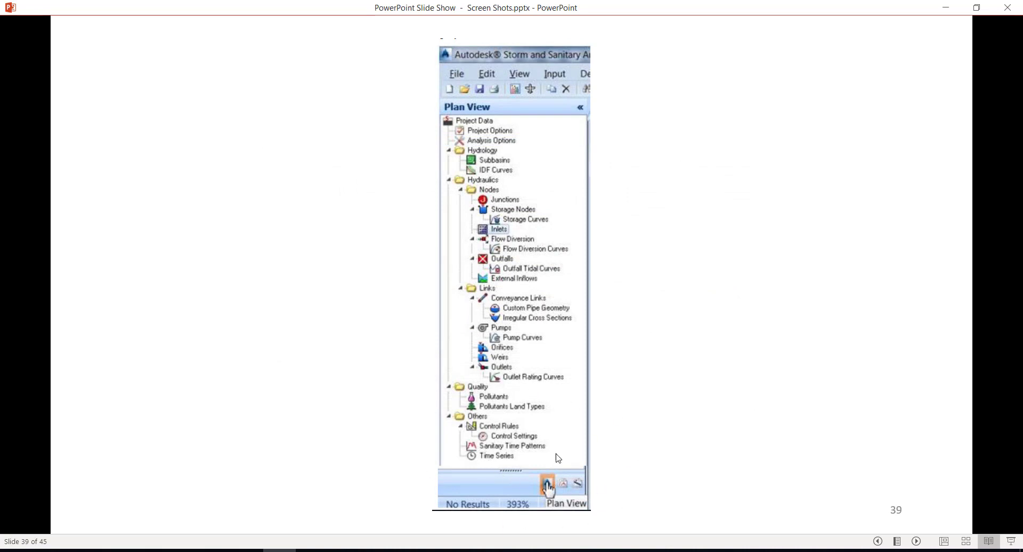
pyautogui.moveTo(729, 406)
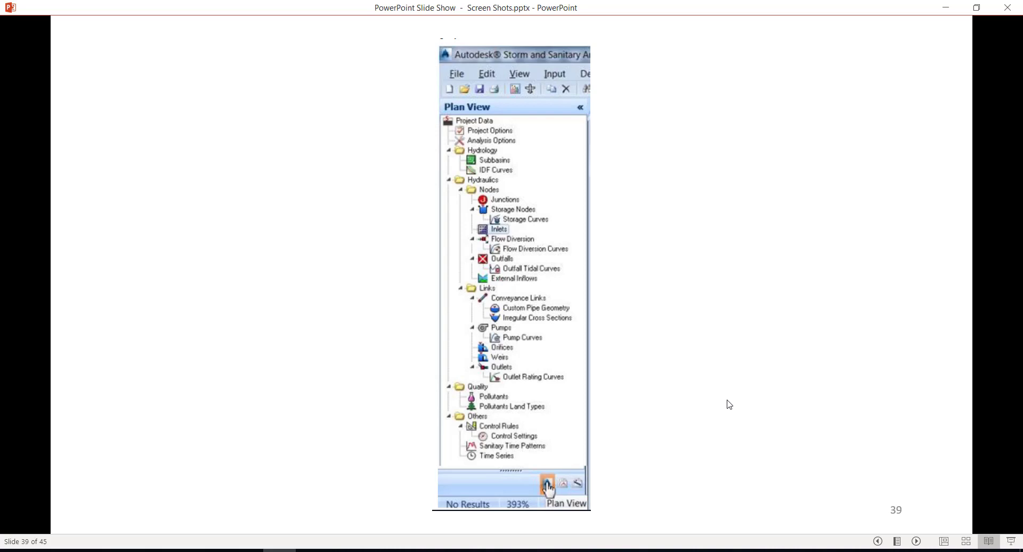
pyautogui.moveTo(725, 404)
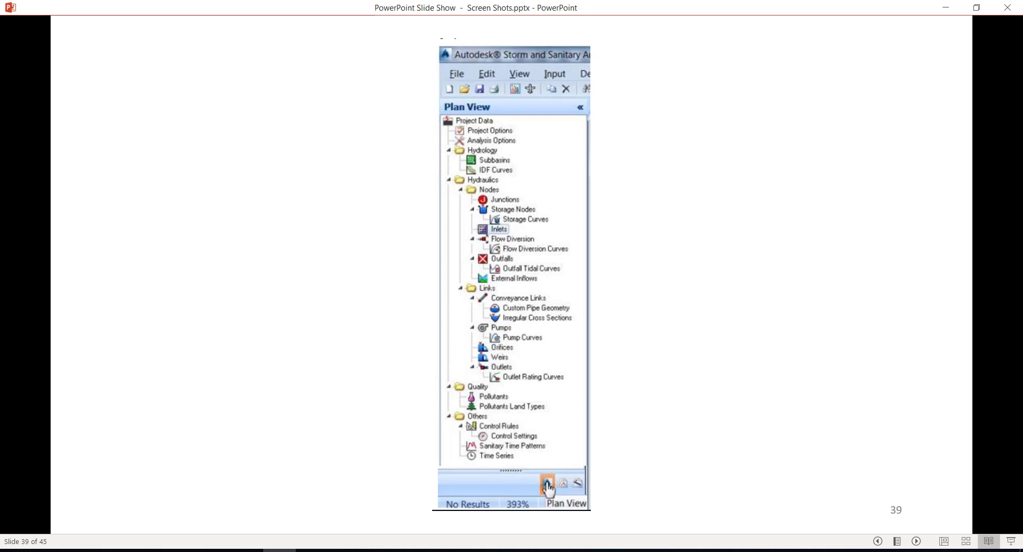
pyautogui.moveTo(682, 407)
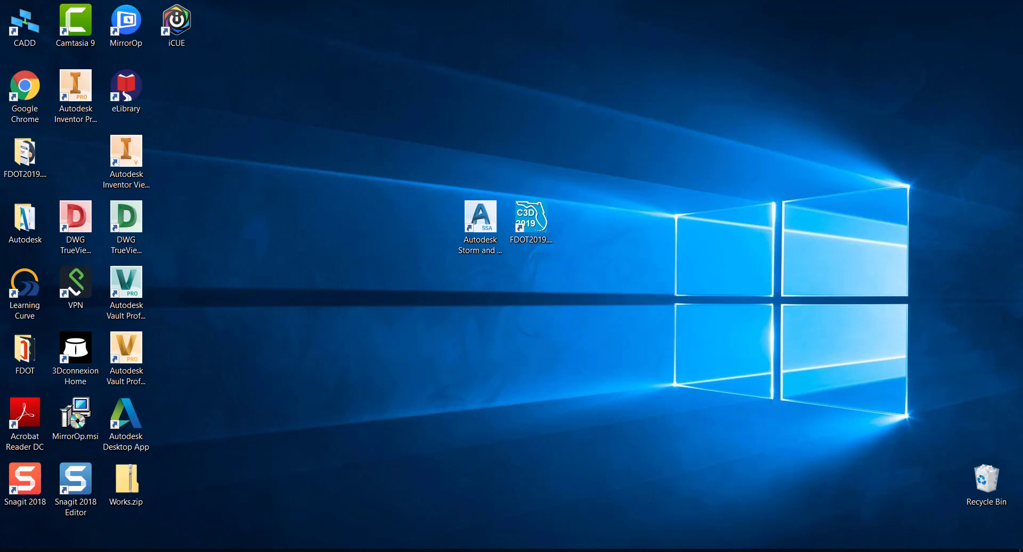
pyautogui.moveTo(681, 406)
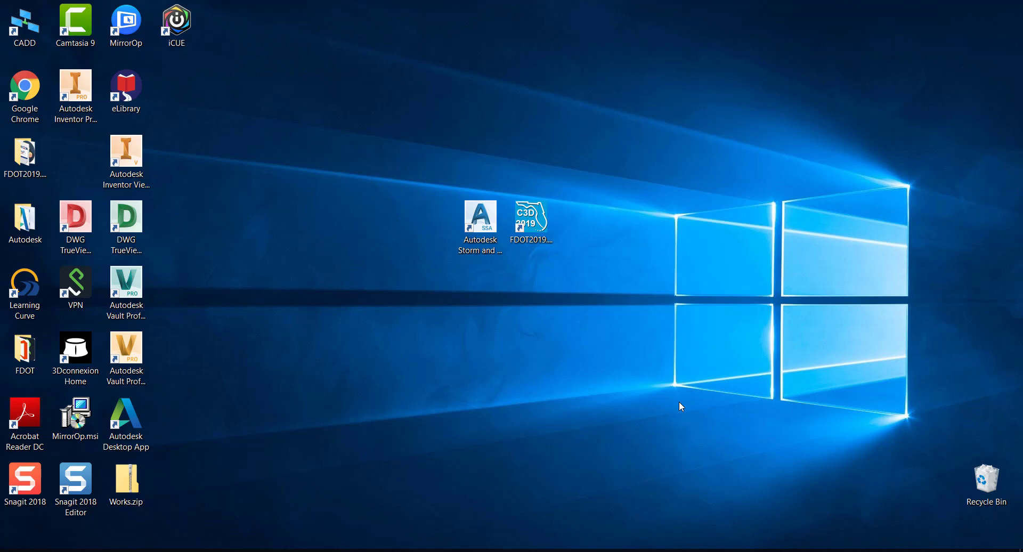
pyautogui.moveTo(682, 411)
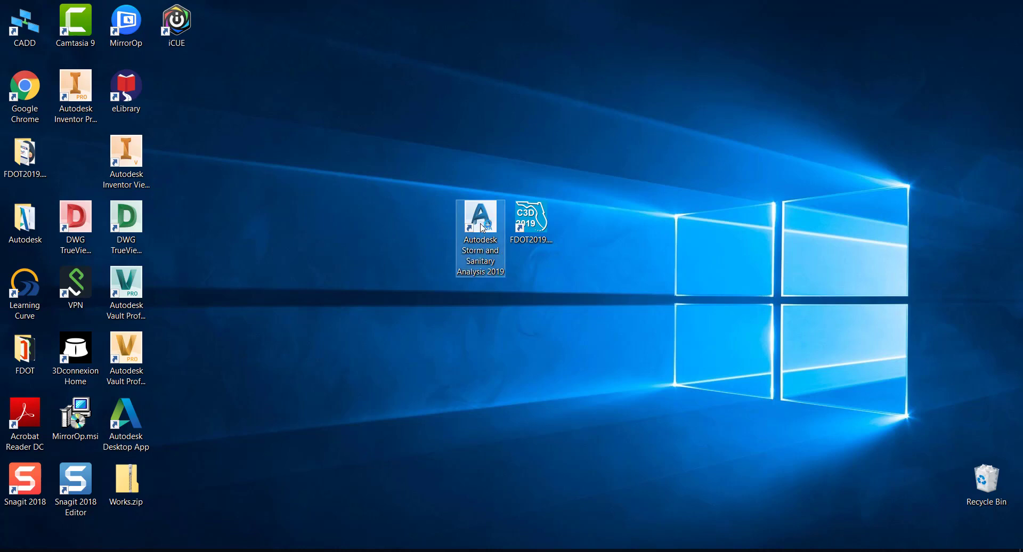
pyautogui.doubleClick(481, 218)
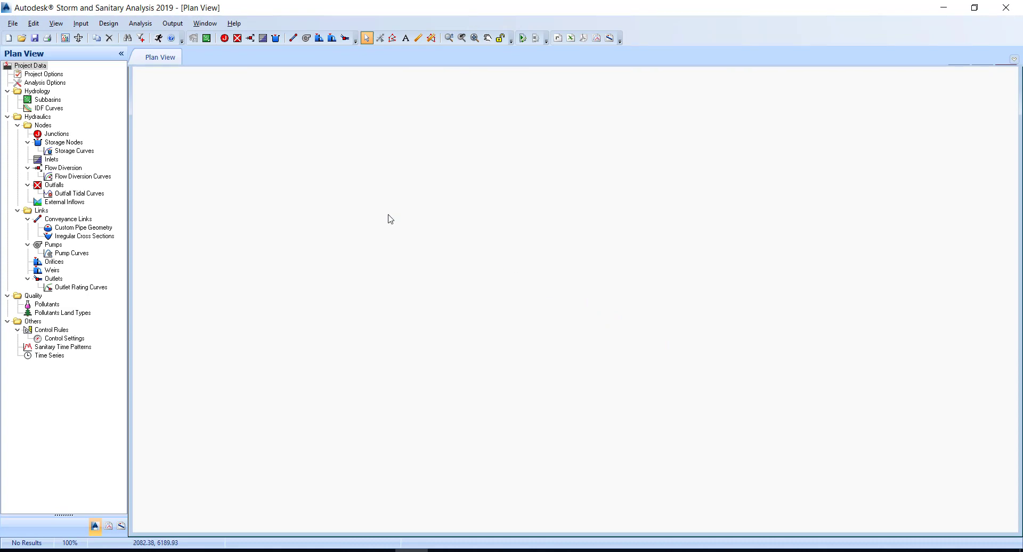
pyautogui.click(12, 22)
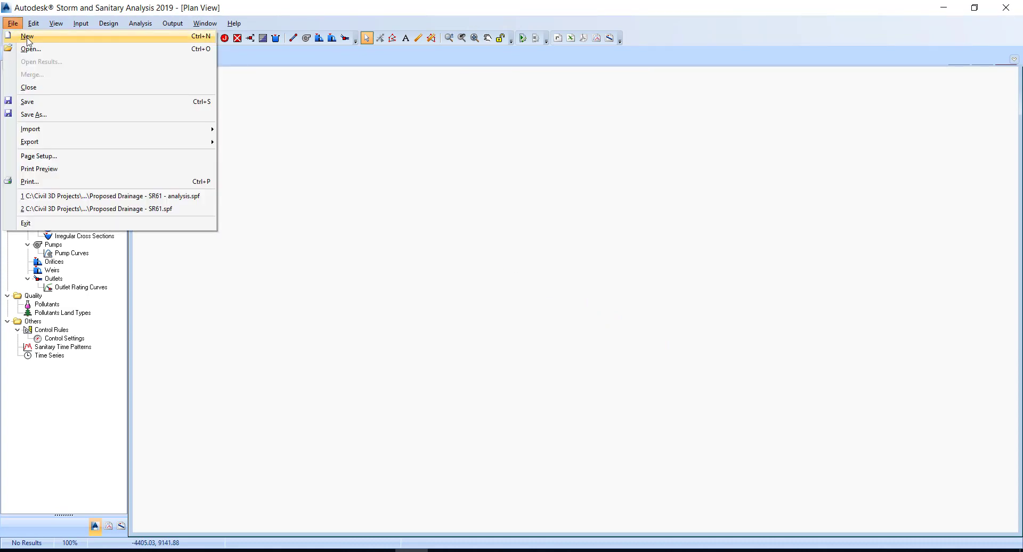
pyautogui.click(31, 50)
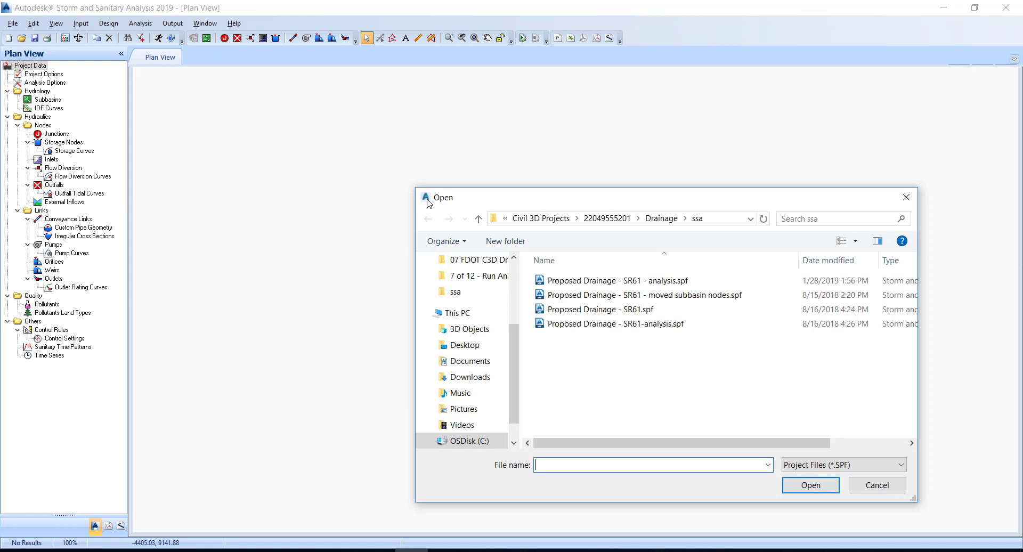
pyautogui.click(586, 219)
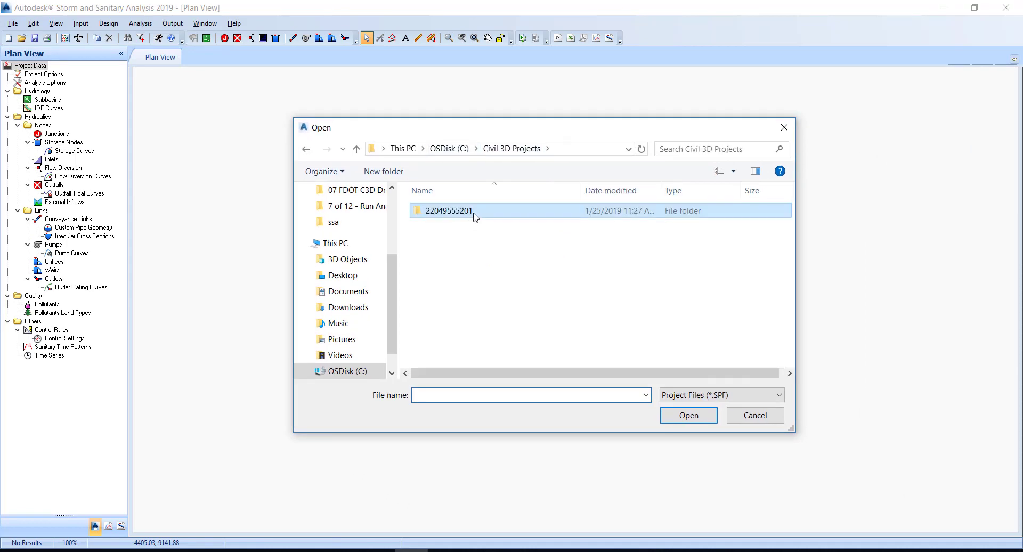
pyautogui.doubleClick(449, 210)
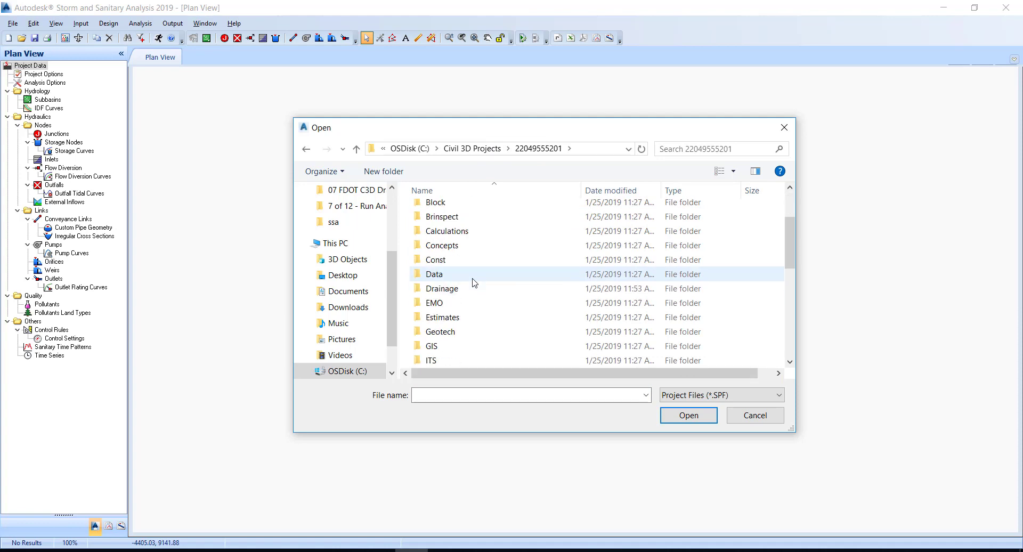
pyautogui.doubleClick(441, 289)
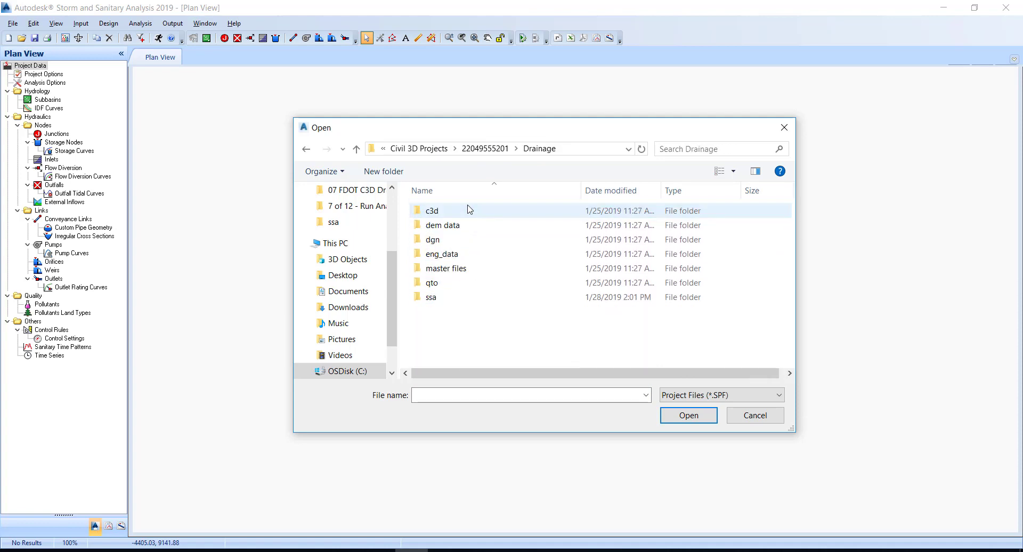
pyautogui.doubleClick(432, 297)
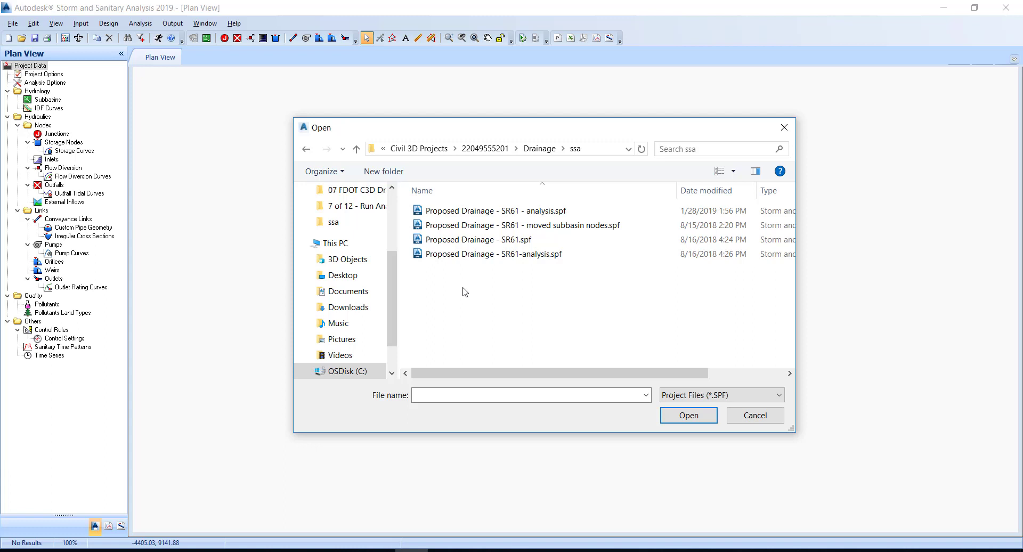
# - Load the SR61-analysis.spf project, declining to search for its missing background drawing
pyautogui.click(493, 210)
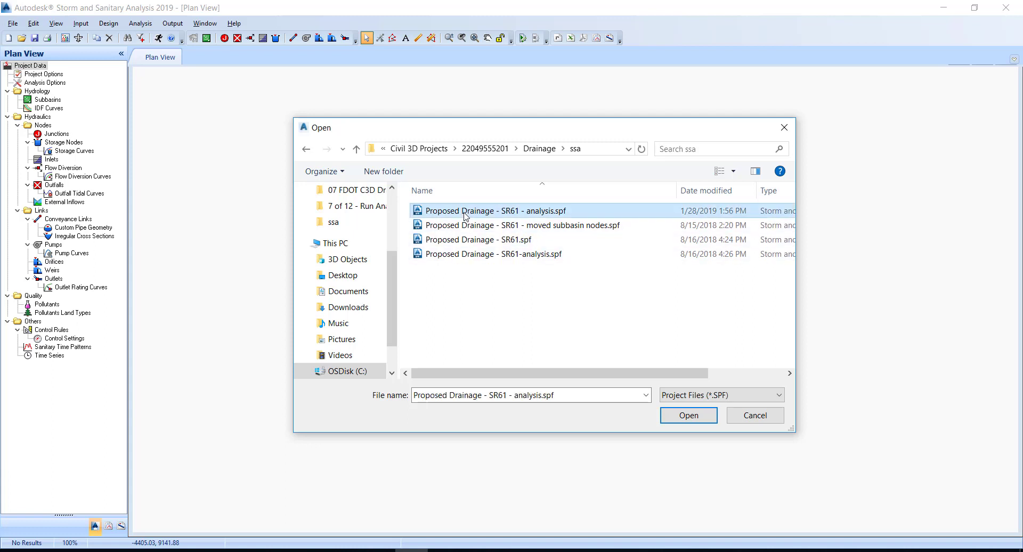
pyautogui.moveTo(563, 326)
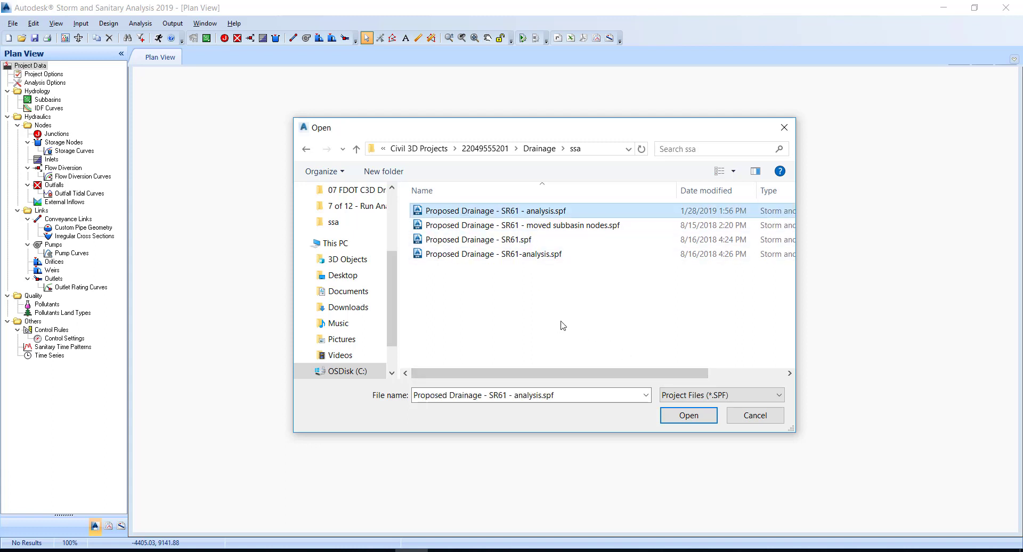
pyautogui.click(493, 240)
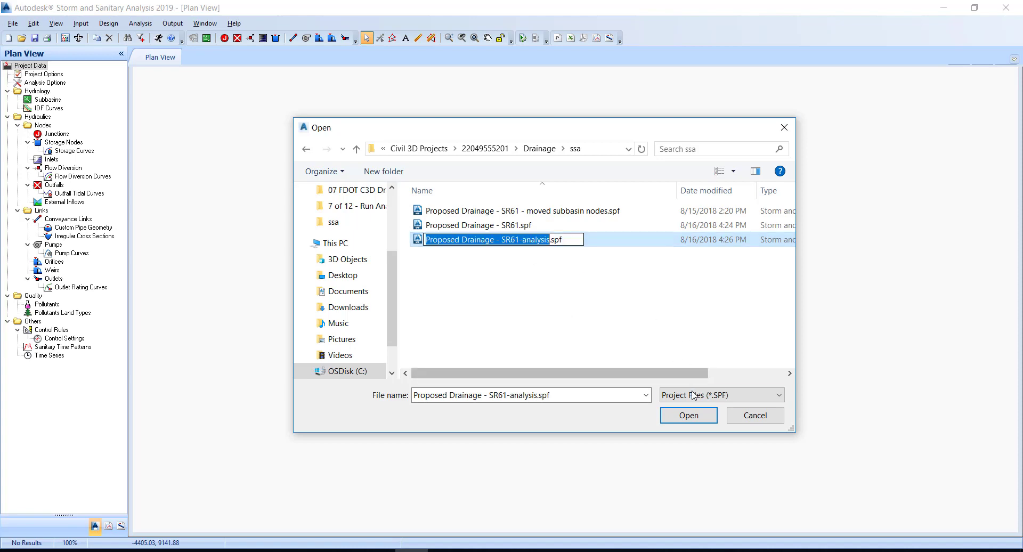
pyautogui.click(688, 415)
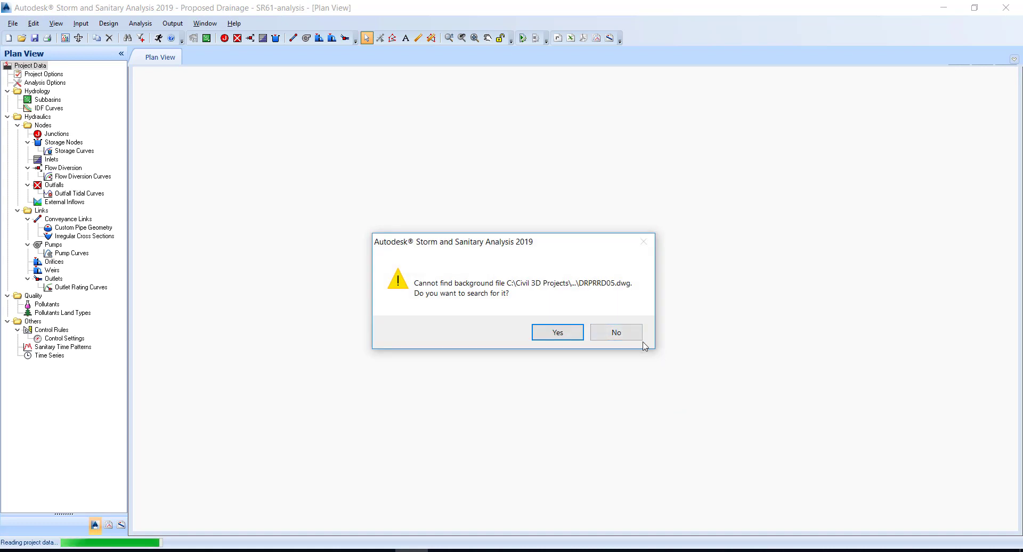
pyautogui.moveTo(615, 333)
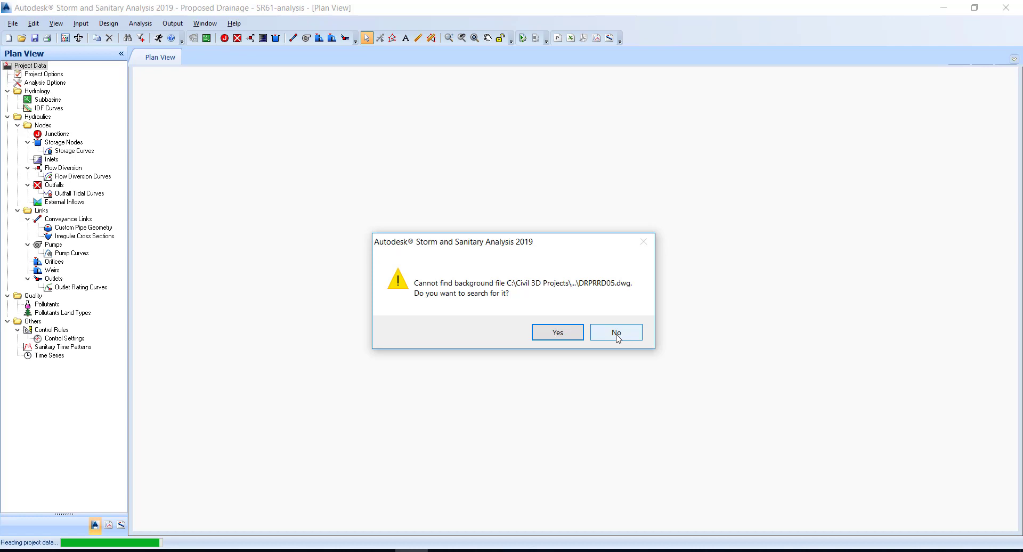
pyautogui.click(615, 333)
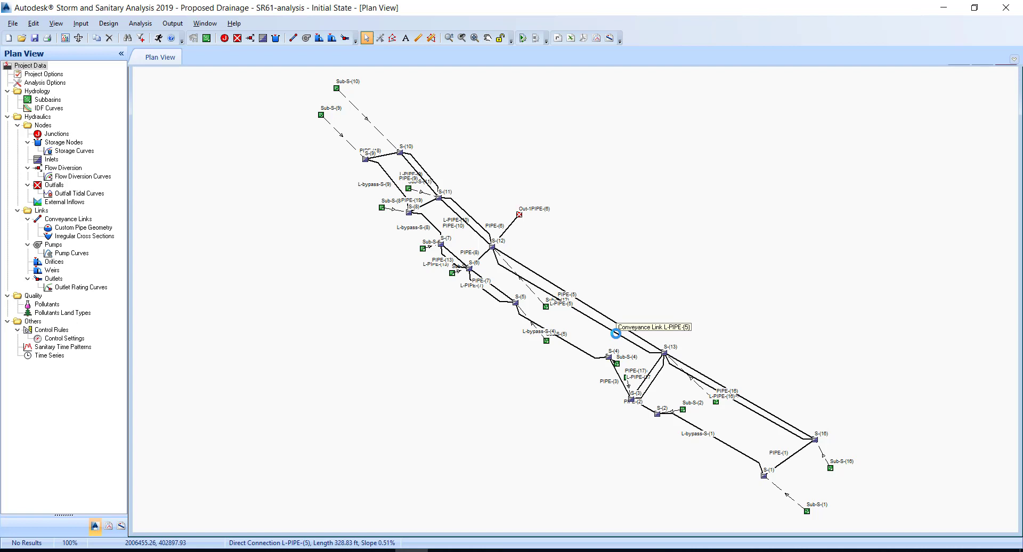
pyautogui.moveTo(330, 429)
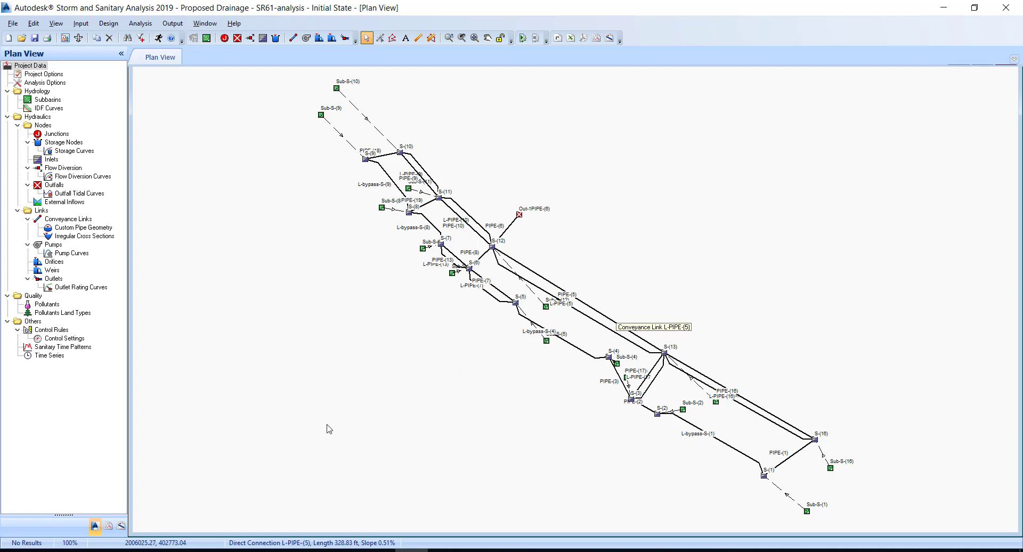
pyautogui.moveTo(122, 527)
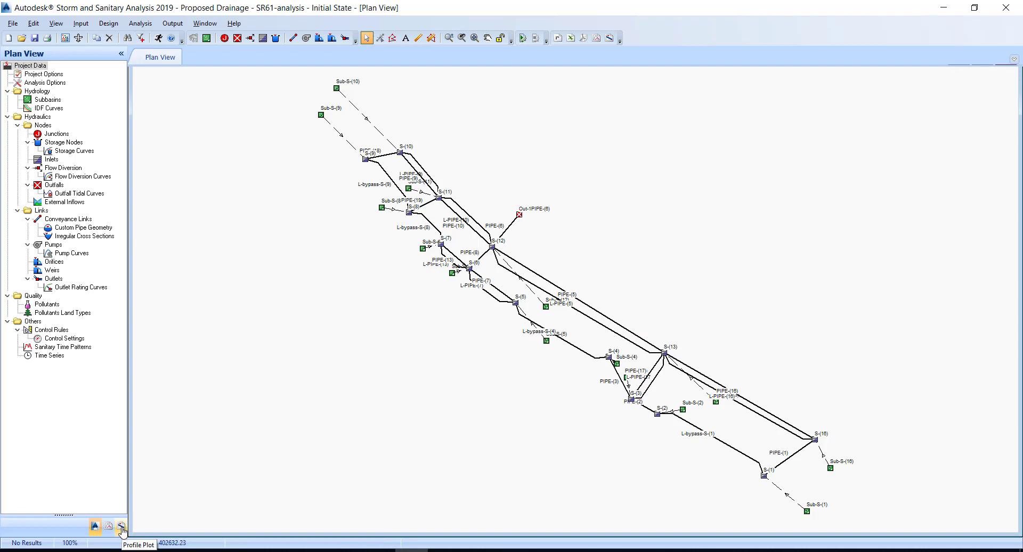
# - Start a profile path at node S-(9) and end it at outfall Out-1PIPE (6)
pyautogui.click(122, 527)
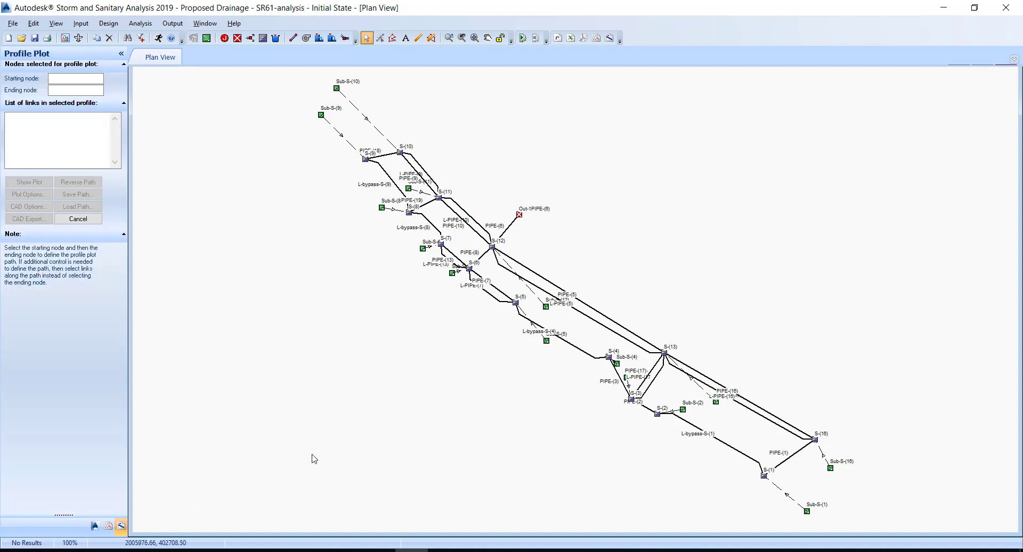
pyautogui.moveTo(310, 455)
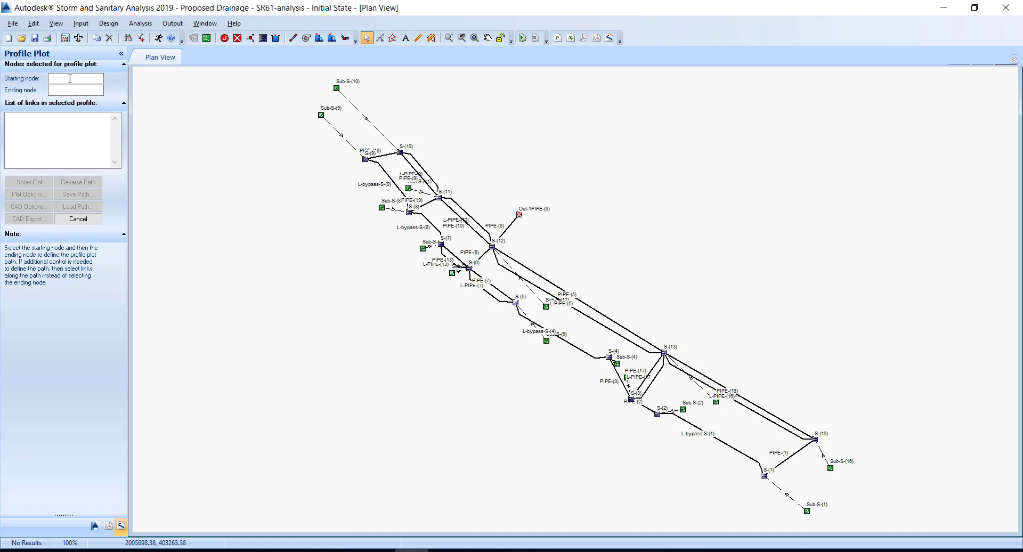
pyautogui.moveTo(75, 78)
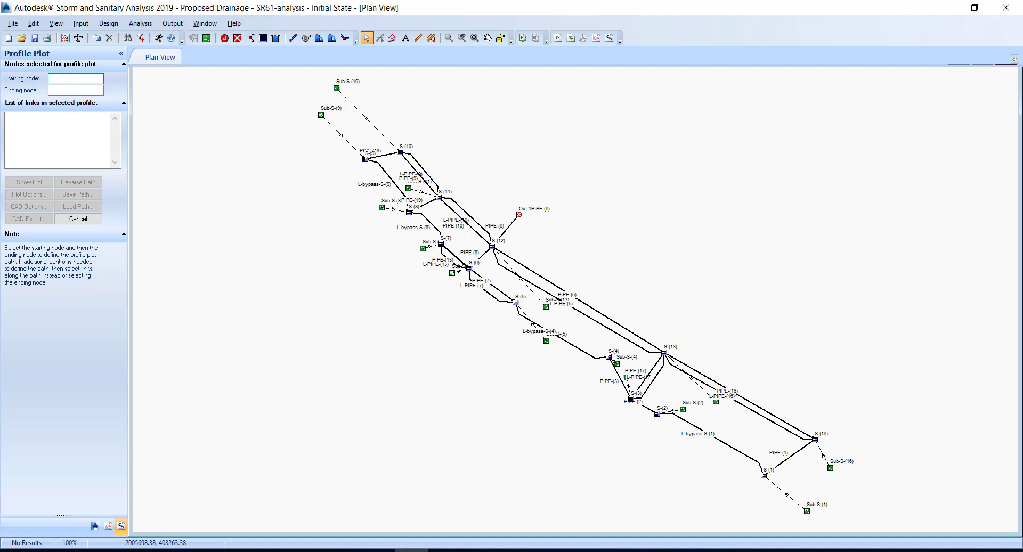
pyautogui.moveTo(243, 182)
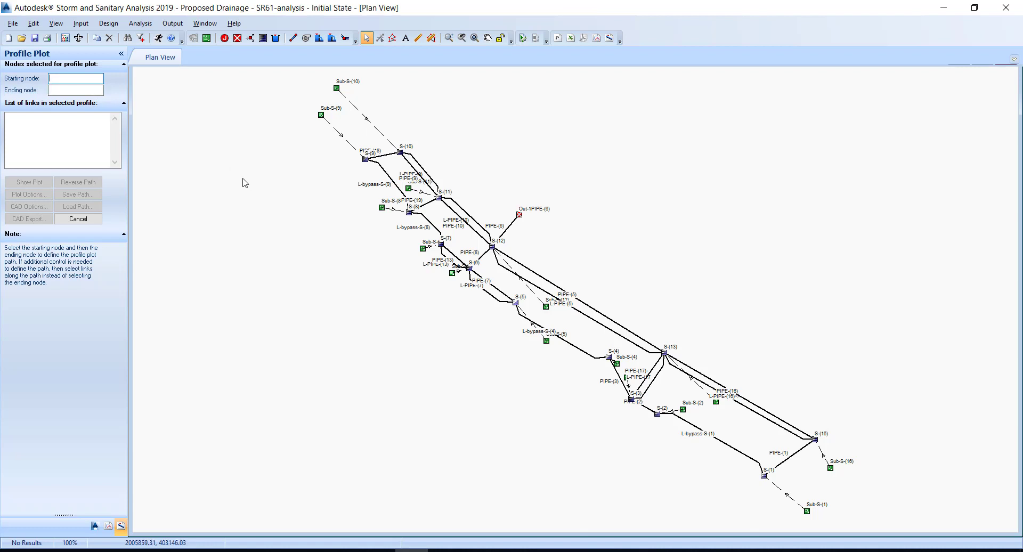
pyautogui.moveTo(372, 165)
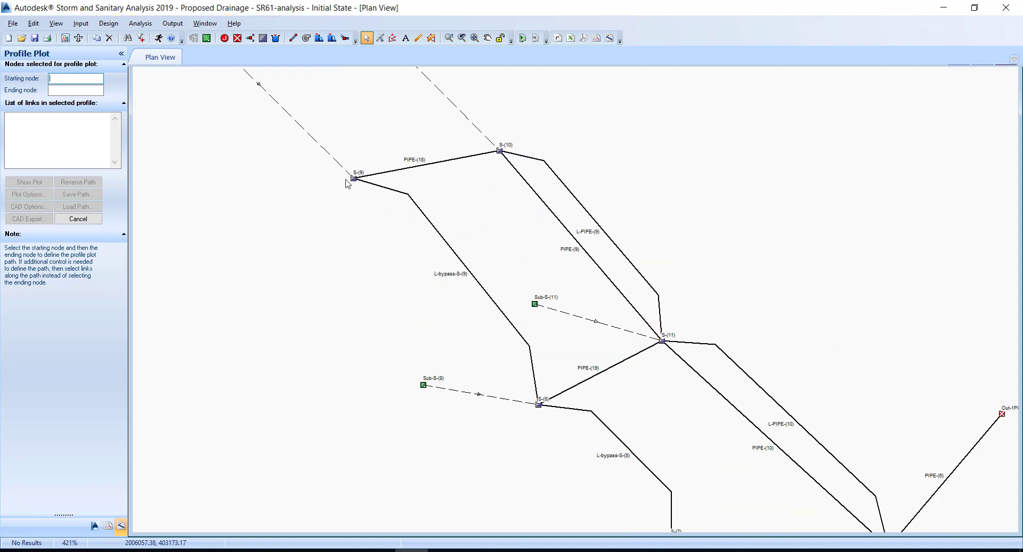
pyautogui.click(353, 178)
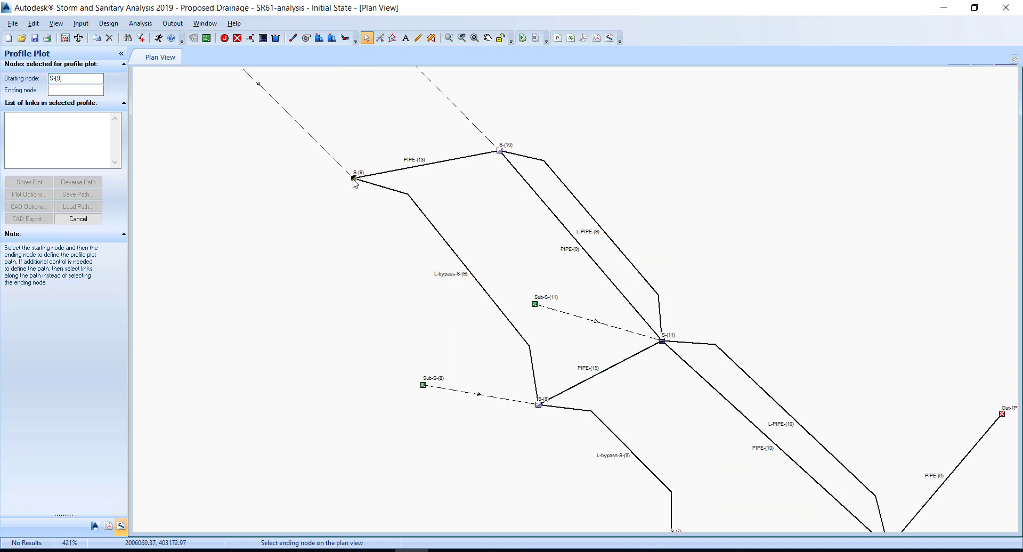
pyautogui.moveTo(321, 193)
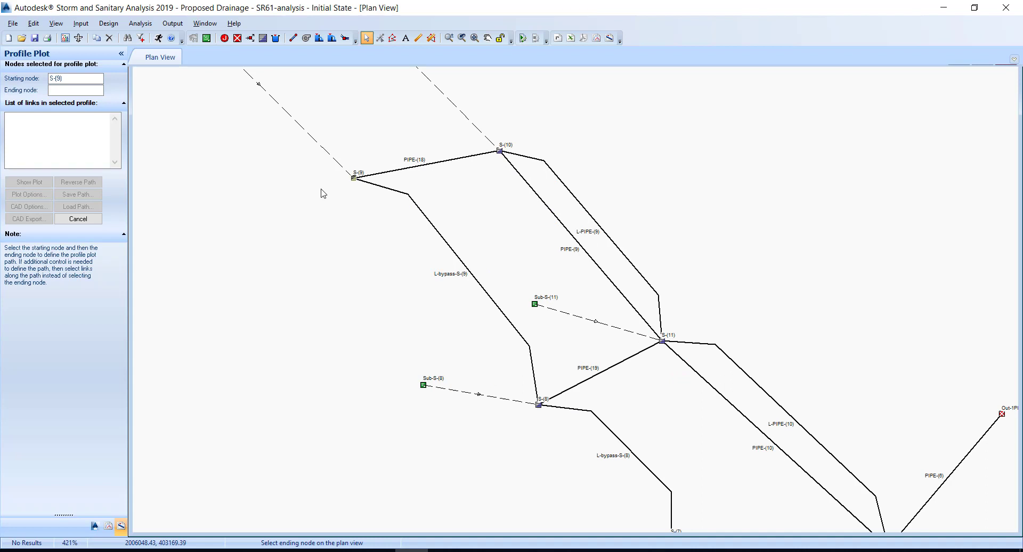
pyautogui.moveTo(309, 188)
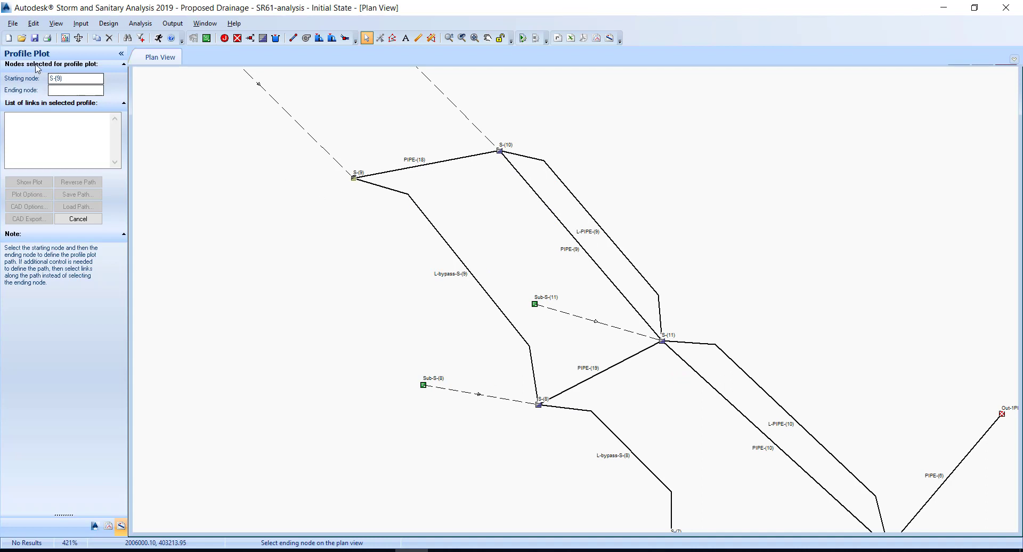
pyautogui.moveTo(74, 105)
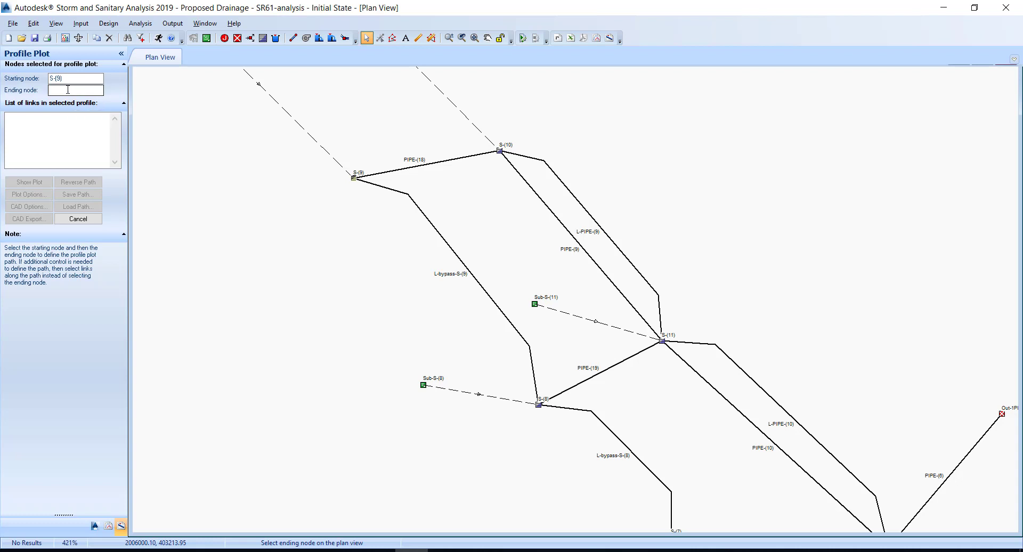
pyautogui.moveTo(75, 90)
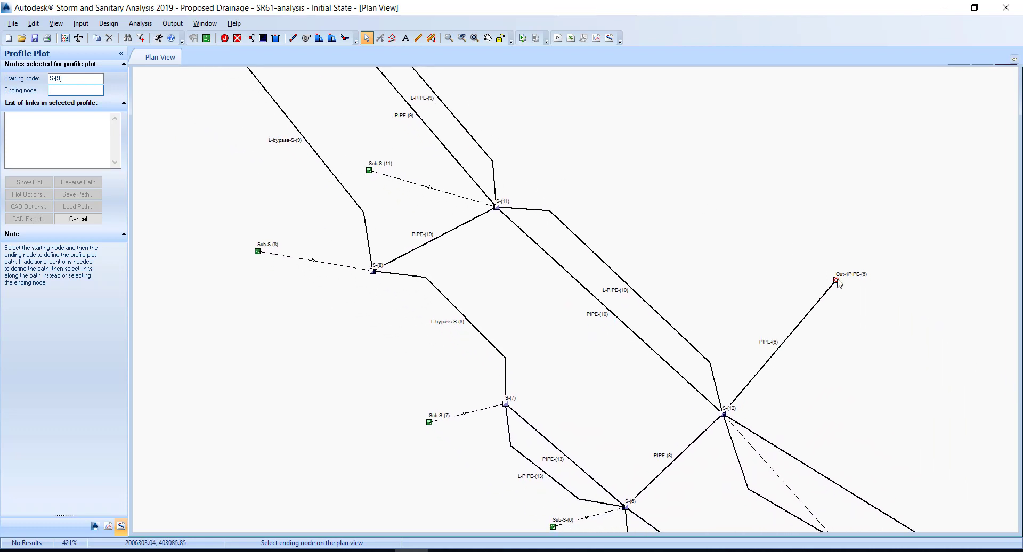
pyautogui.click(838, 280)
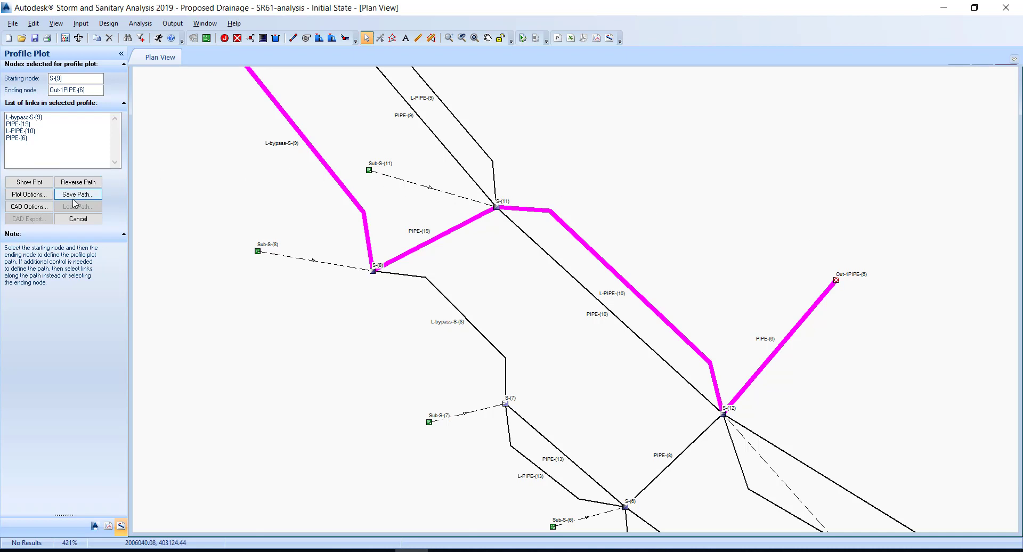
pyautogui.moveTo(117, 280)
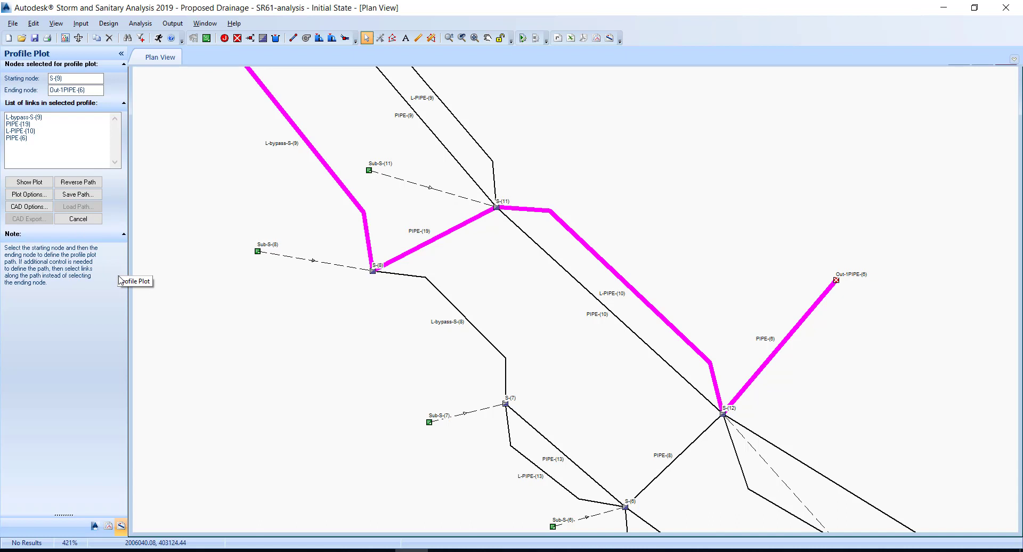
pyautogui.moveTo(120, 280)
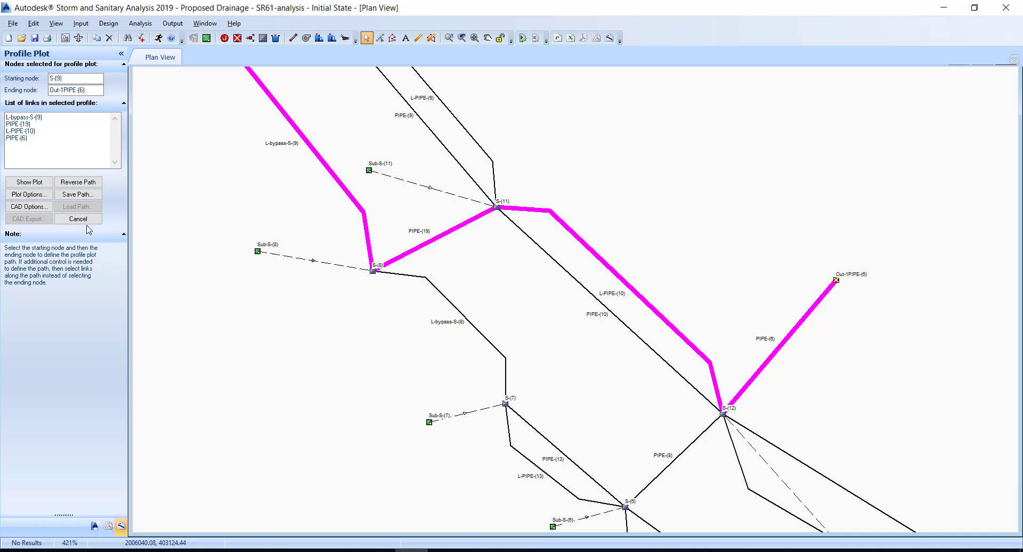
pyautogui.moveTo(119, 526)
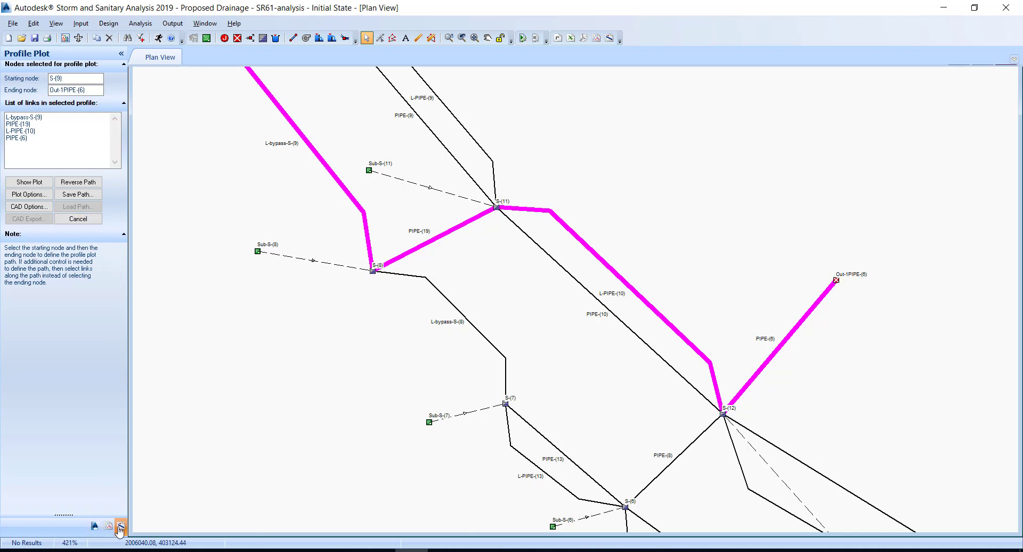
pyautogui.moveTo(265, 414)
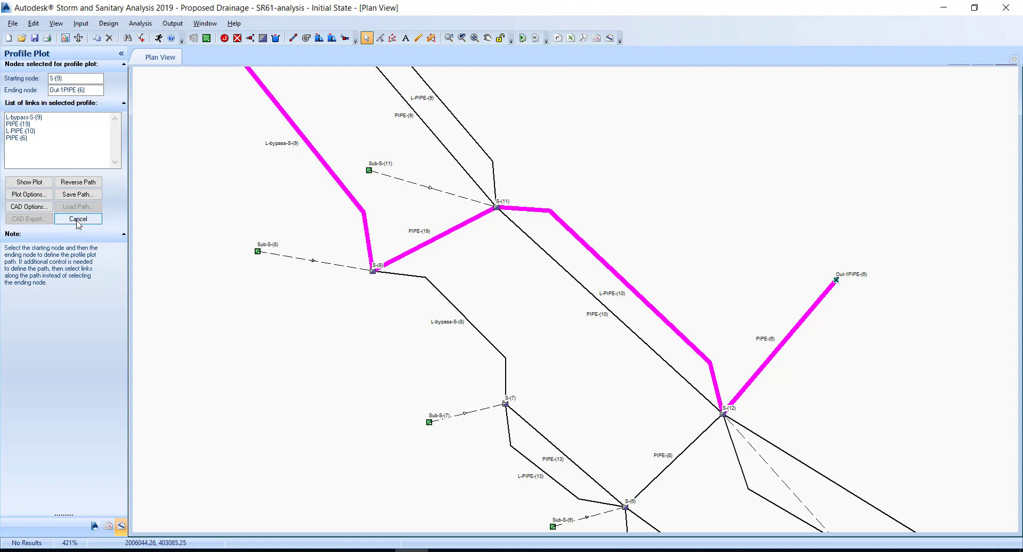
# - Clear the path and reroute it from S-(9) along PIPE (18) toward node S-(12)
pyautogui.click(78, 218)
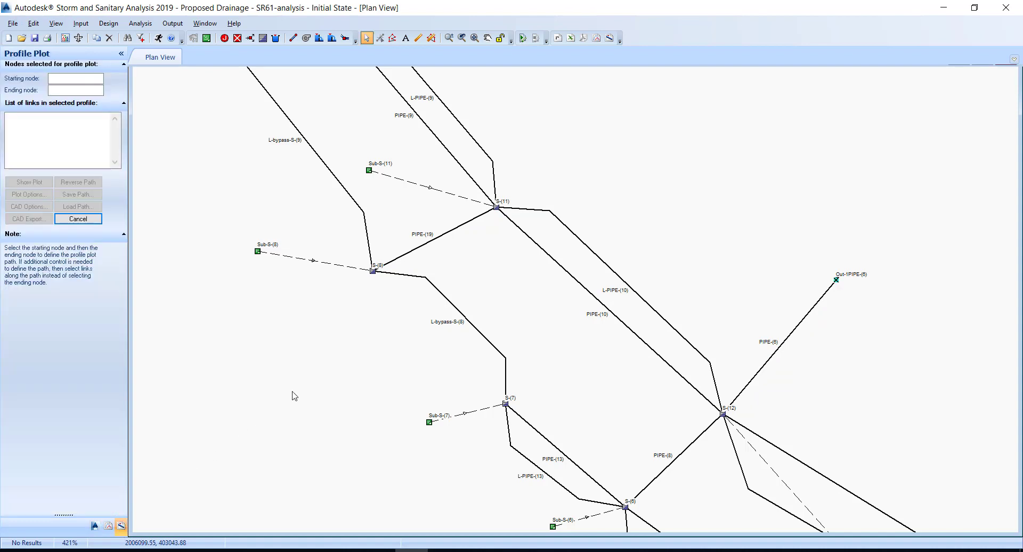
pyautogui.moveTo(176, 248)
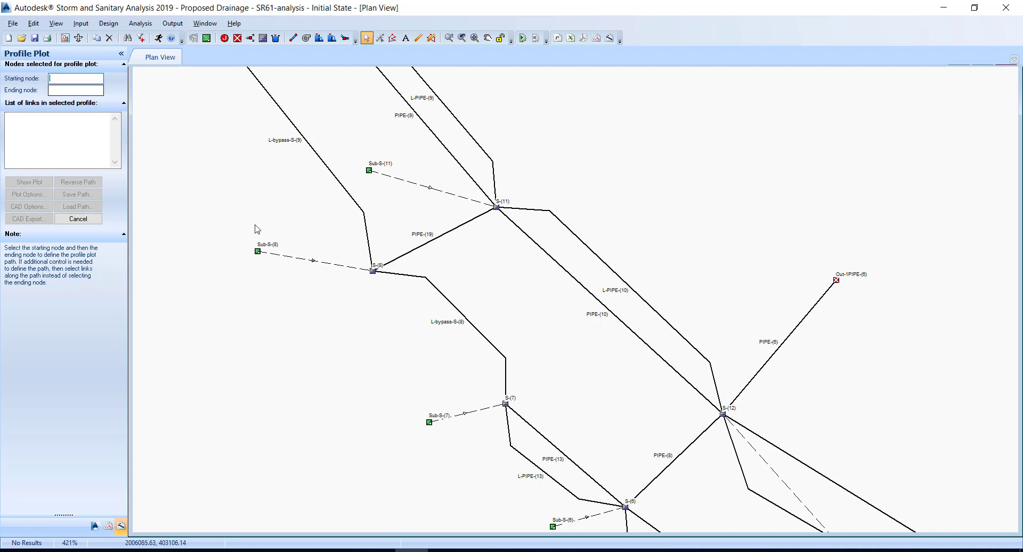
pyautogui.moveTo(266, 219)
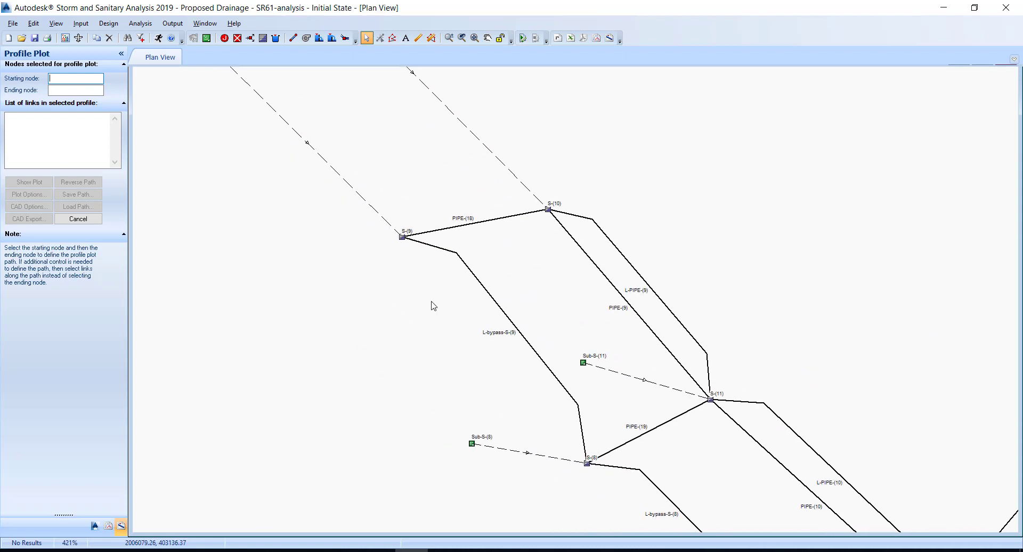
pyautogui.click(403, 236)
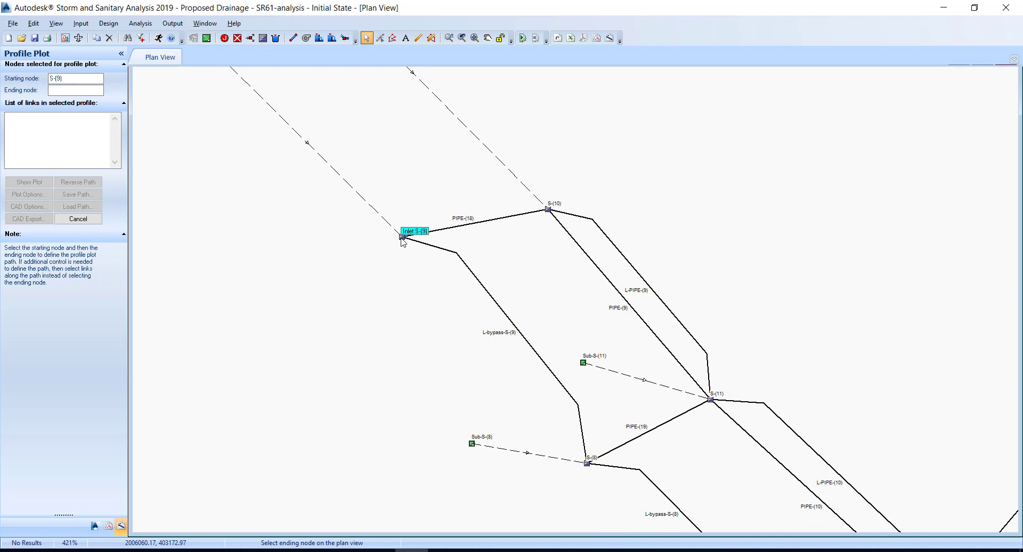
pyautogui.moveTo(413, 243)
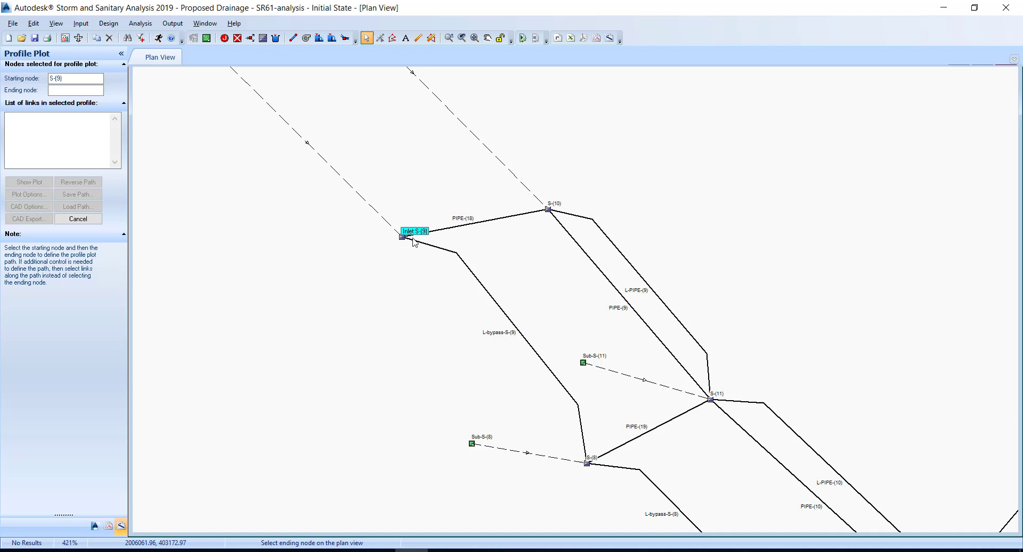
pyautogui.moveTo(484, 225)
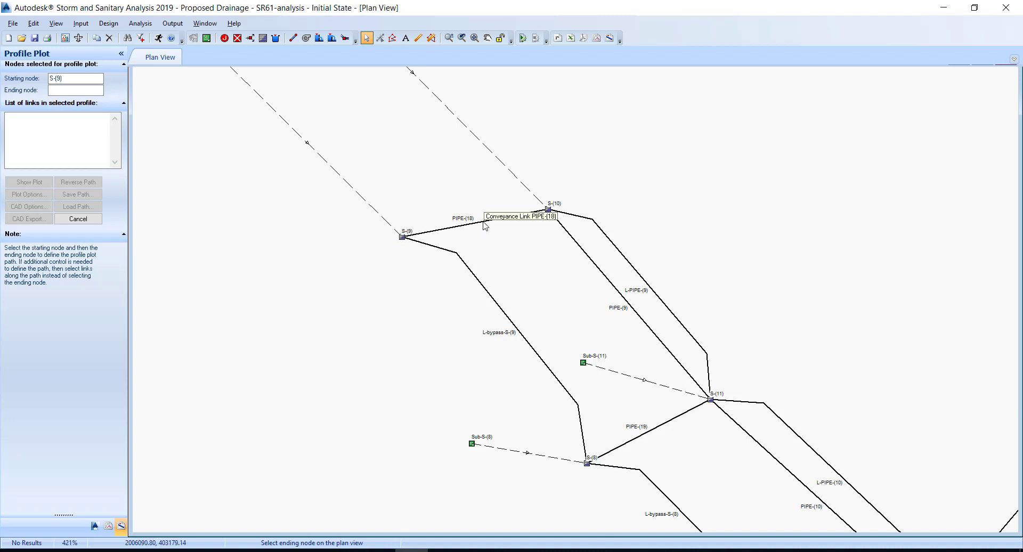
pyautogui.click(548, 209)
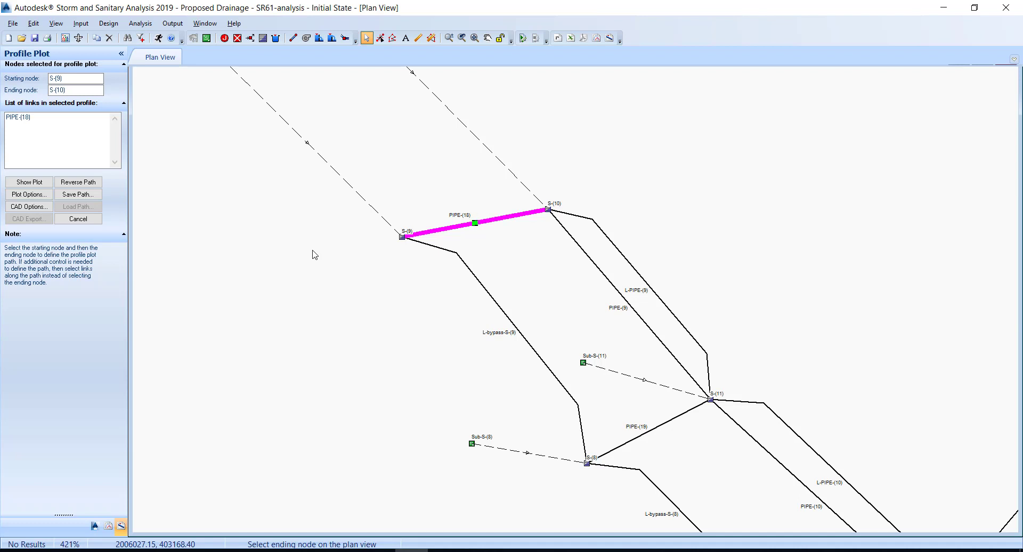
pyautogui.moveTo(345, 295)
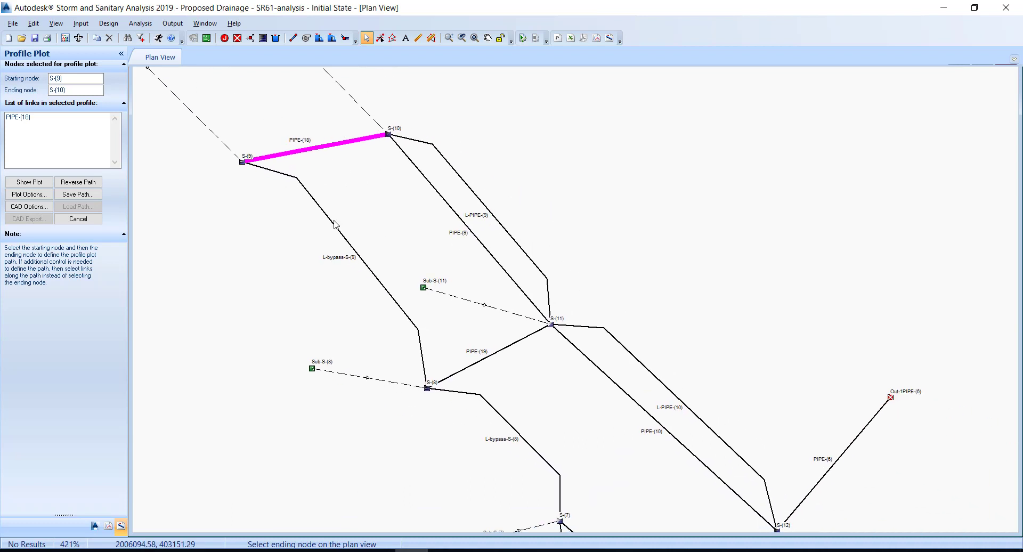
pyautogui.click(552, 326)
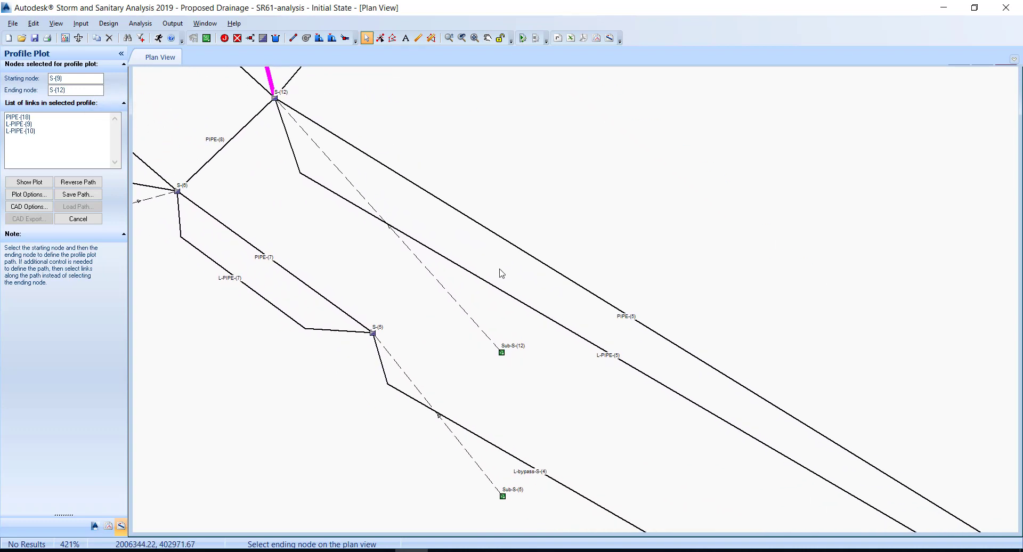
pyautogui.moveTo(518, 272)
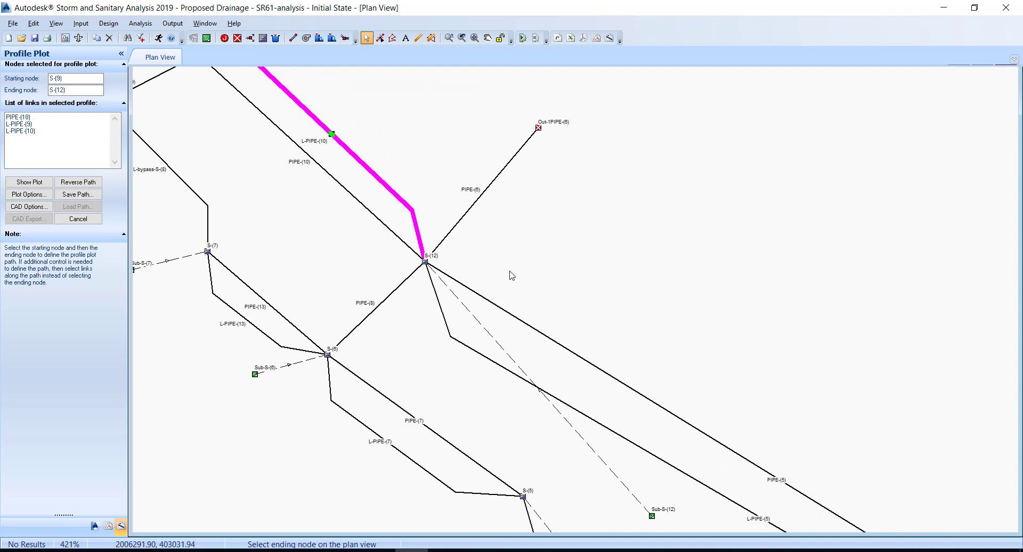
pyautogui.moveTo(473, 214)
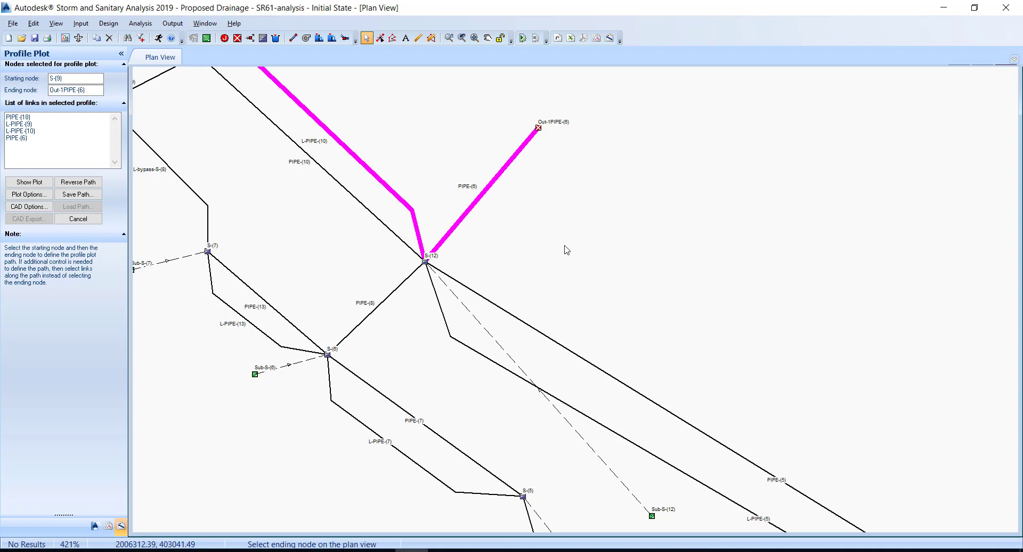
pyautogui.moveTo(541, 251)
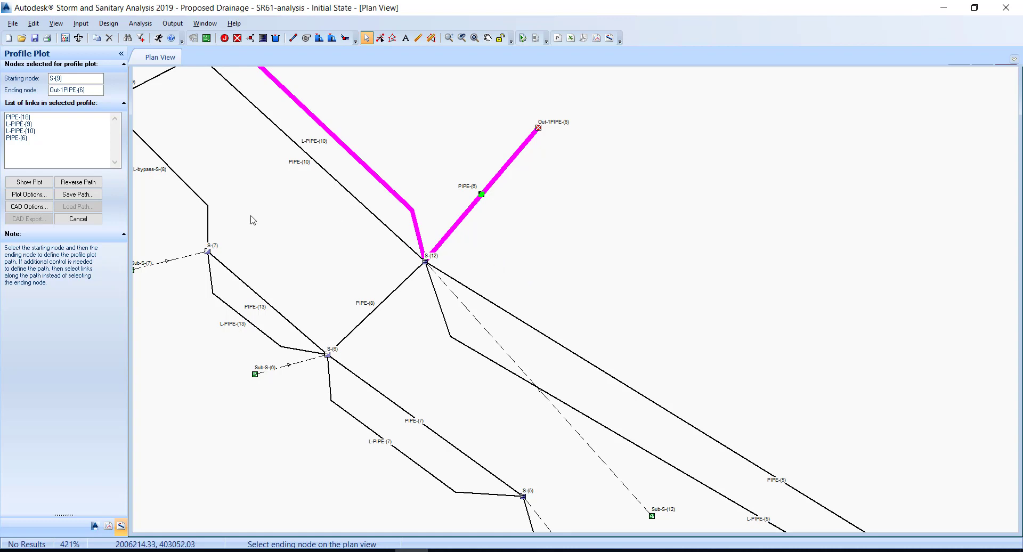
pyautogui.click(27, 181)
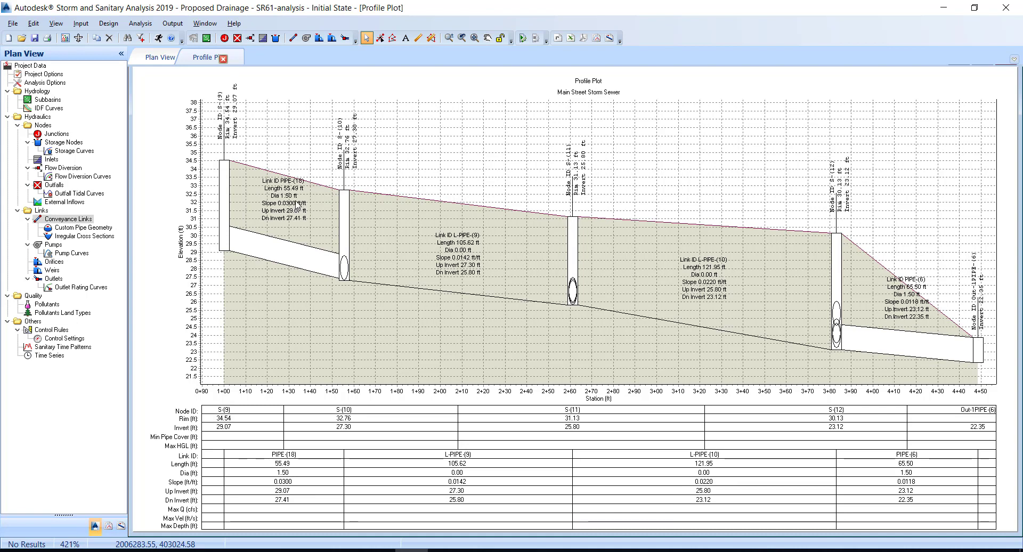
pyautogui.moveTo(430, 258)
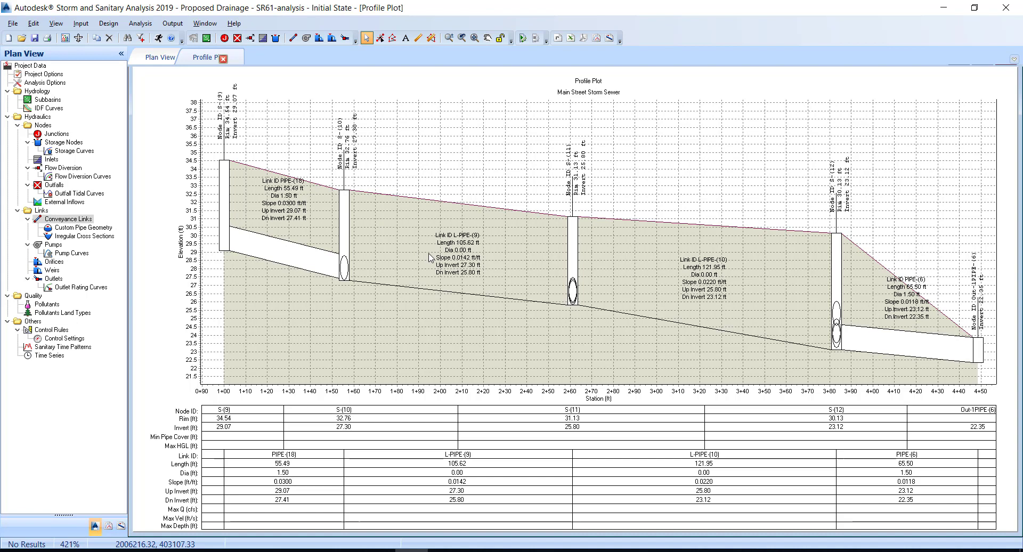
pyautogui.moveTo(418, 261)
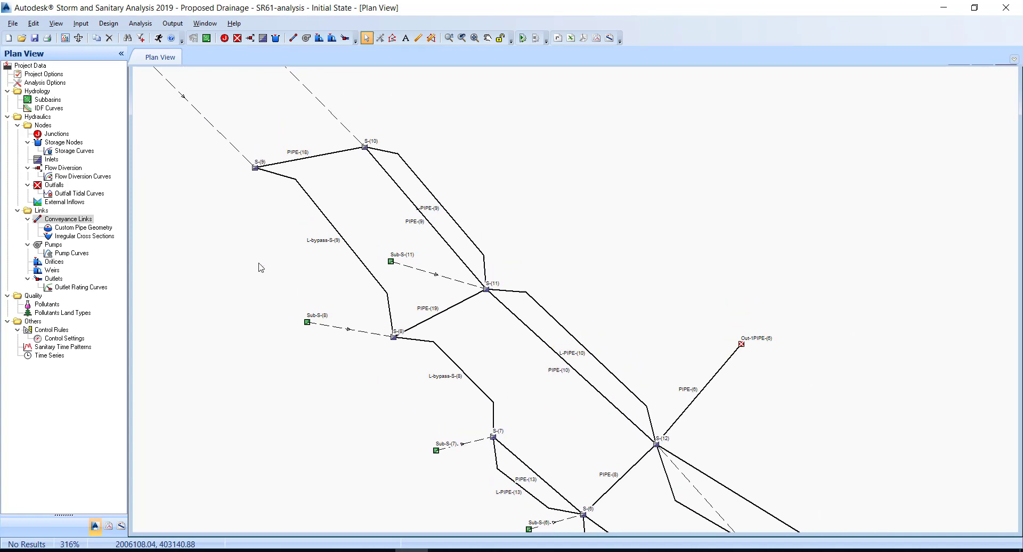
pyautogui.moveTo(120, 527)
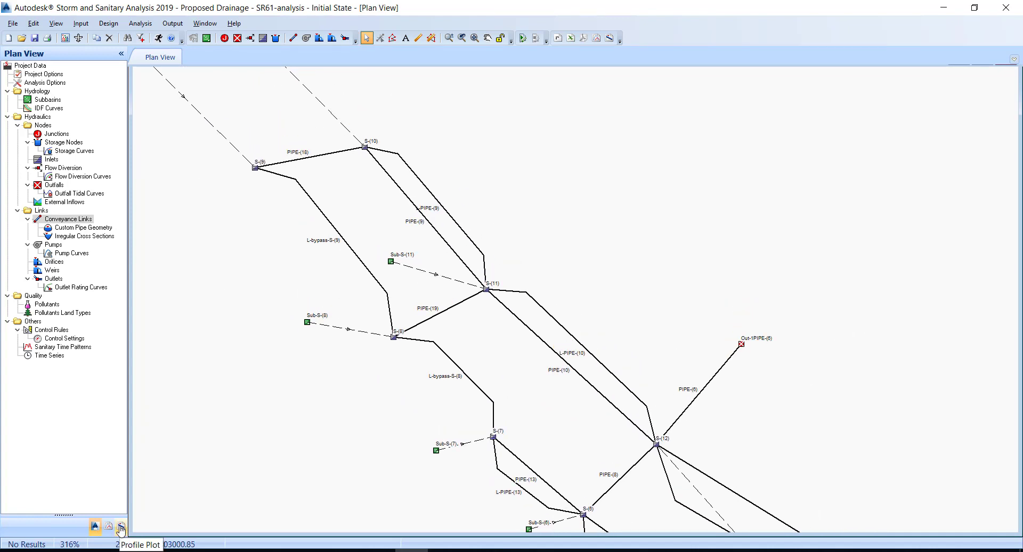
# - Build a profile path from S-(9) through S-(10) and S-(12) ending at Out-1PIPE (6)
pyautogui.click(120, 527)
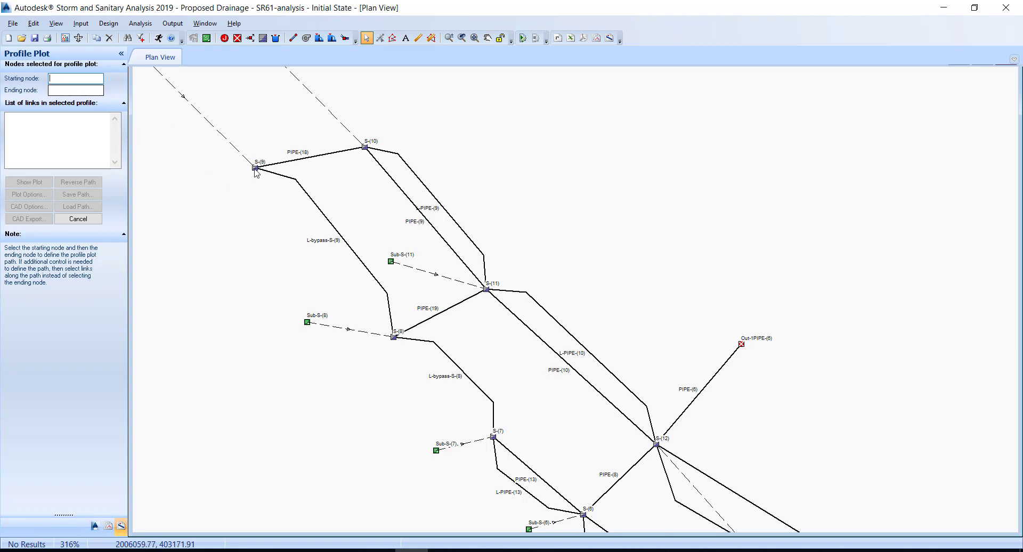
pyautogui.click(255, 168)
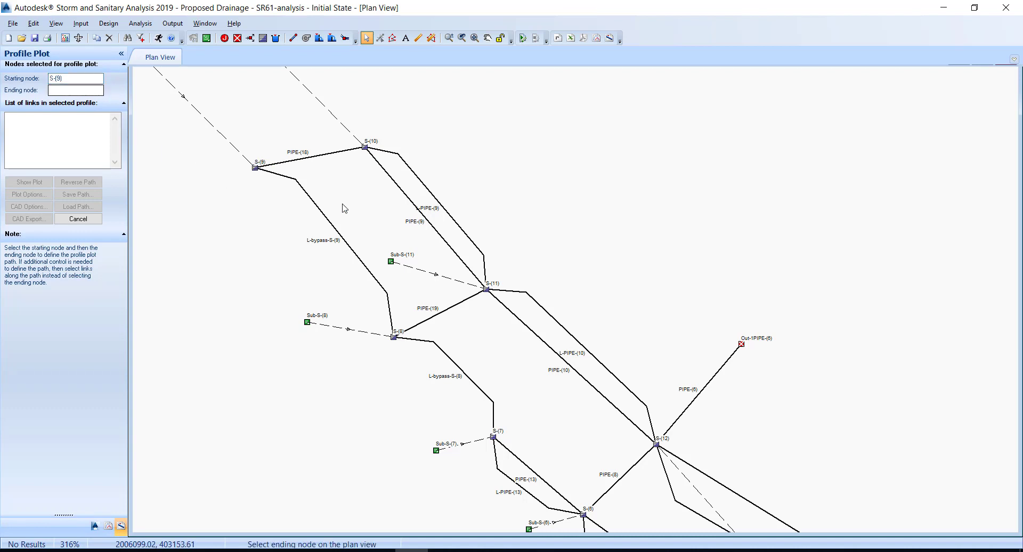
pyautogui.moveTo(297, 164)
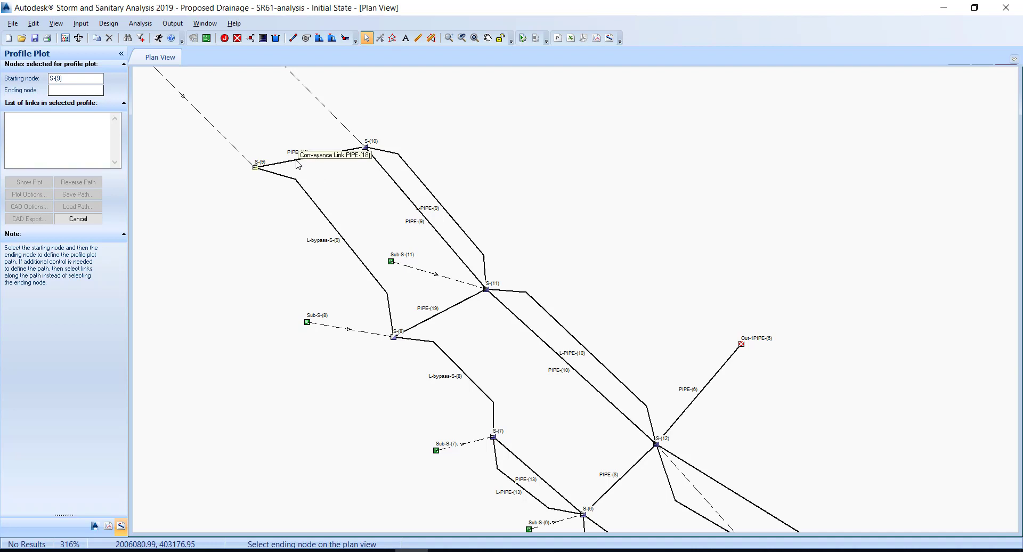
pyautogui.click(367, 147)
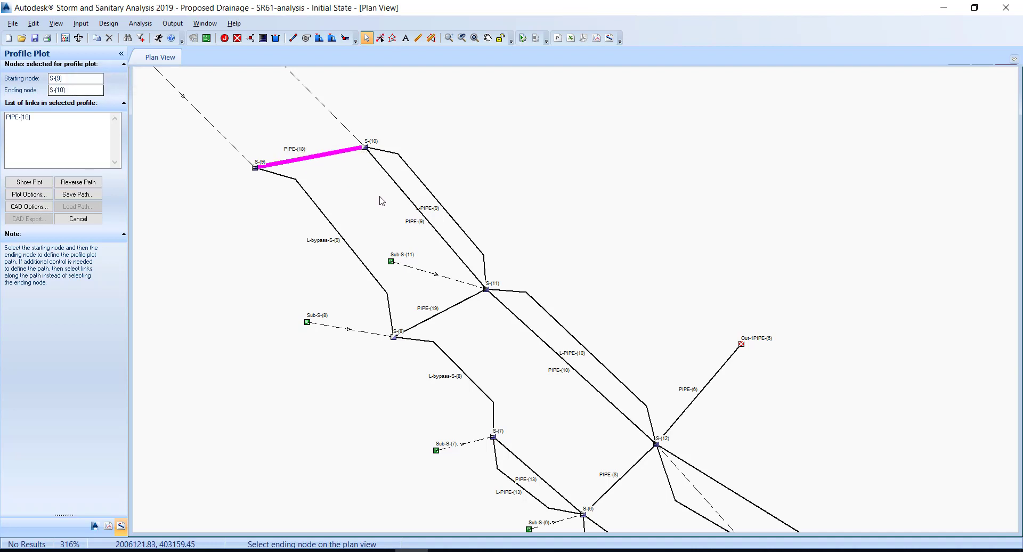
pyautogui.moveTo(397, 201)
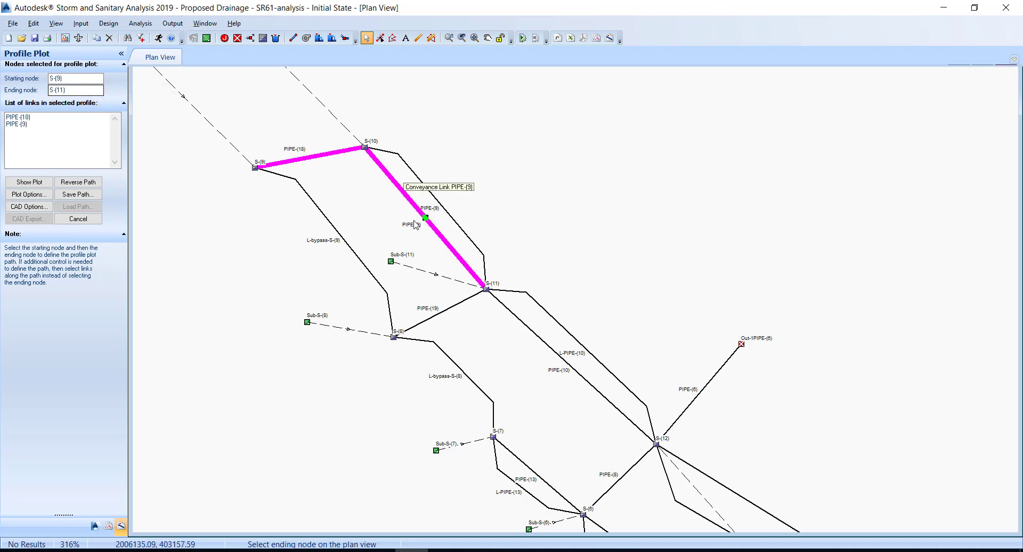
pyautogui.moveTo(520, 381)
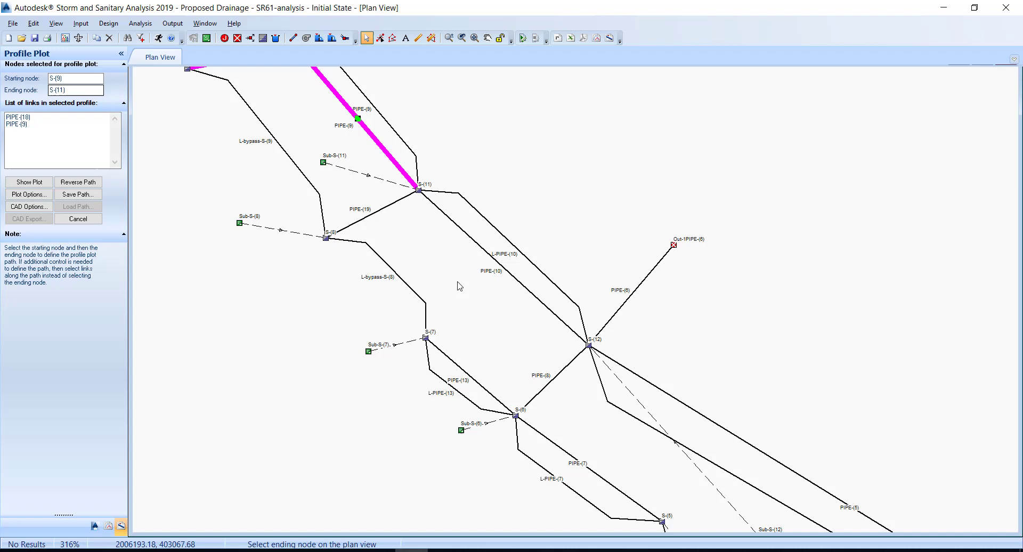
pyautogui.click(480, 250)
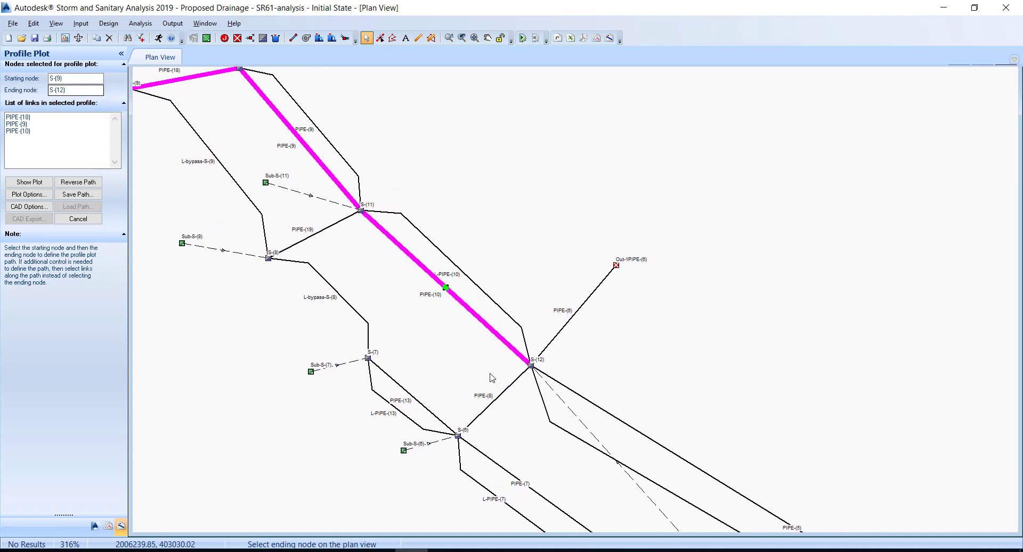
pyautogui.moveTo(563, 333)
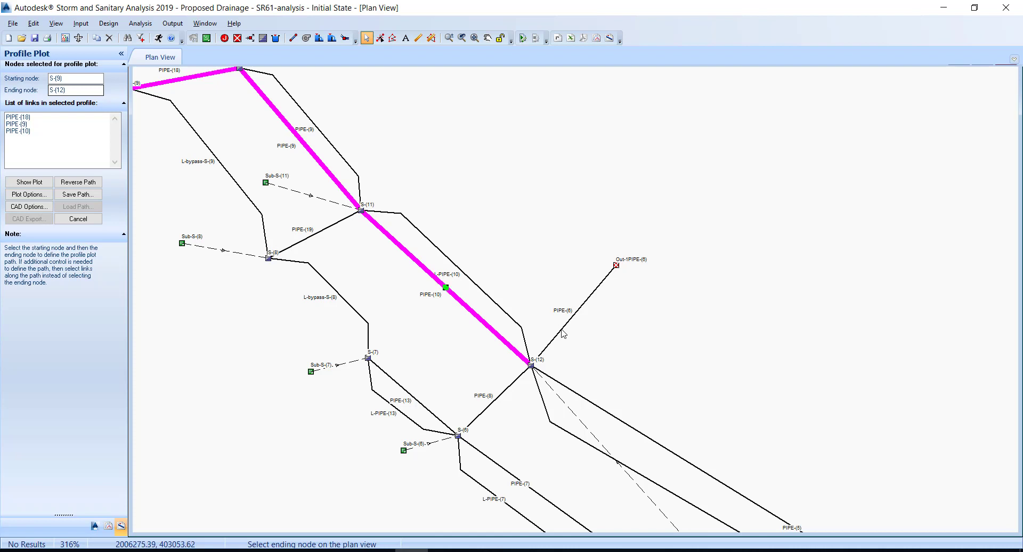
pyautogui.click(615, 265)
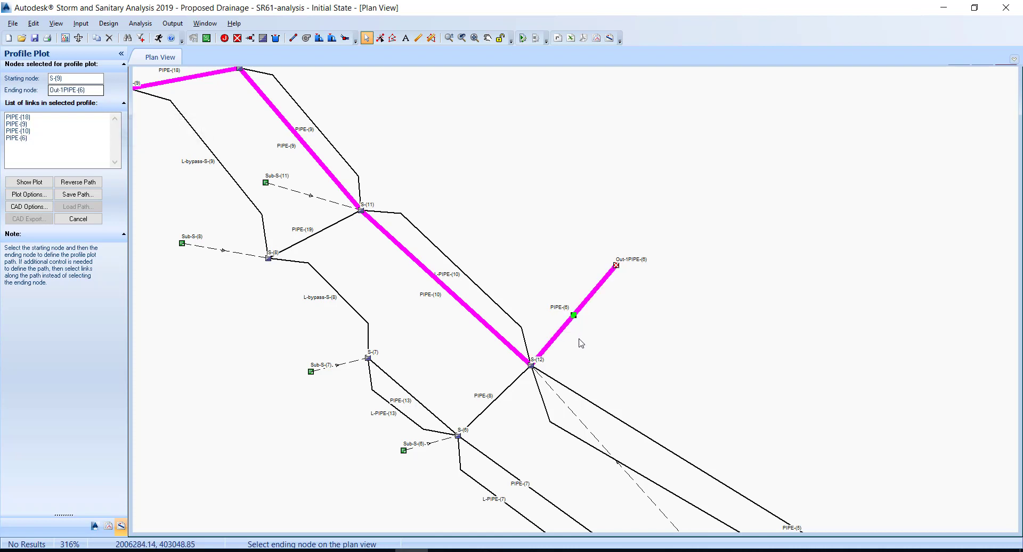
pyautogui.moveTo(449, 300)
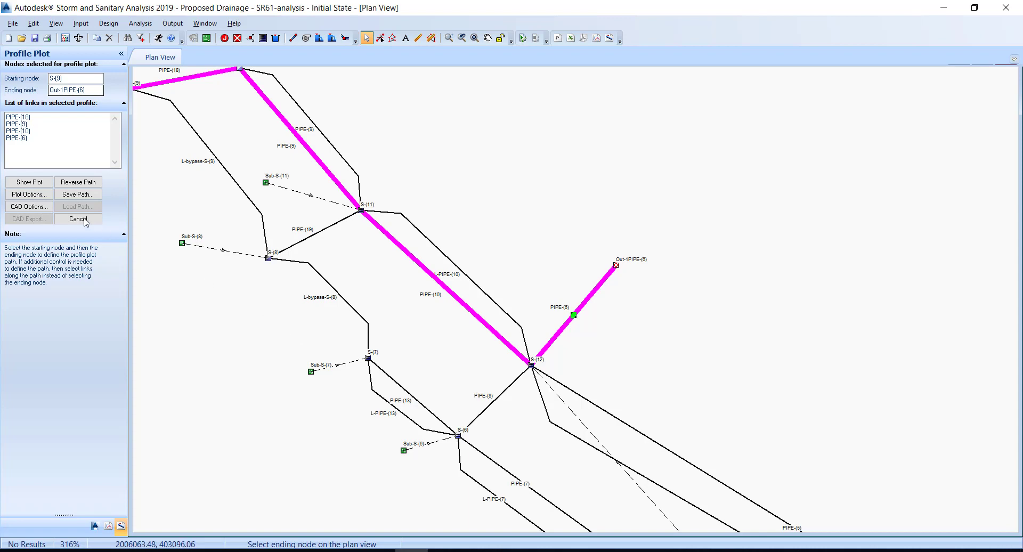
# - Show the Main Street Storm Sewer profile plot and run the hydraulic analysis
pyautogui.click(28, 181)
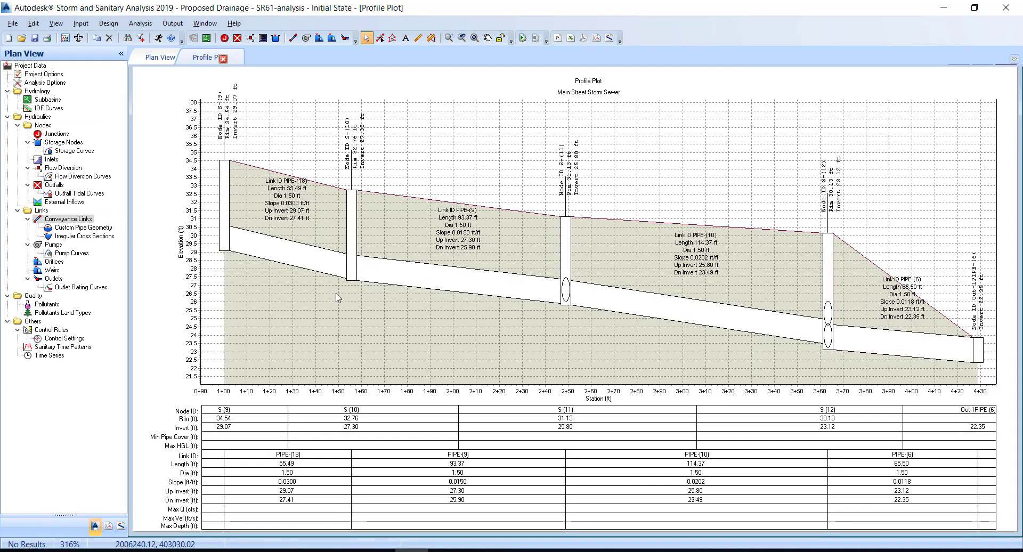
pyautogui.moveTo(381, 338)
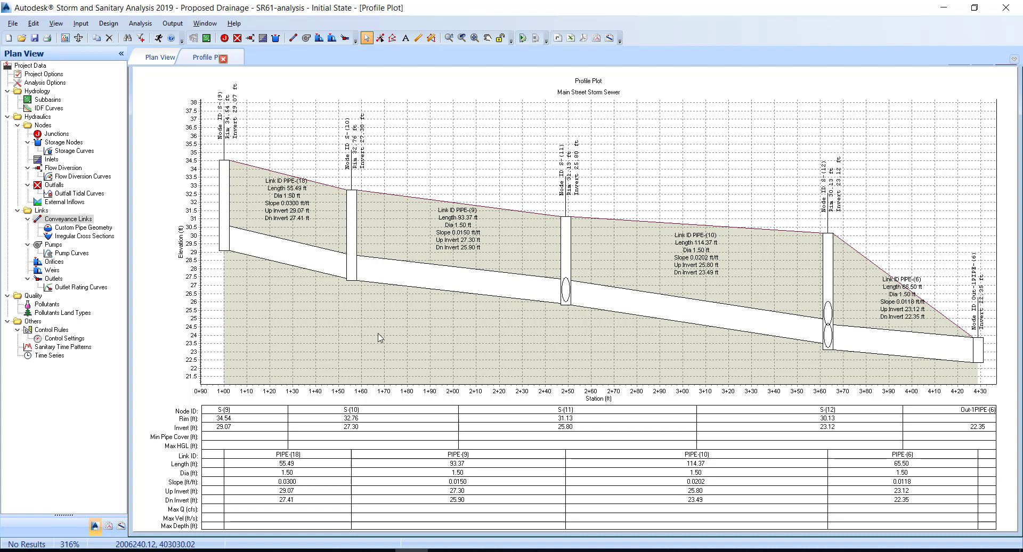
pyautogui.moveTo(347, 363)
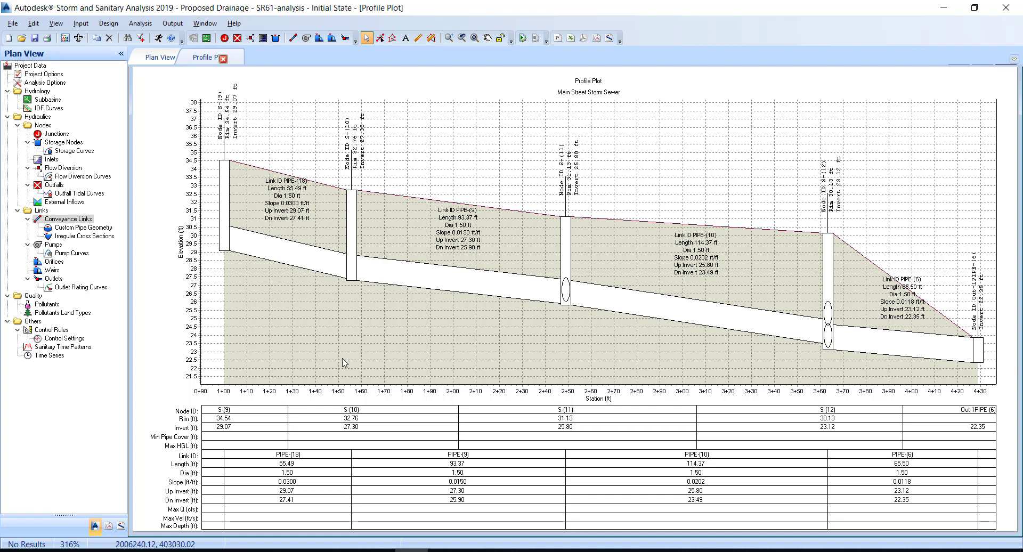
pyautogui.moveTo(125, 229)
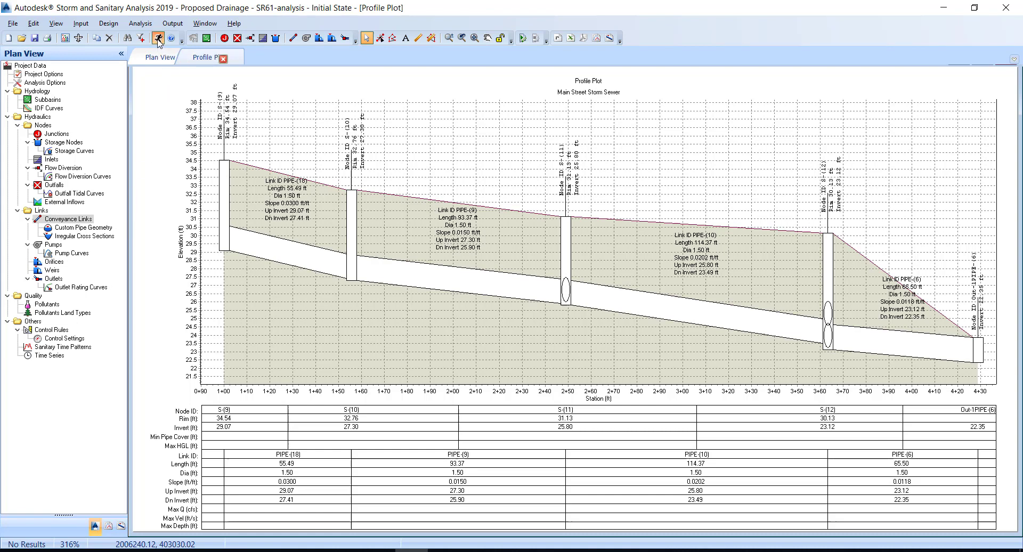
pyautogui.click(158, 38)
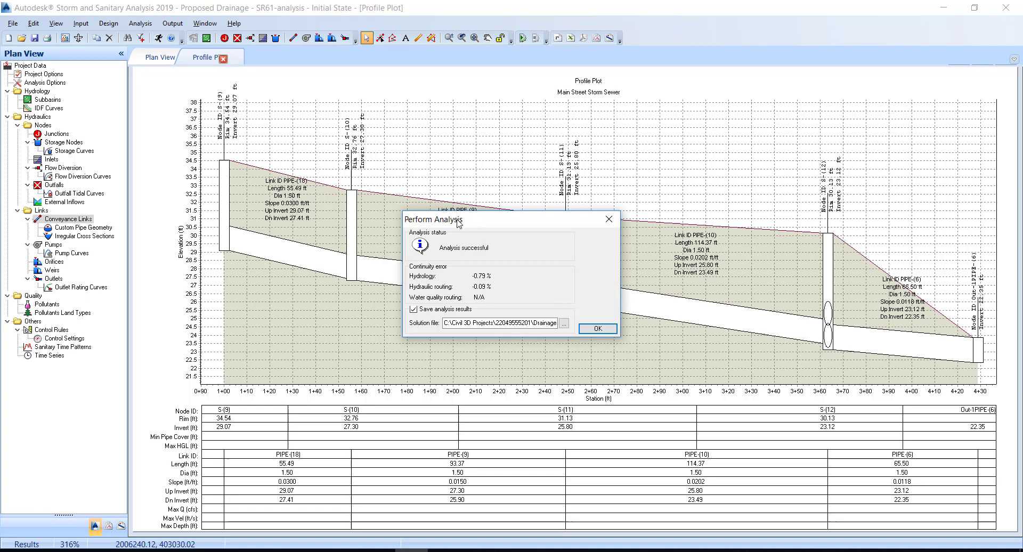
pyautogui.moveTo(442, 260)
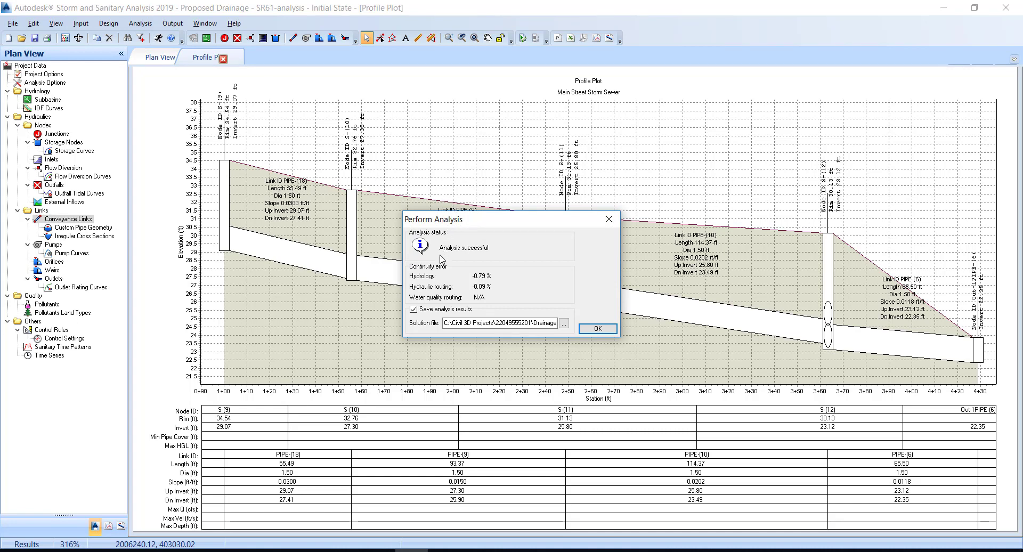
# - Uncheck Save analysis results in the successful analysis summary
pyautogui.click(414, 309)
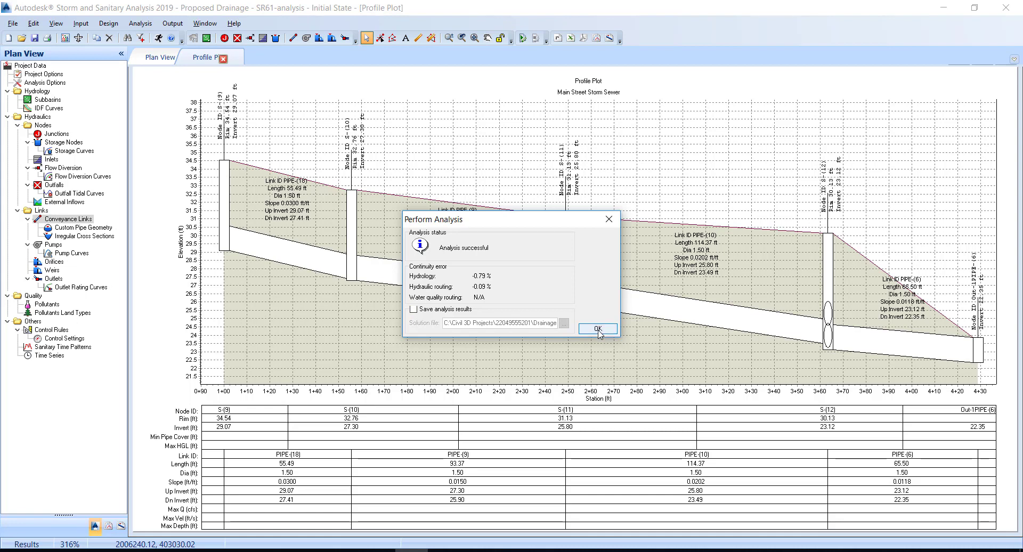
# - Dismiss the analysis summary so the profile plot shows the computed results
pyautogui.click(597, 328)
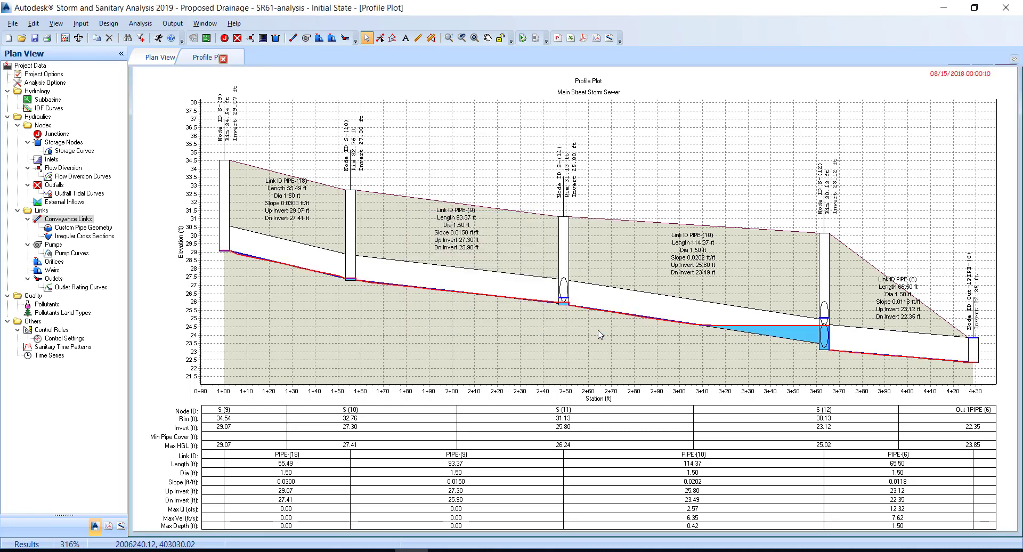
pyautogui.moveTo(695, 179)
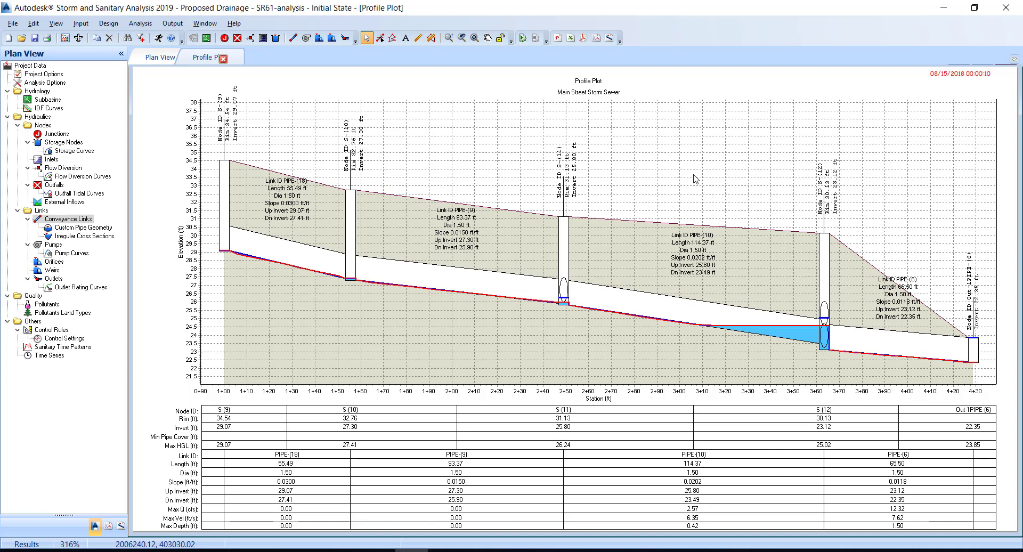
pyautogui.moveTo(655, 240)
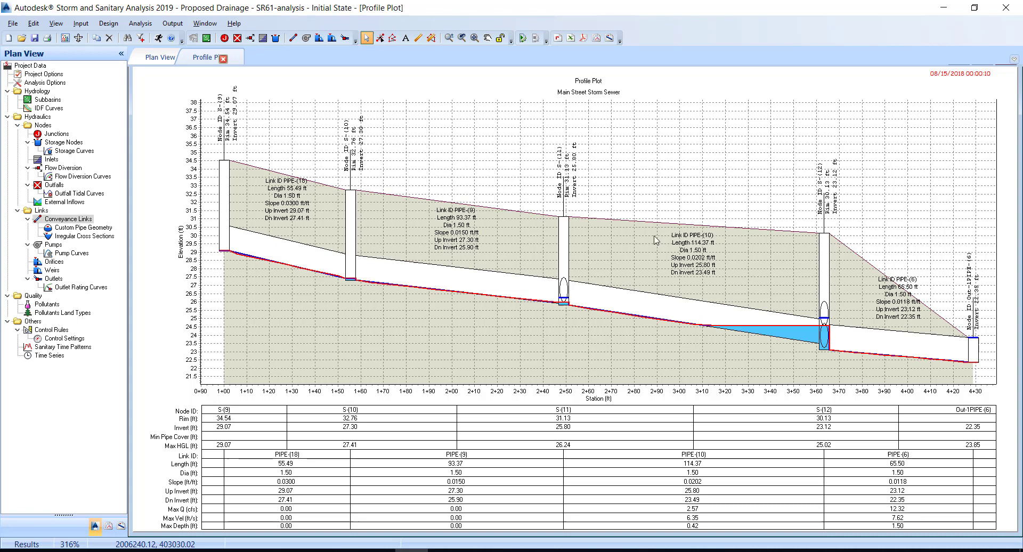
pyautogui.moveTo(577, 295)
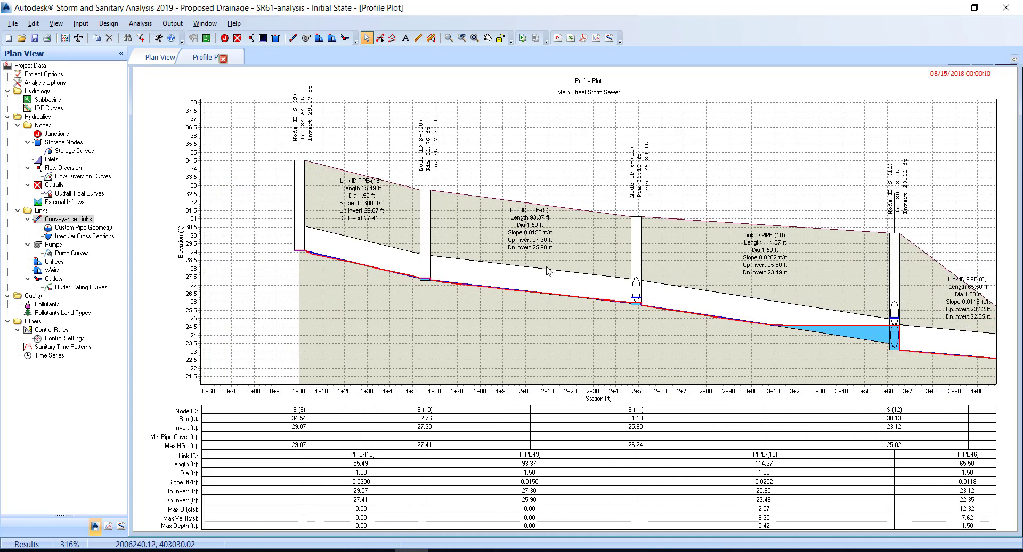
pyautogui.moveTo(564, 245)
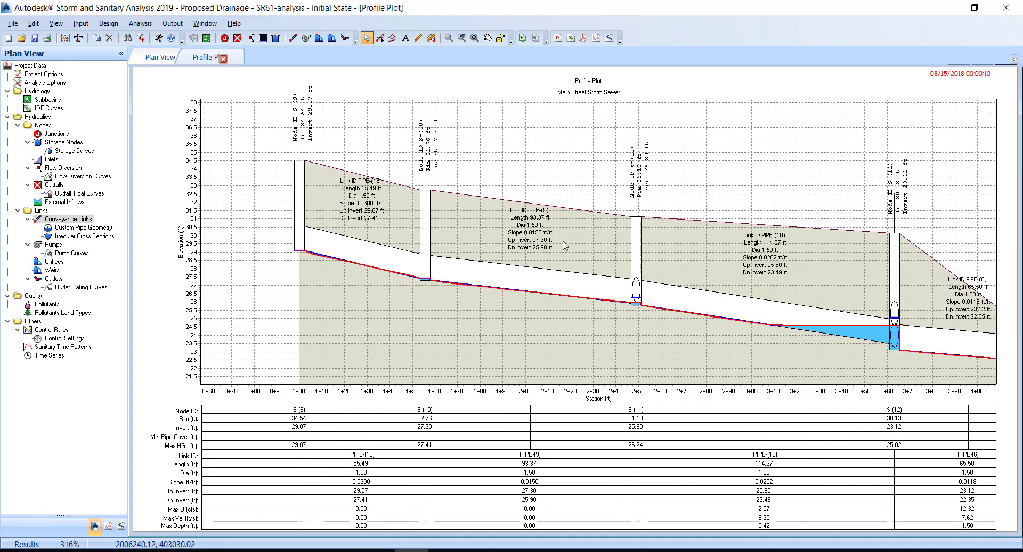
# - Review the profile plot display settings from the right-click menu and confirm them unchanged
pyautogui.rightClick(563, 245)
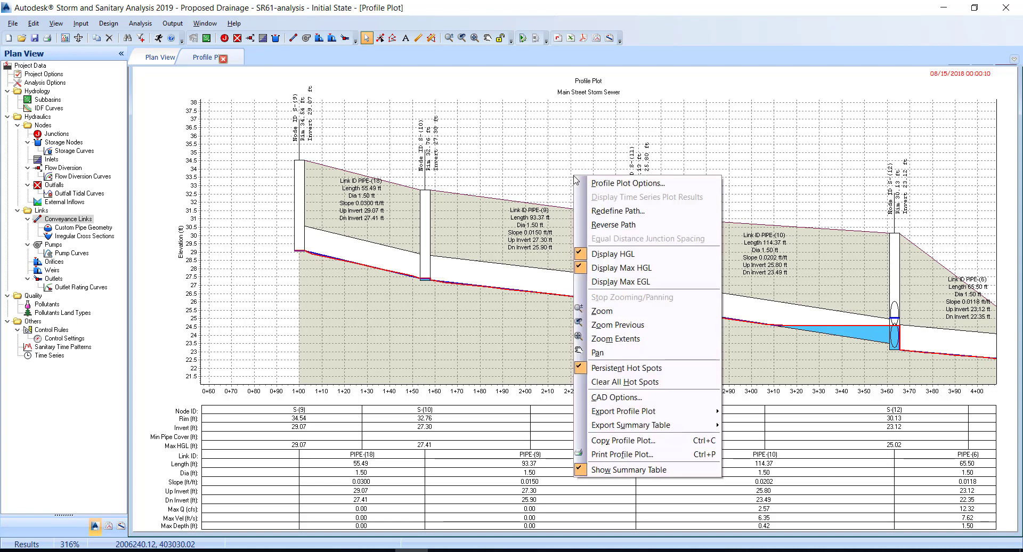
pyautogui.moveTo(627, 183)
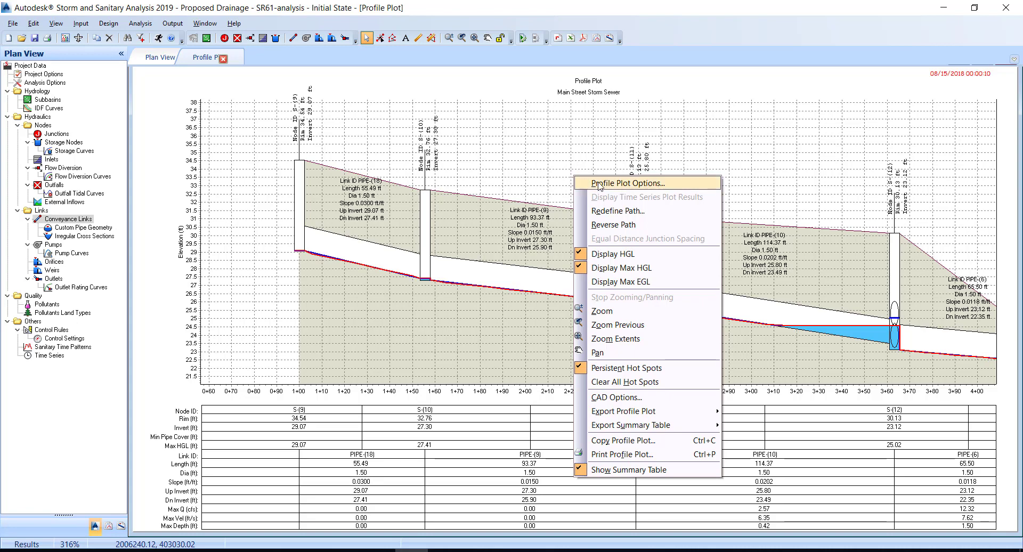
pyautogui.click(624, 182)
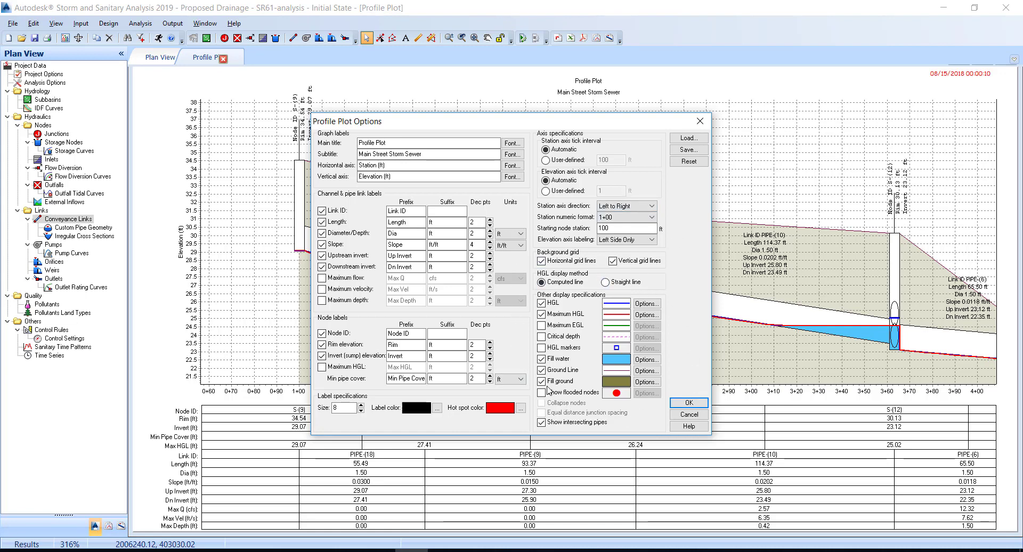
pyautogui.moveTo(694, 336)
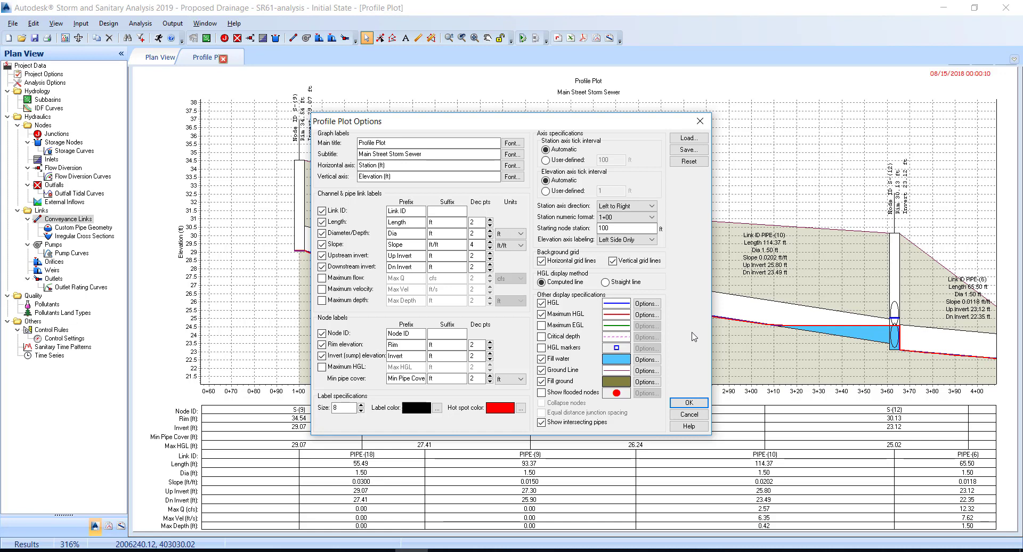
pyautogui.moveTo(682, 331)
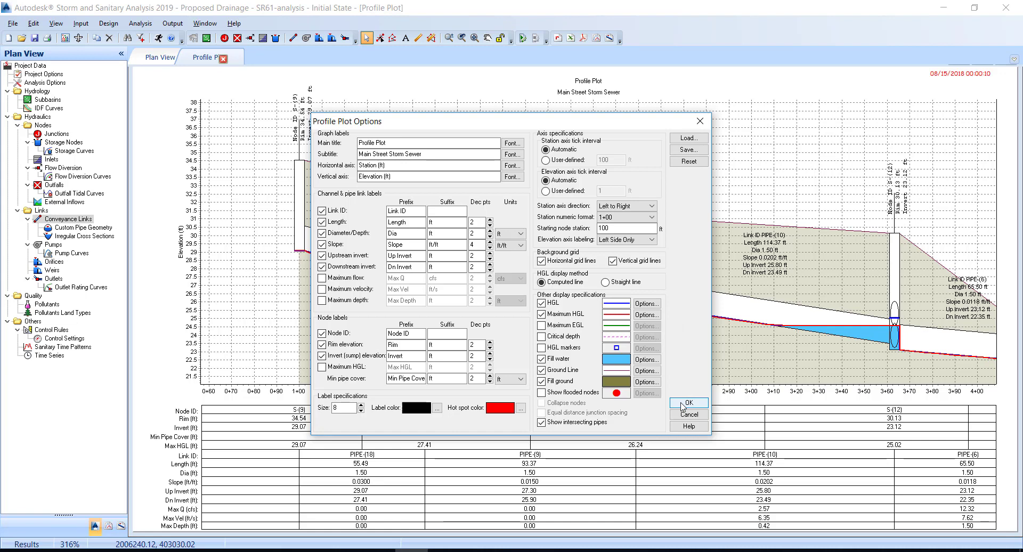
pyautogui.click(687, 403)
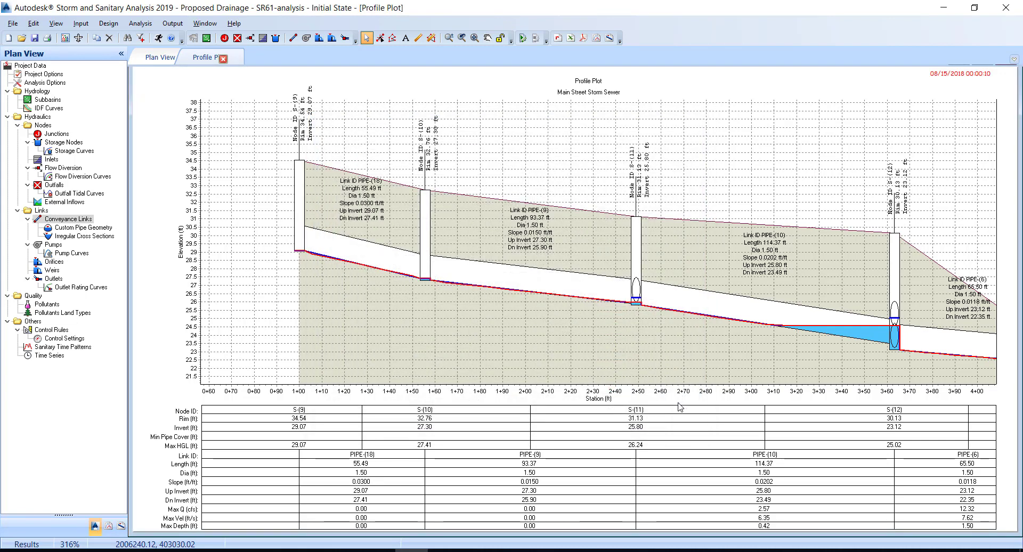
pyautogui.moveTo(678, 403)
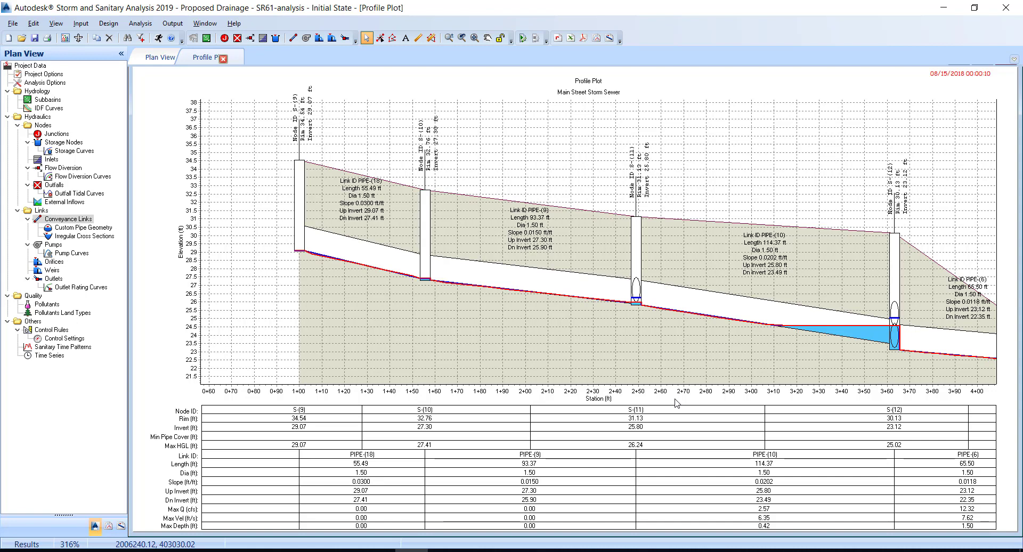
pyautogui.moveTo(609, 322)
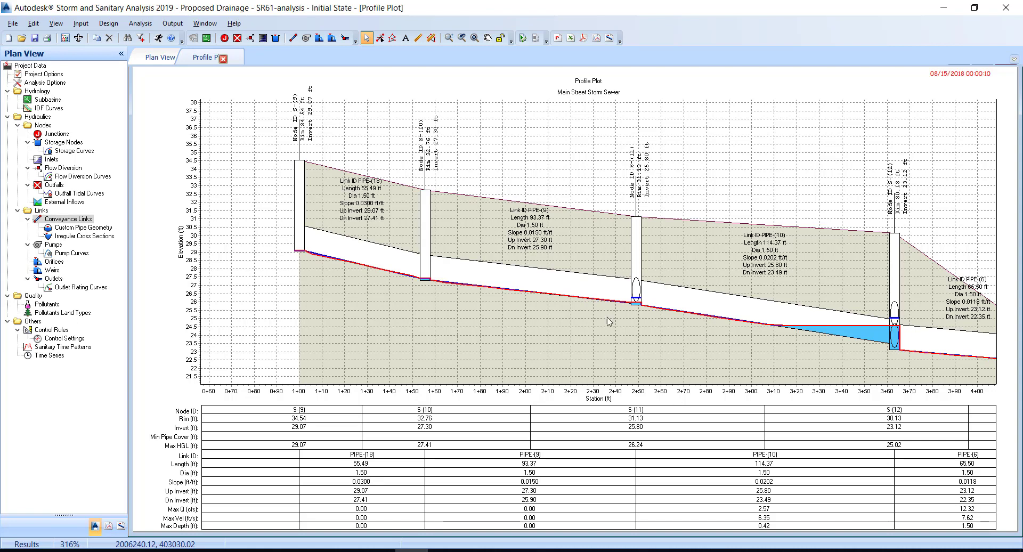
# - Bring up Output Animation over the plot and set Animation Speed to maximum
pyautogui.click(173, 22)
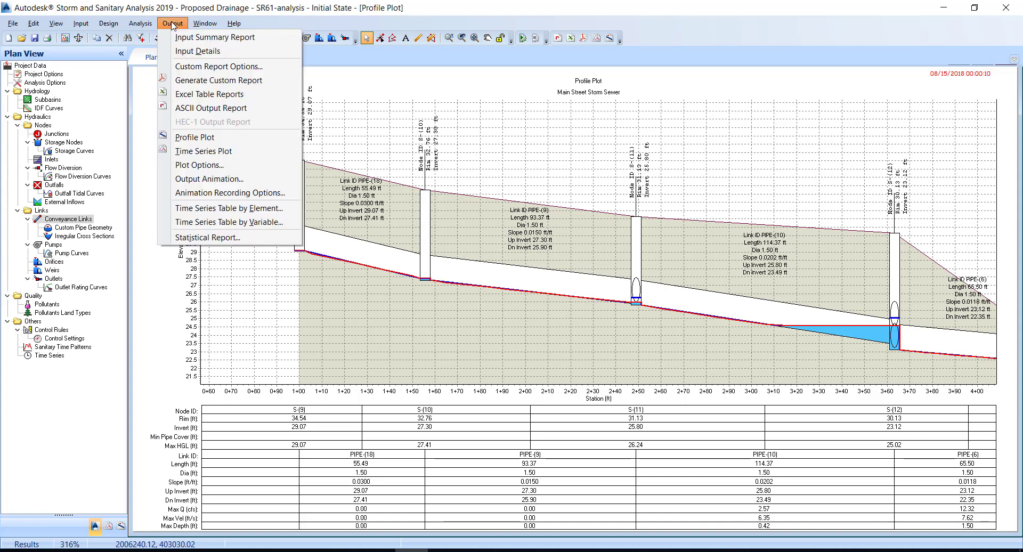
pyautogui.moveTo(200, 164)
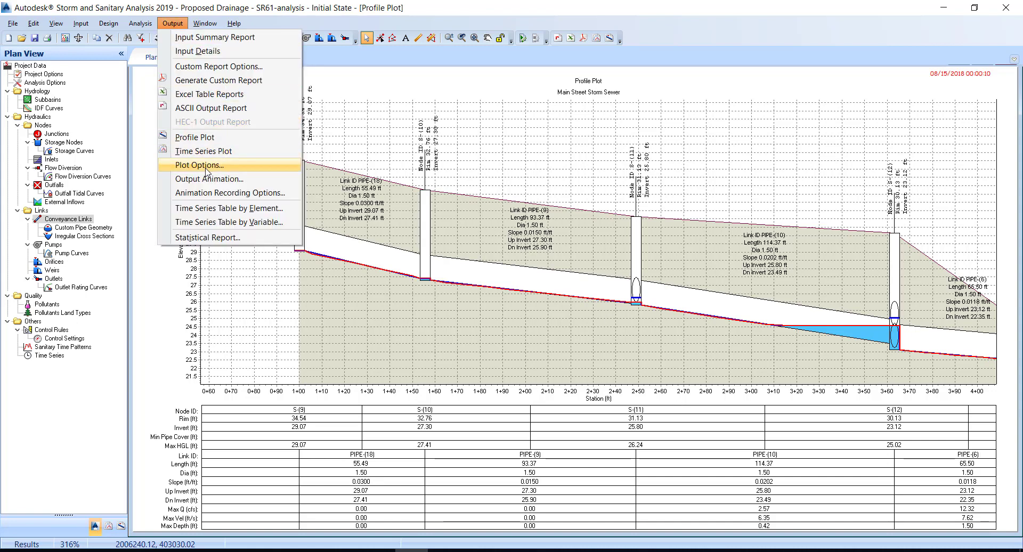
pyautogui.click(209, 179)
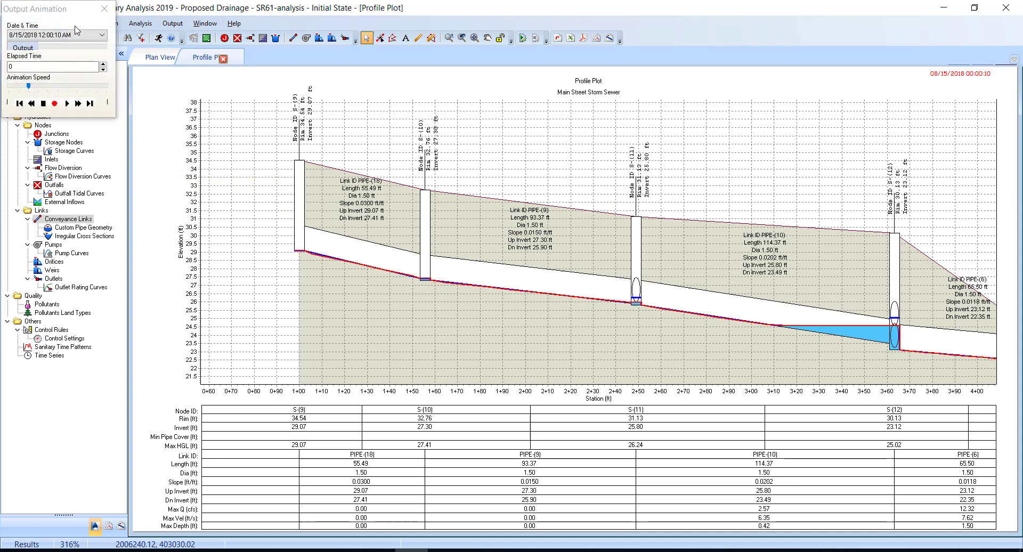
pyautogui.moveTo(37, 8); pyautogui.dragTo(508, 157)
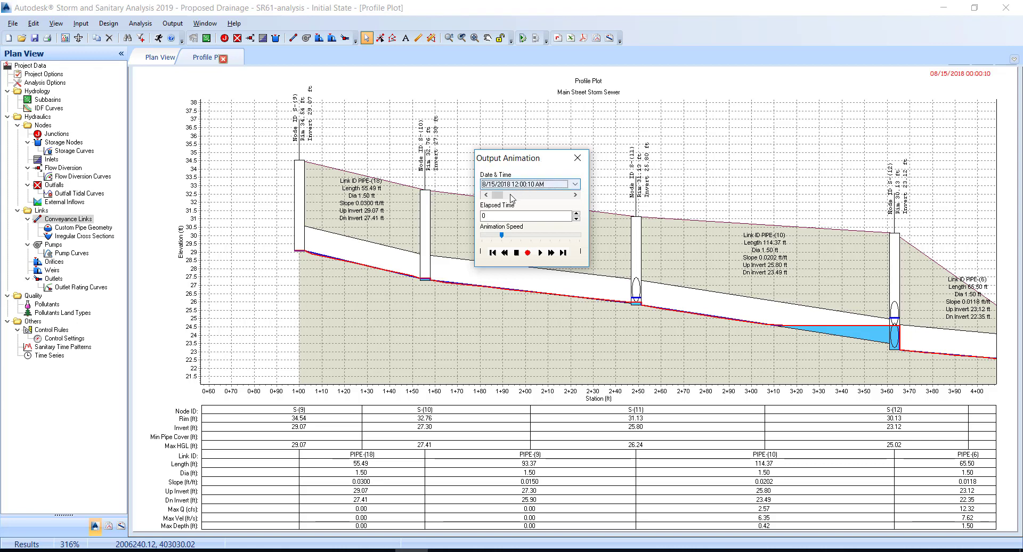
pyautogui.moveTo(498, 194); pyautogui.dragTo(512, 194)
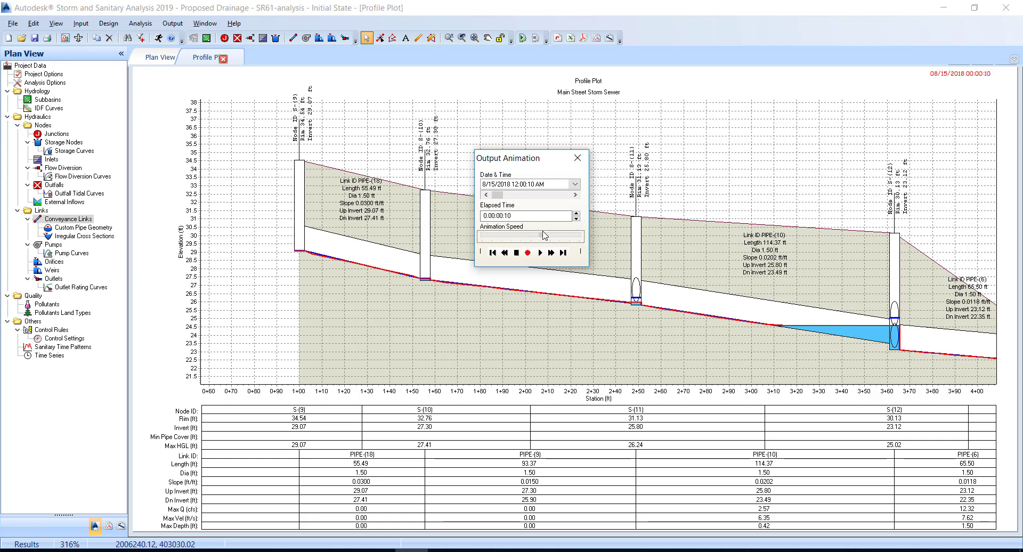
pyautogui.moveTo(580, 234)
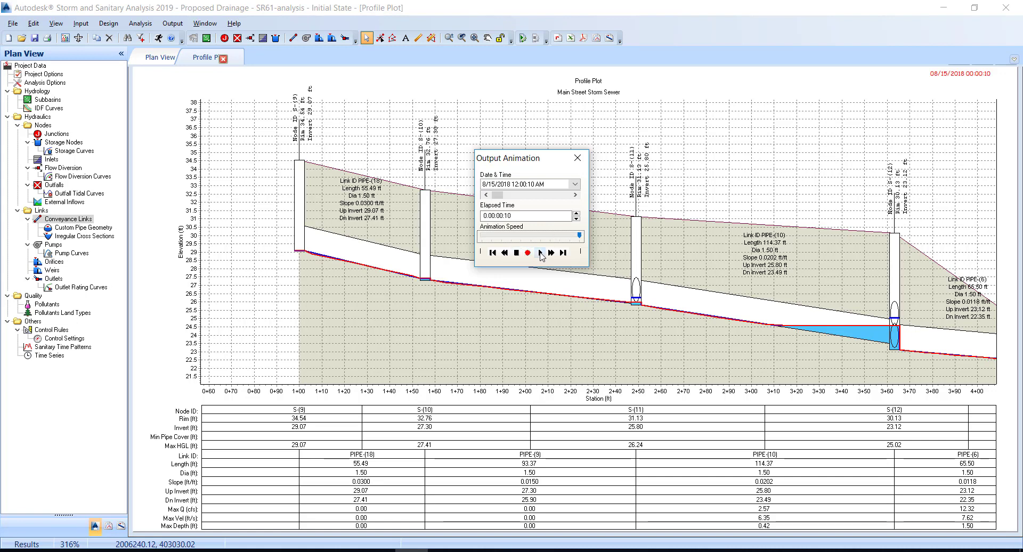
# - Play the Main Street Storm Sewer flow animation forward to about 1:56:40 elapsed time
pyautogui.click(539, 254)
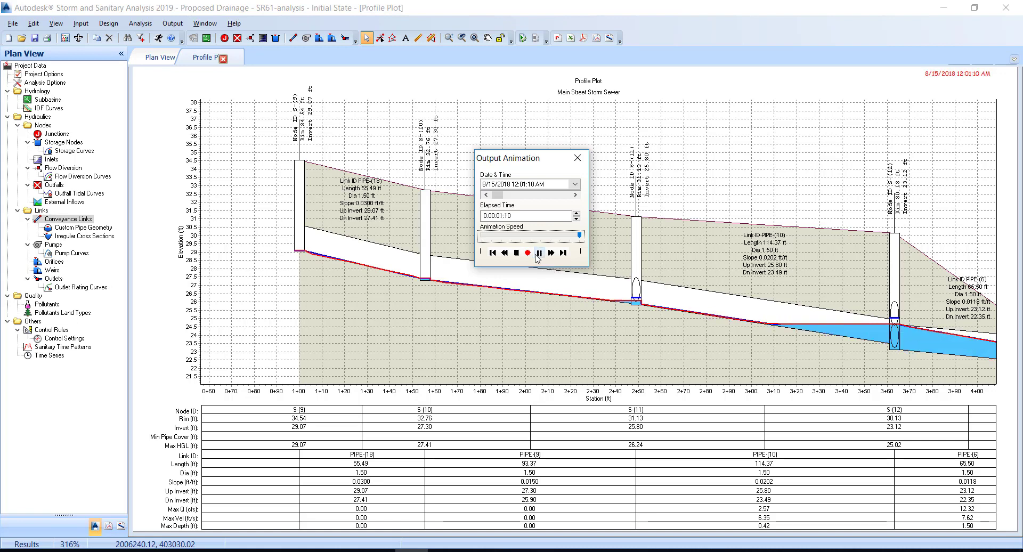
pyautogui.click(550, 252)
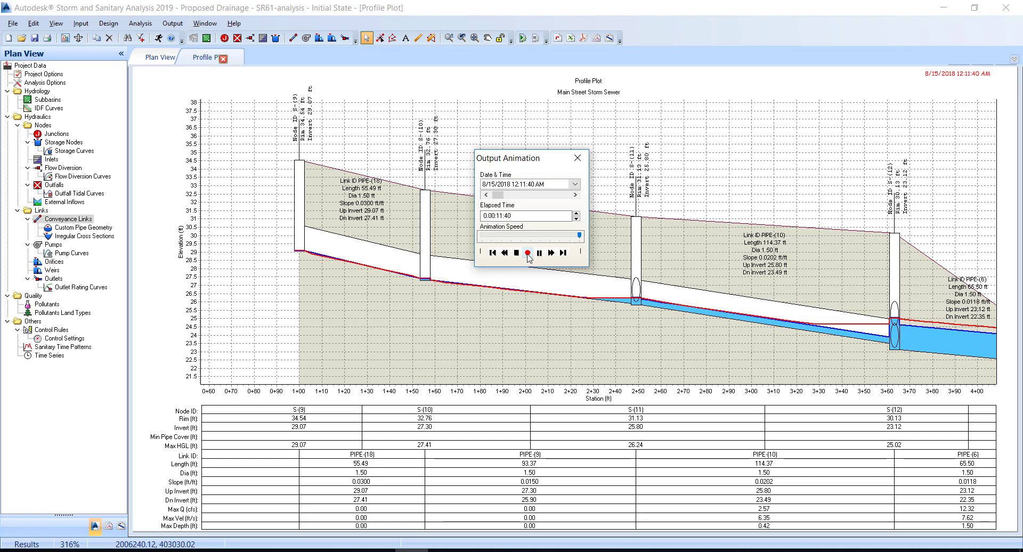
pyautogui.click(551, 252)
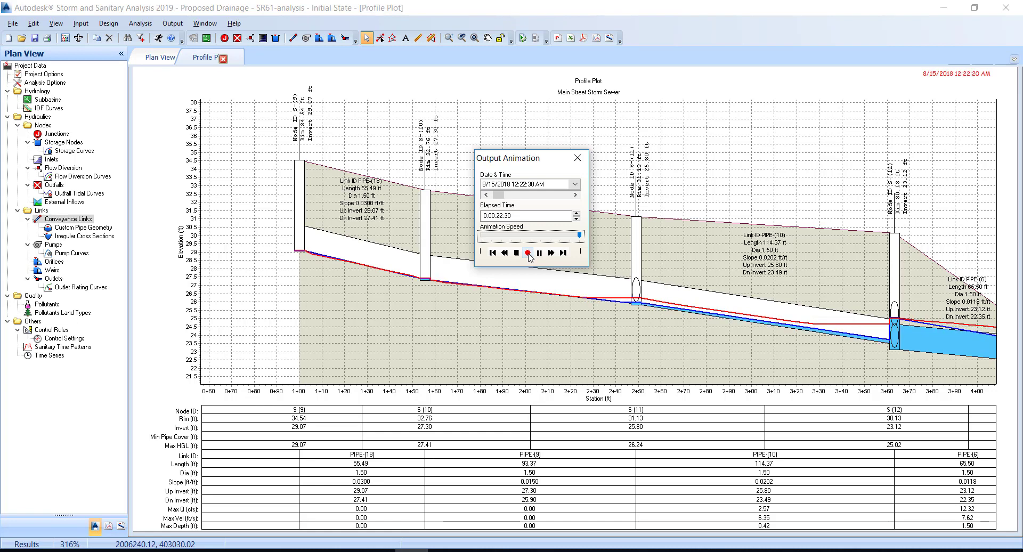
pyautogui.click(552, 253)
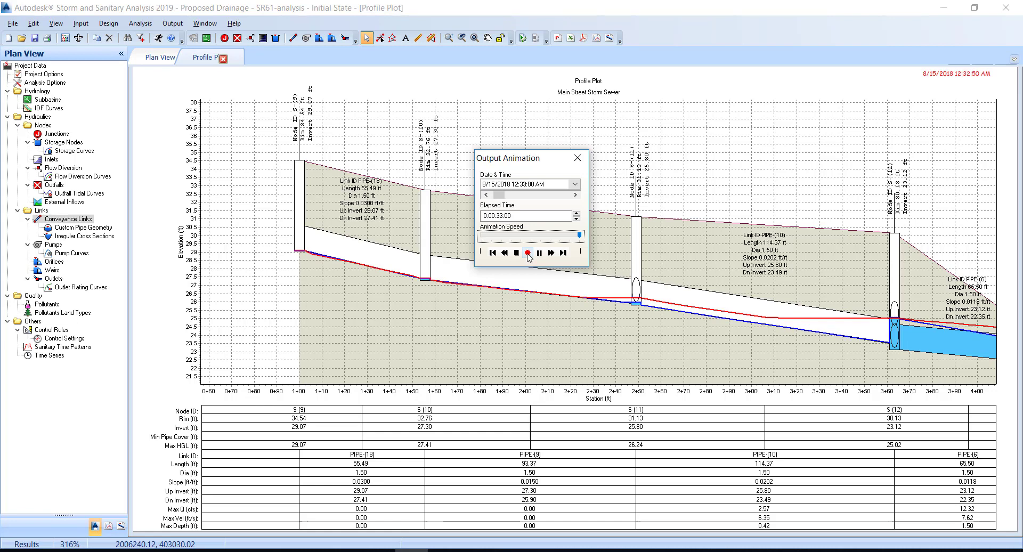
pyautogui.click(551, 253)
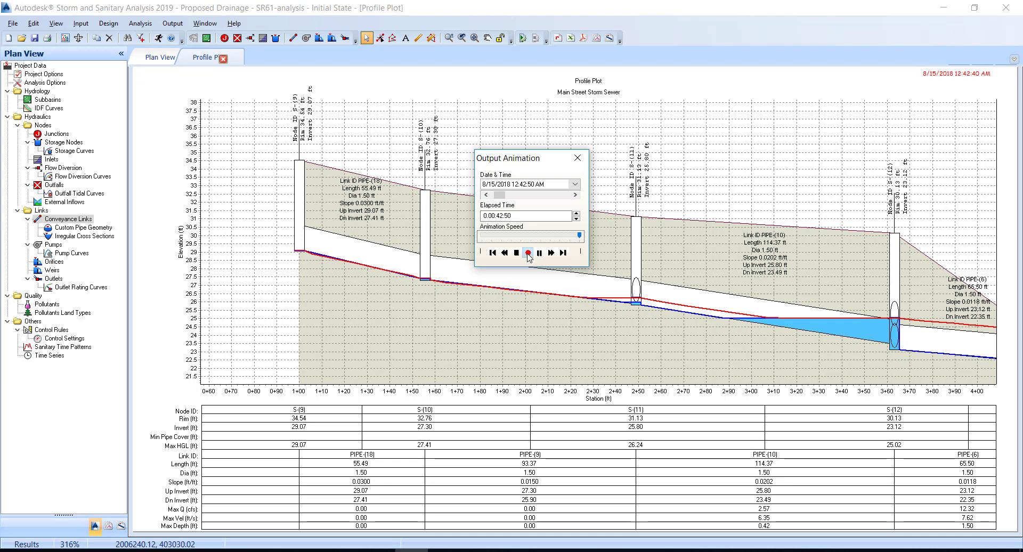
pyautogui.click(553, 253)
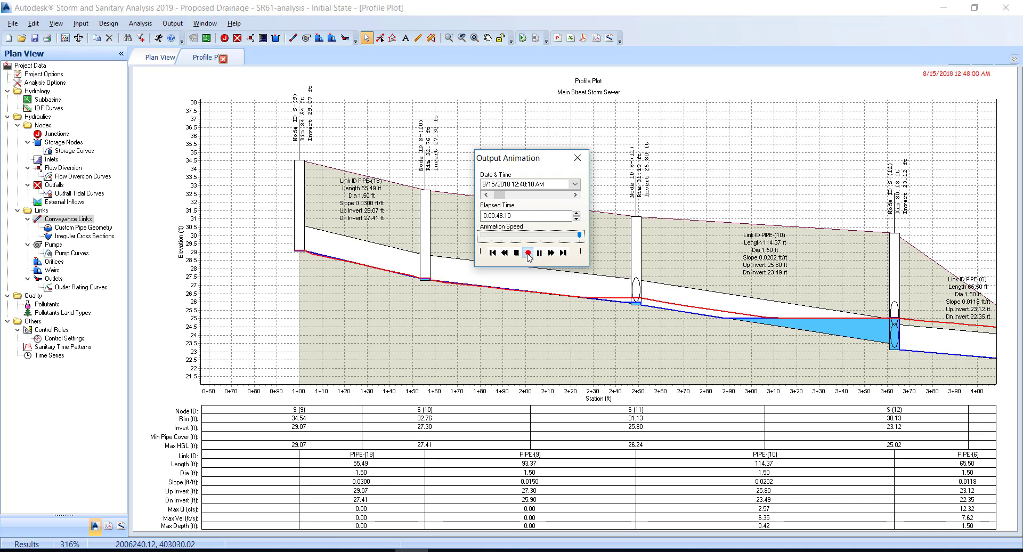
pyautogui.click(551, 253)
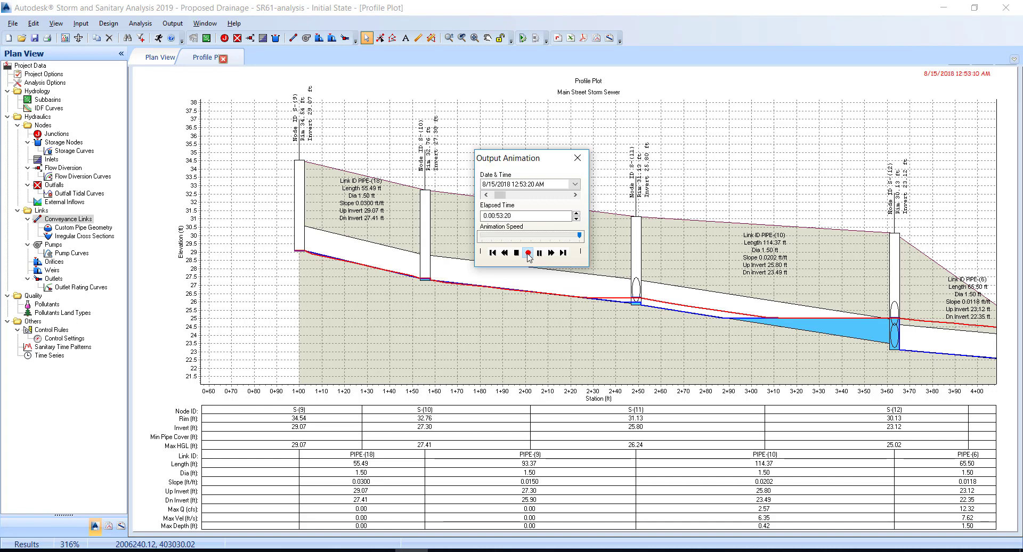
pyautogui.click(551, 252)
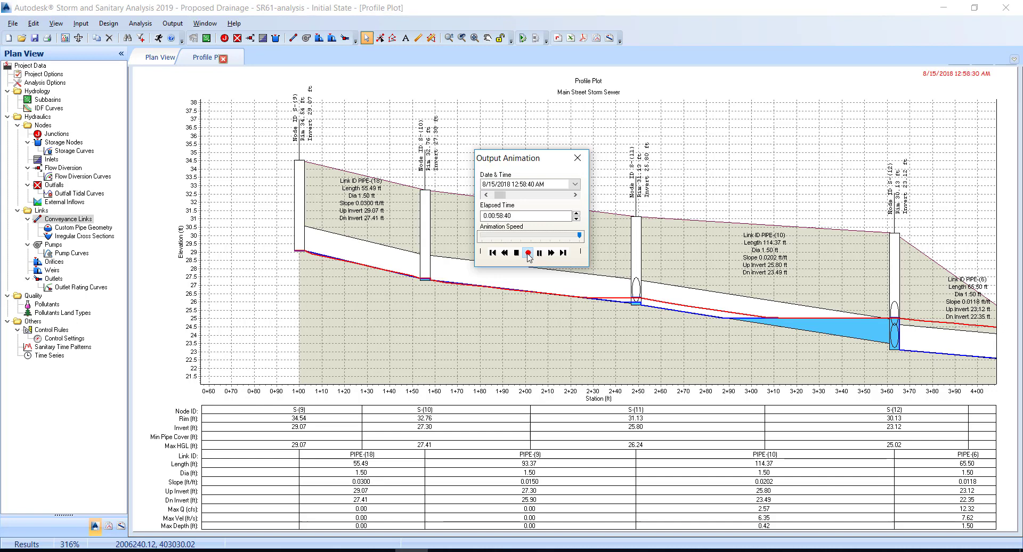
pyautogui.click(550, 253)
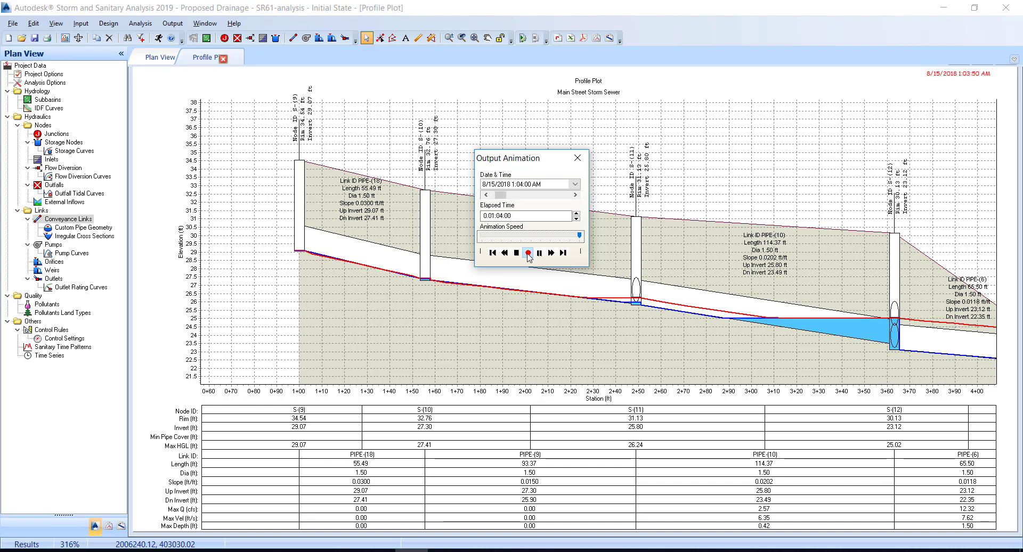
pyautogui.click(552, 252)
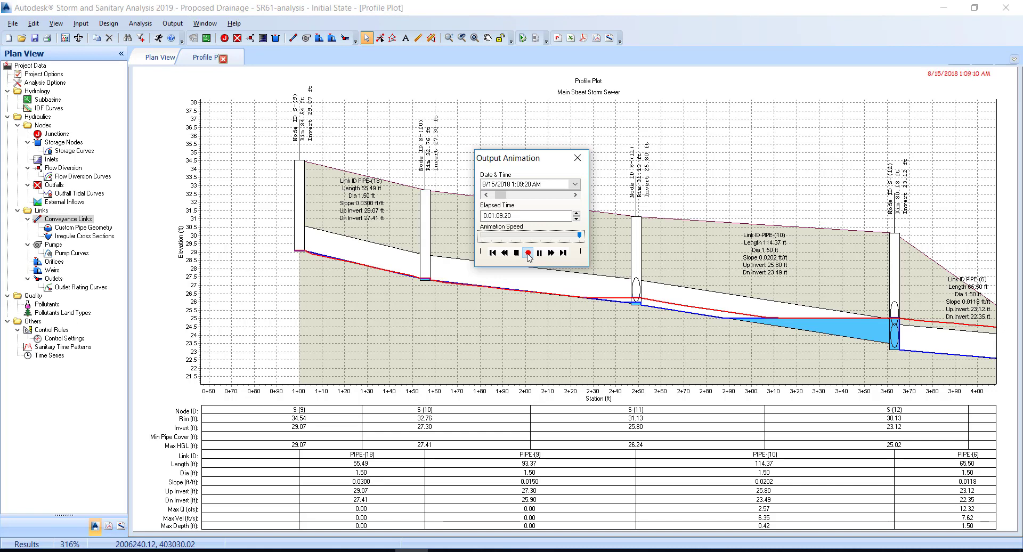
pyautogui.click(551, 254)
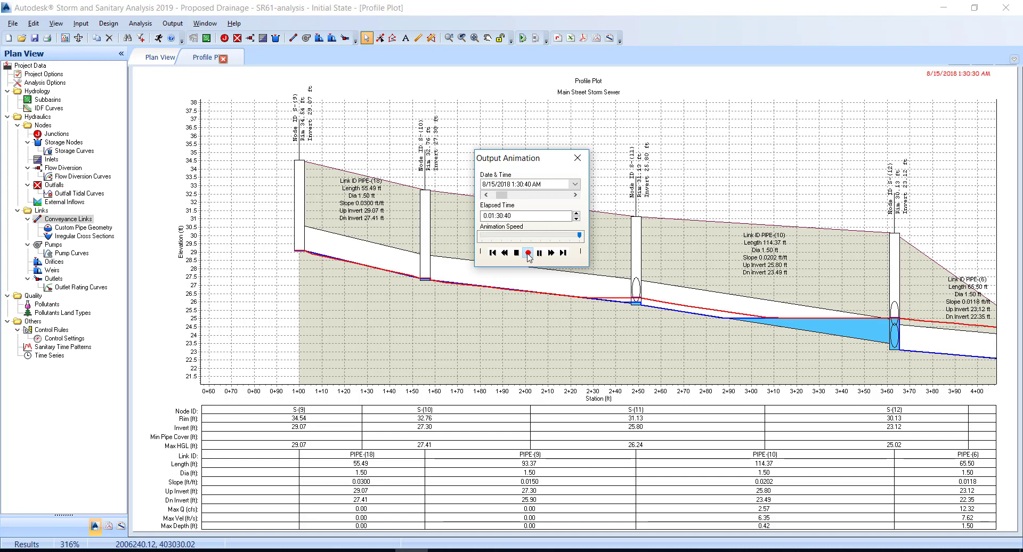
pyautogui.click(551, 252)
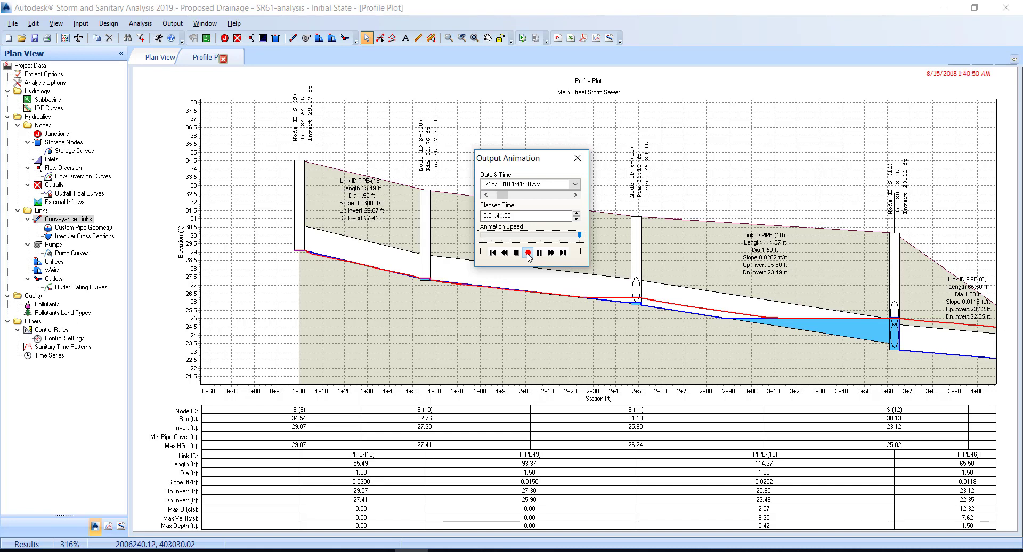
pyautogui.click(539, 252)
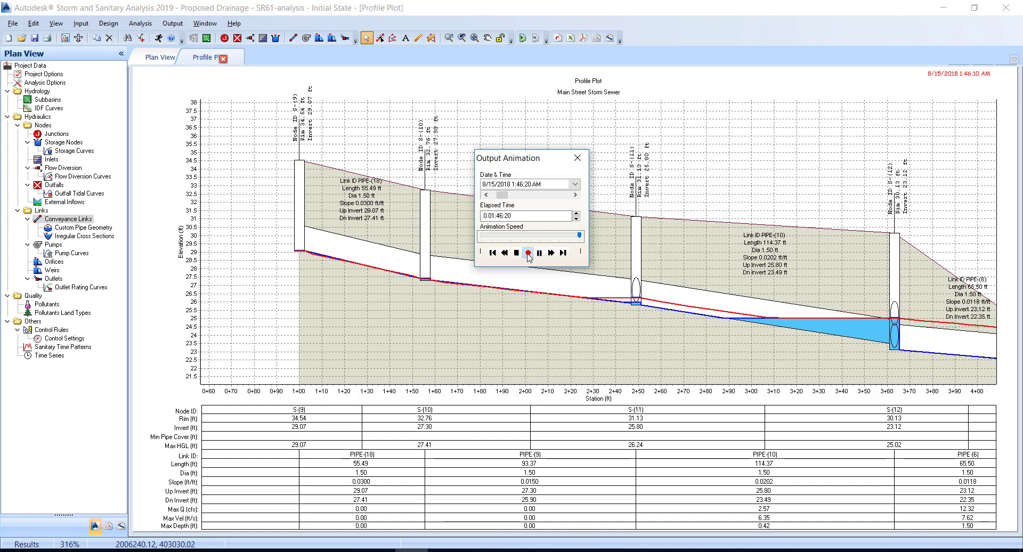
pyautogui.click(540, 253)
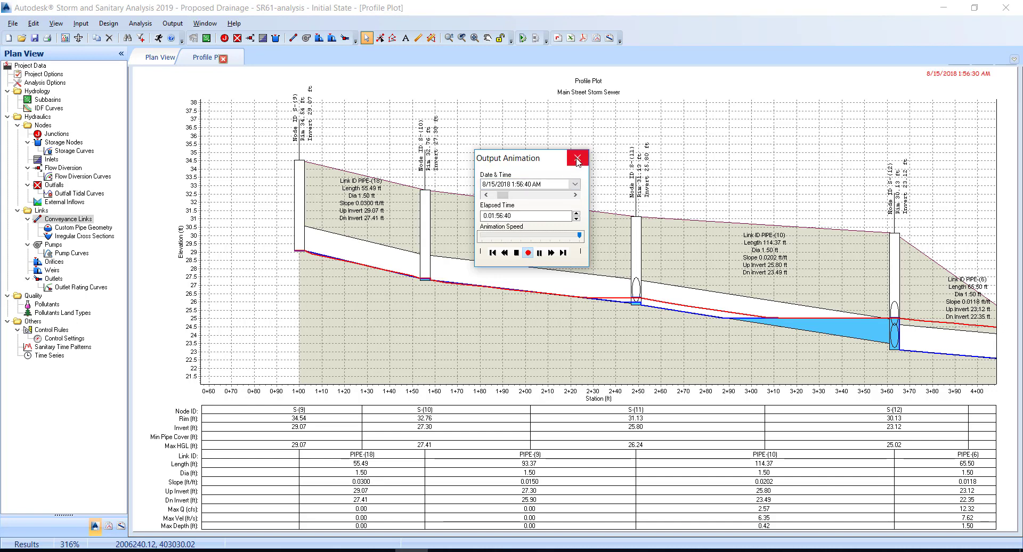
# - Close the Output Animation controls and bring up the File menu
pyautogui.click(577, 159)
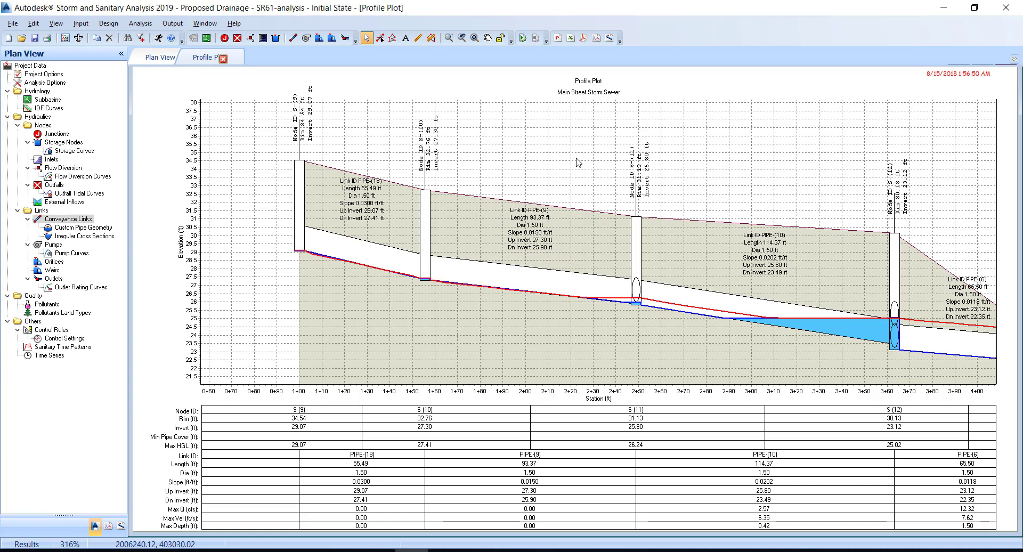
pyautogui.moveTo(576, 161)
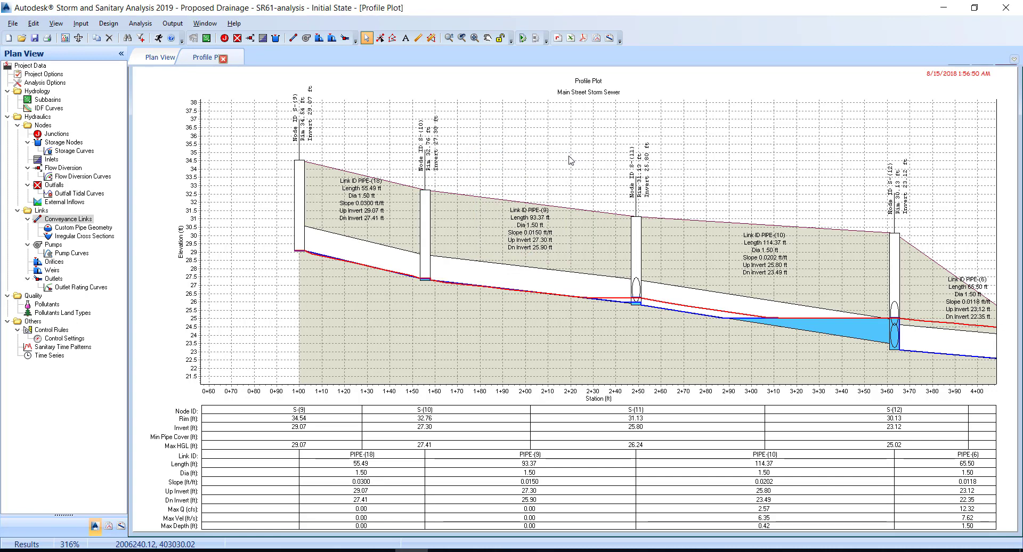
pyautogui.moveTo(171, 78)
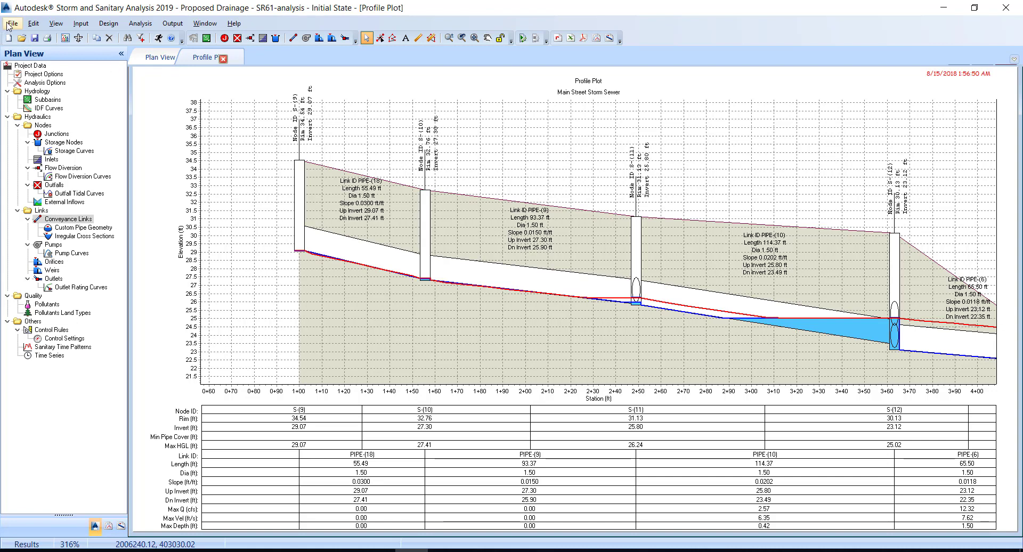
pyautogui.click(12, 22)
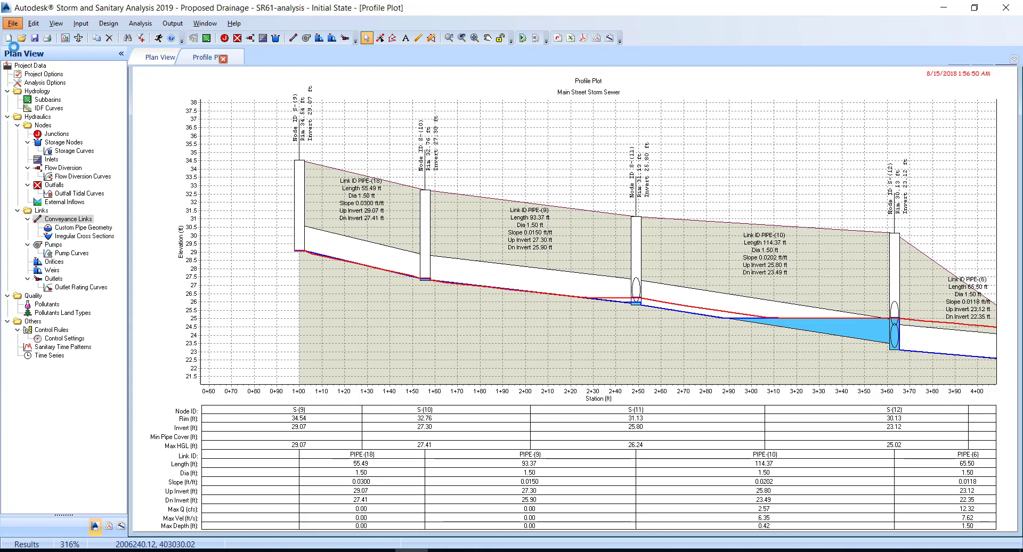
pyautogui.click(12, 22)
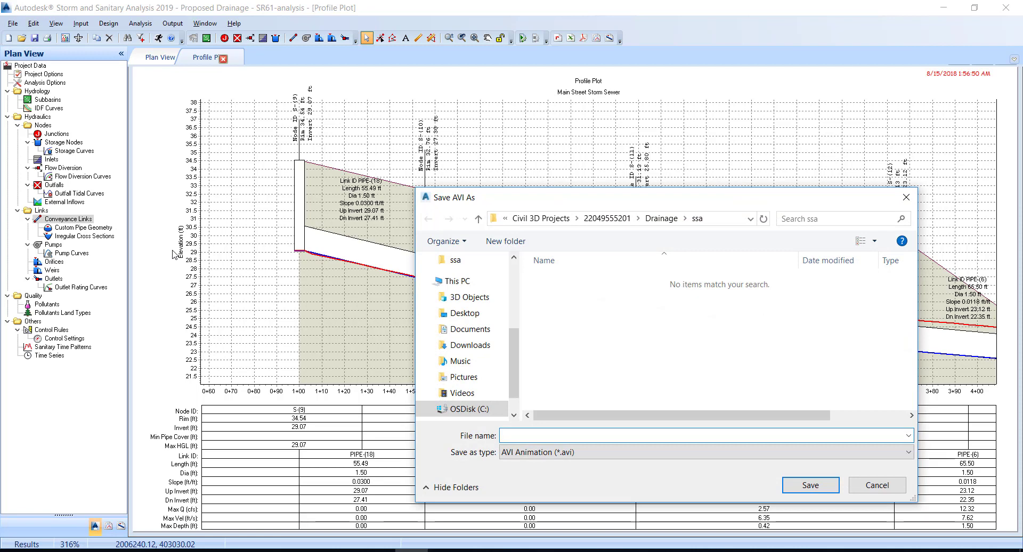
pyautogui.moveTo(273, 309)
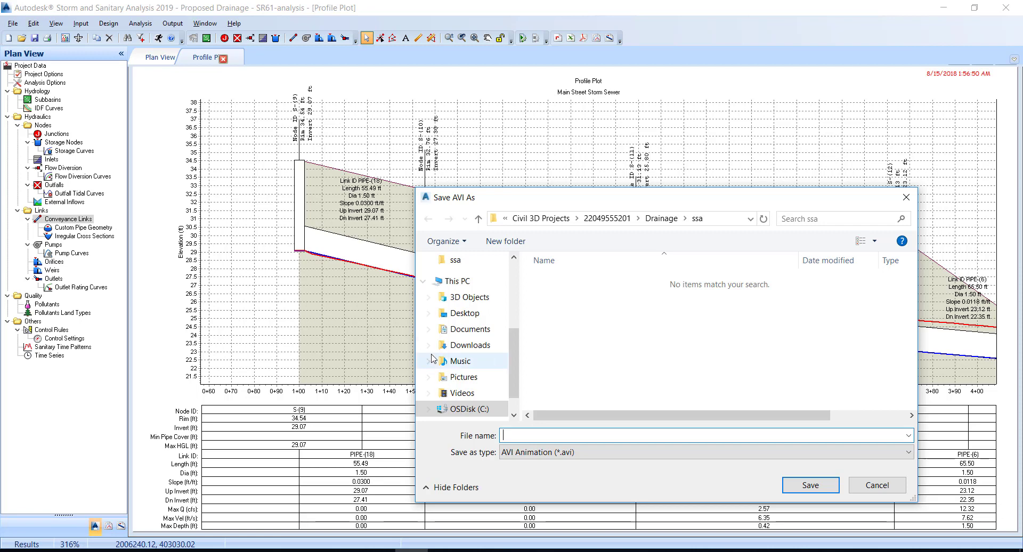
pyautogui.moveTo(661, 218)
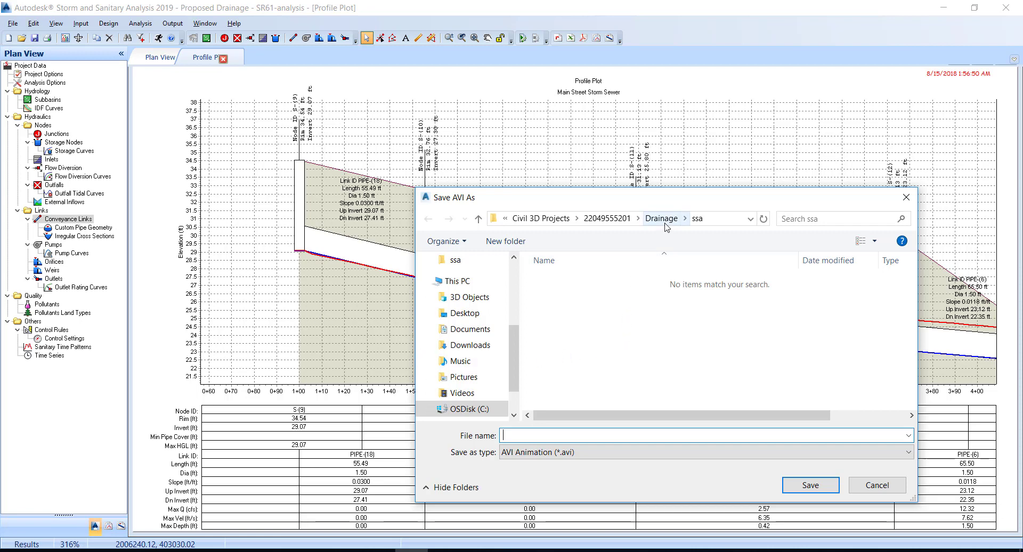
pyautogui.moveTo(877, 485)
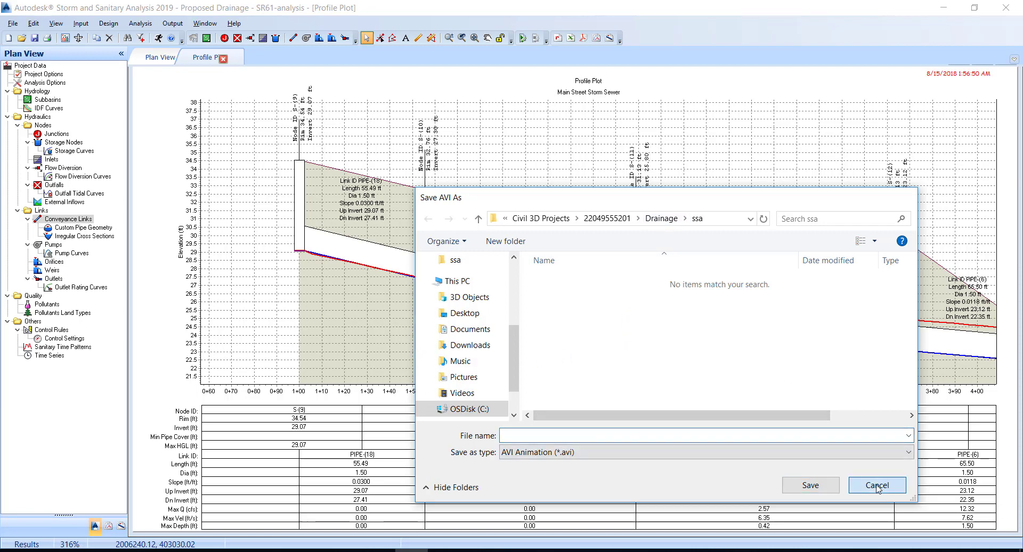
pyautogui.click(877, 485)
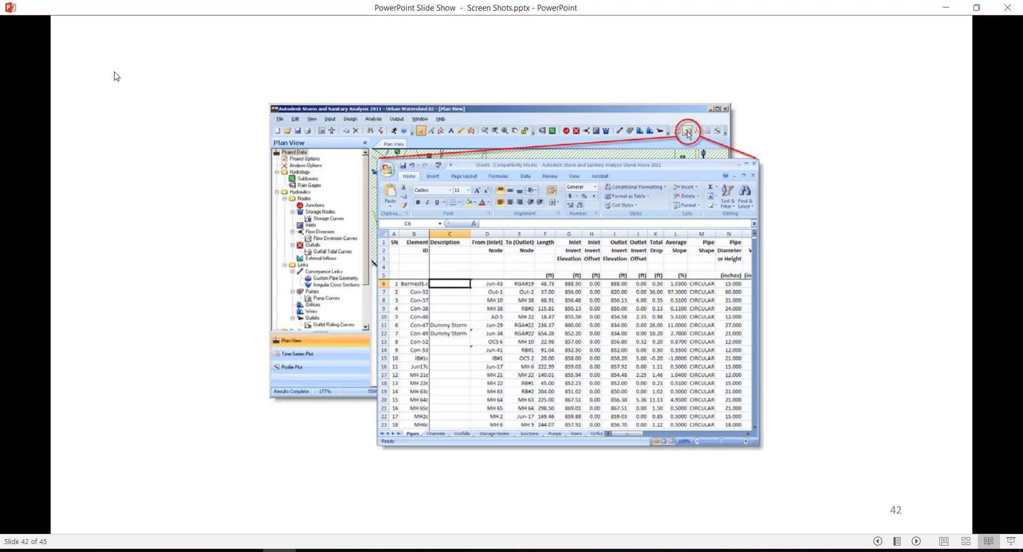
pyautogui.moveTo(323, 6)
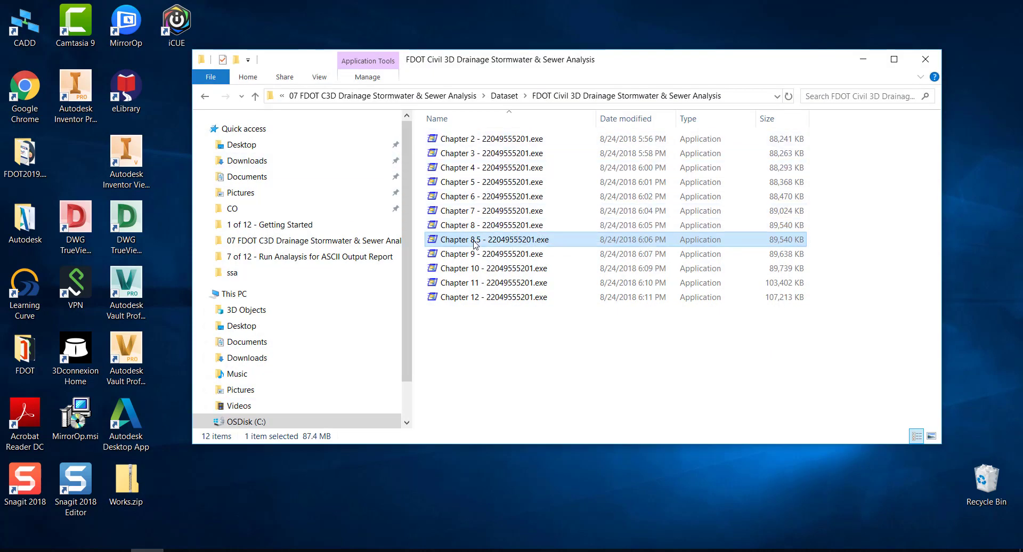
pyautogui.moveTo(473, 245)
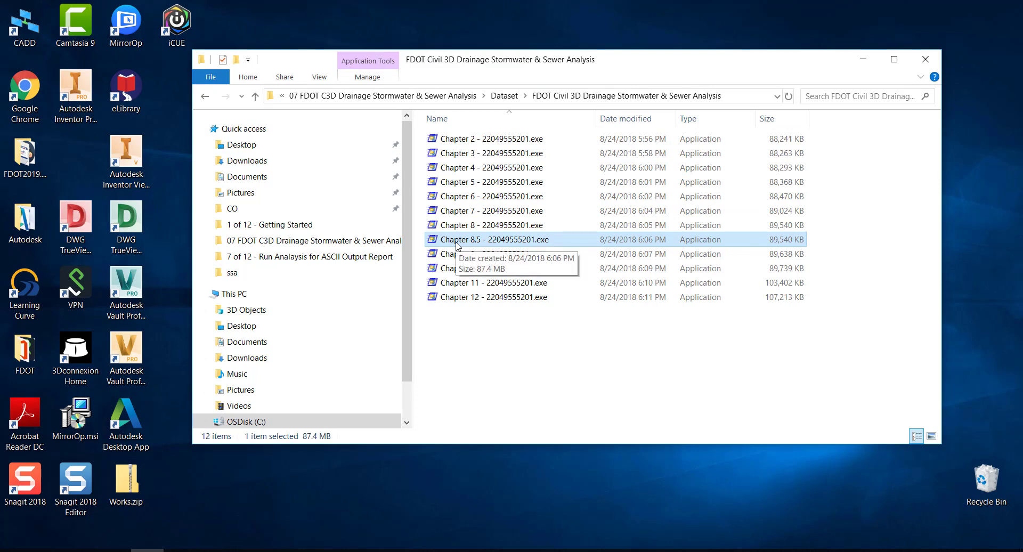
pyautogui.moveTo(503, 244)
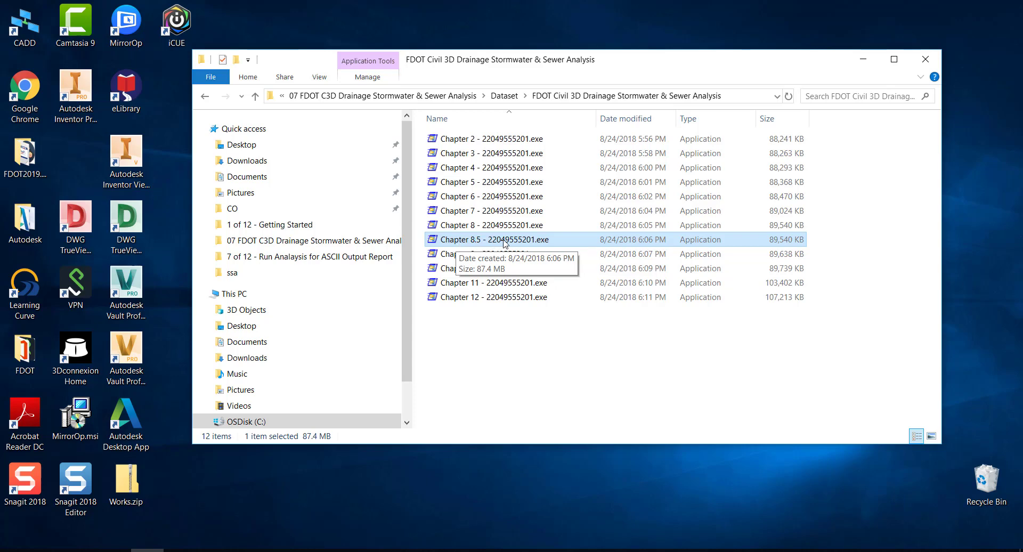
pyautogui.moveTo(527, 243)
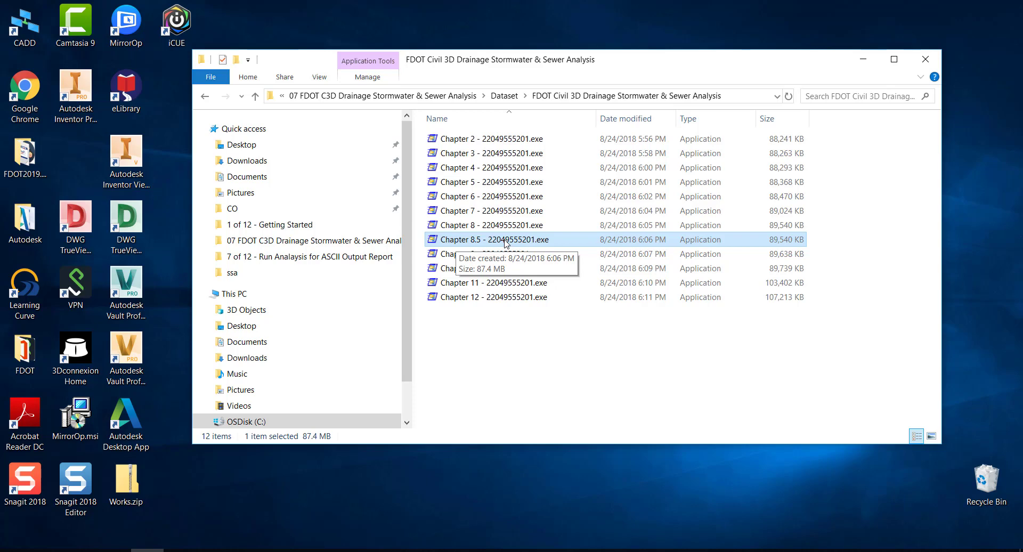
# - Launch the Chapter 8.5 self-extractor and choose C:\Civil 3D Projects as destination
pyautogui.doubleClick(493, 240)
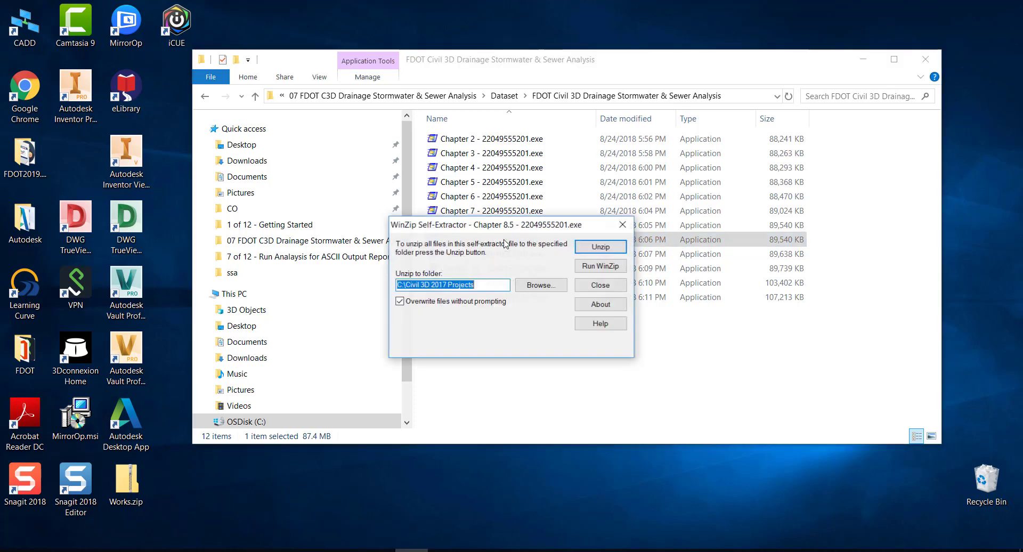
pyautogui.moveTo(539, 277)
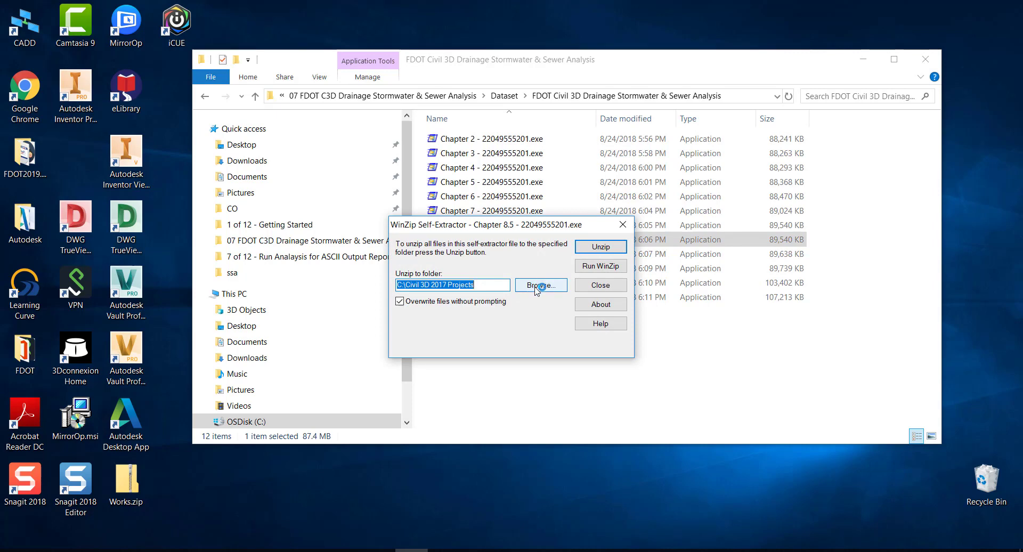
pyautogui.click(541, 286)
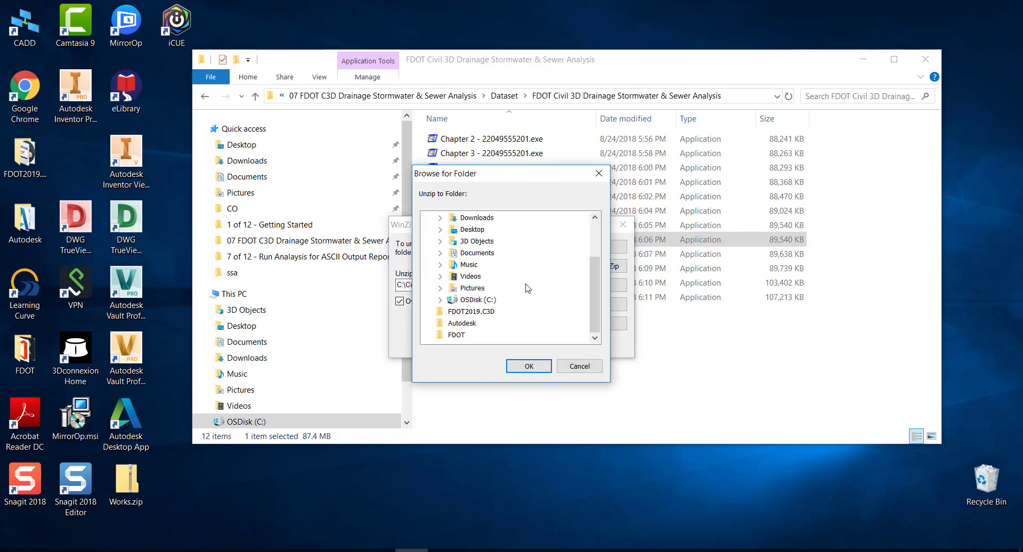
pyautogui.click(440, 217)
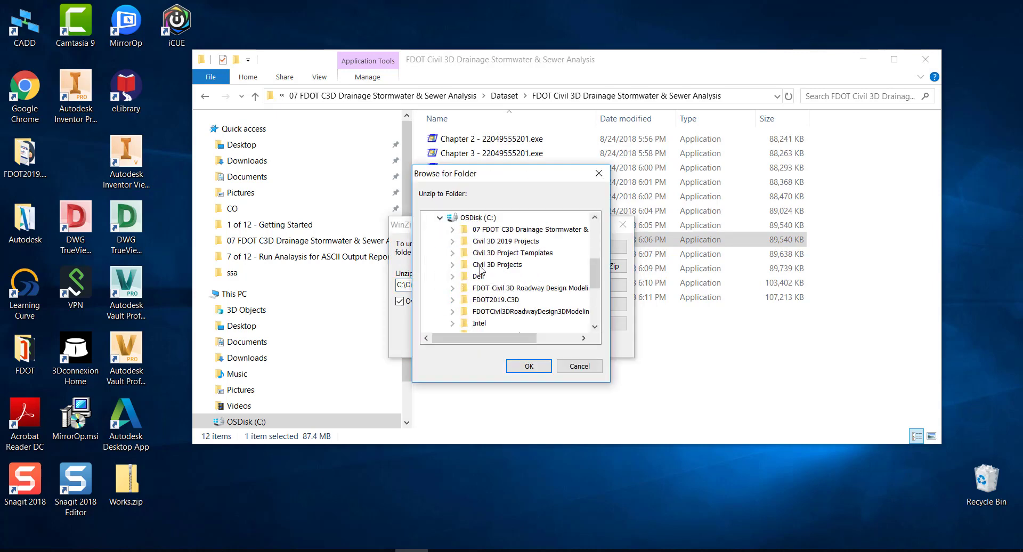
pyautogui.click(529, 366)
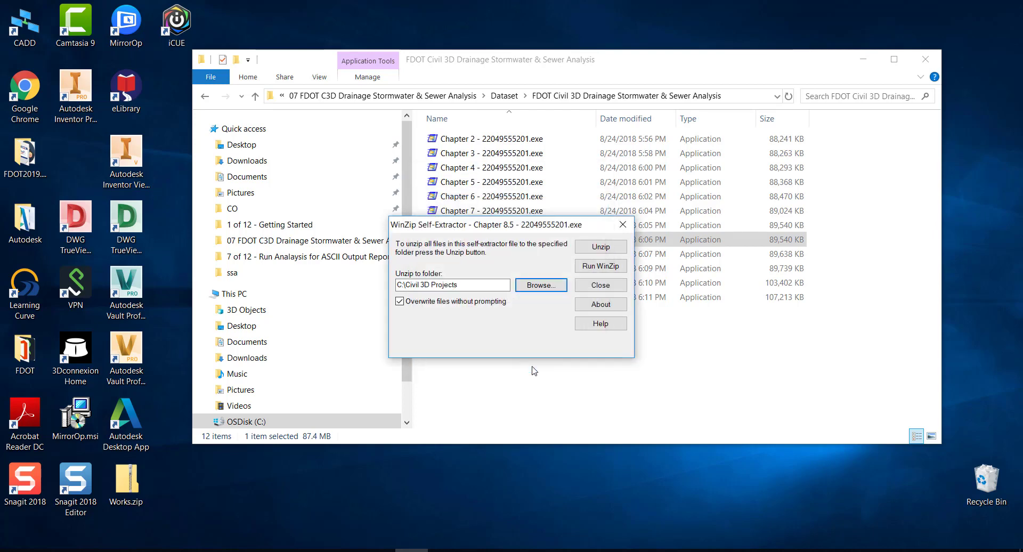
# - Unzip the 116 files, acknowledge the success message and close the extractor
pyautogui.click(600, 247)
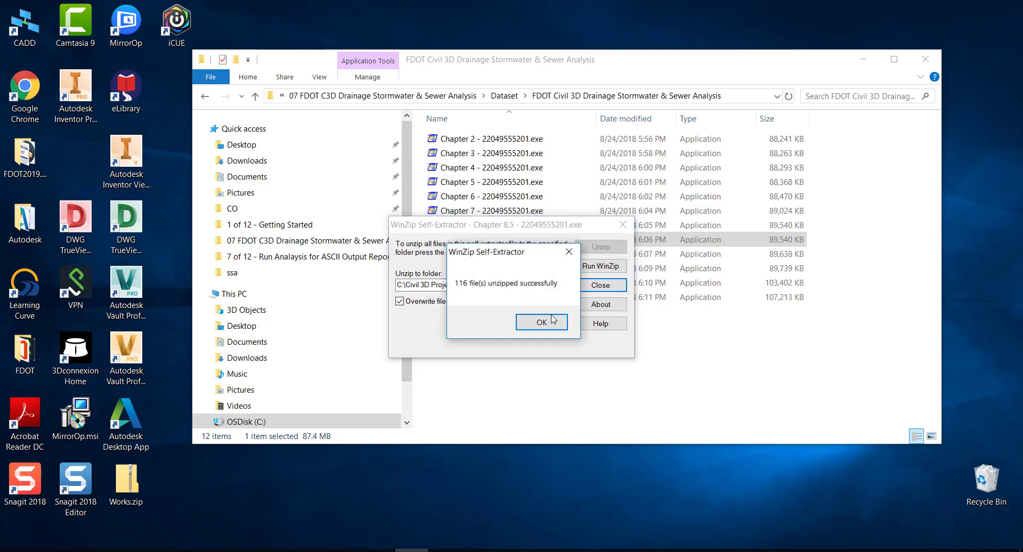
pyautogui.click(542, 322)
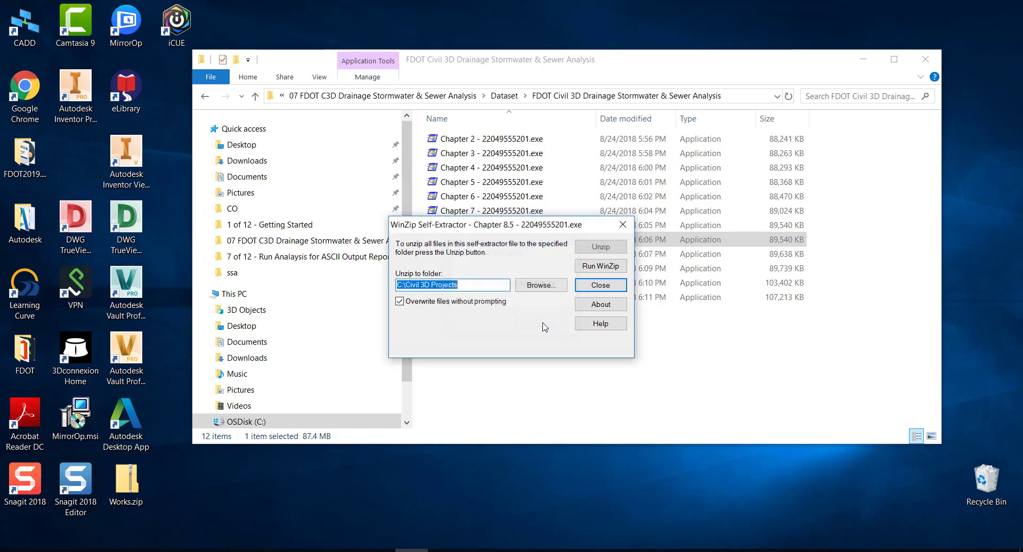
pyautogui.click(599, 286)
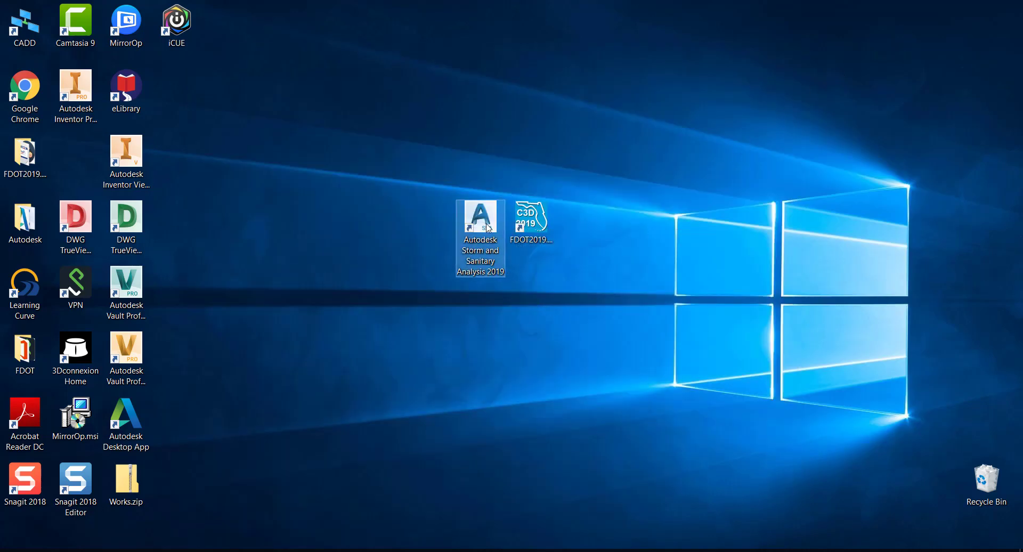
pyautogui.moveTo(480, 215)
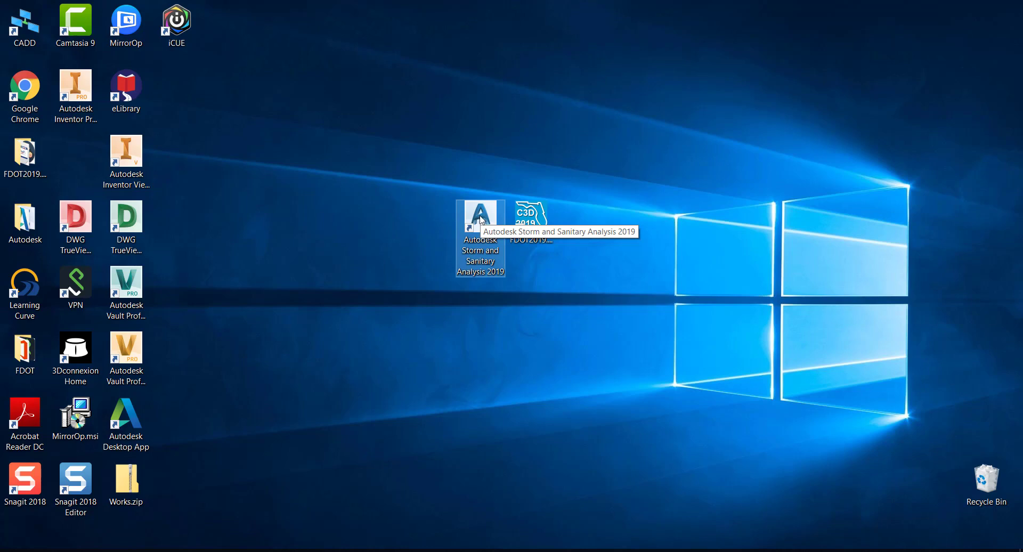
# - Launch Autodesk Storm and Sanitary Analysis 2019 from its desktop shortcut
pyautogui.doubleClick(481, 221)
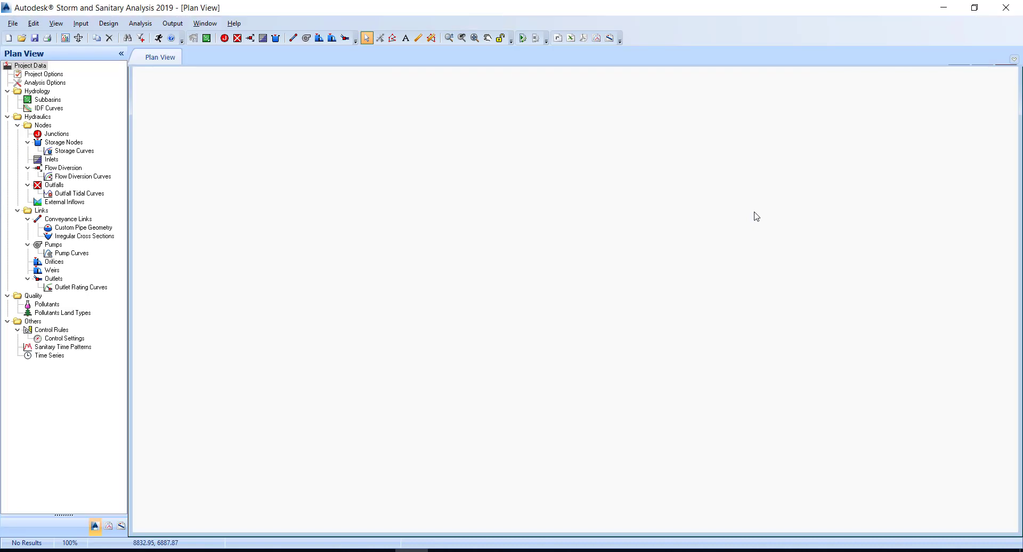
pyautogui.moveTo(37, 49)
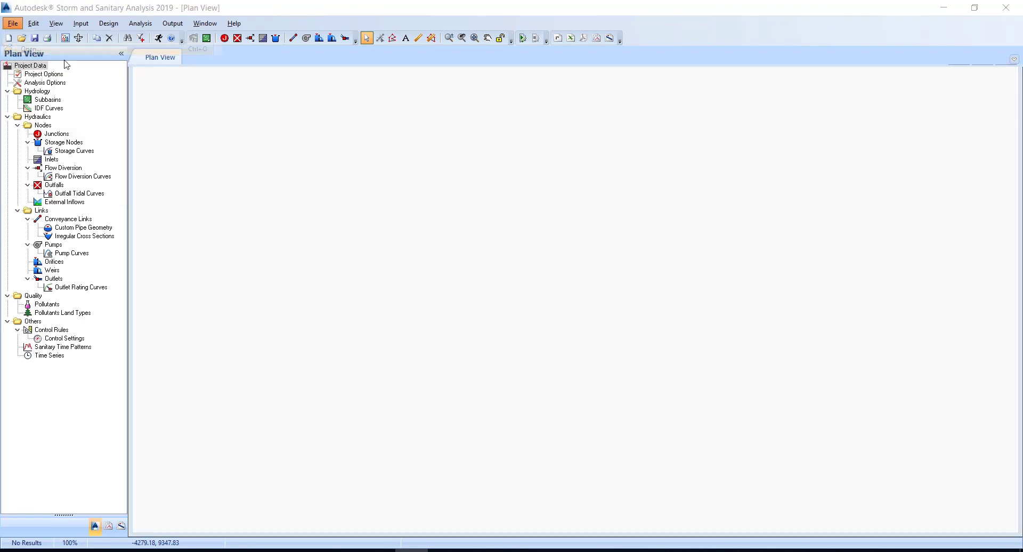
# - Open Proposed Drainage - SR61-analysis.spf, answering No to the missing background prompt
pyautogui.click(12, 23)
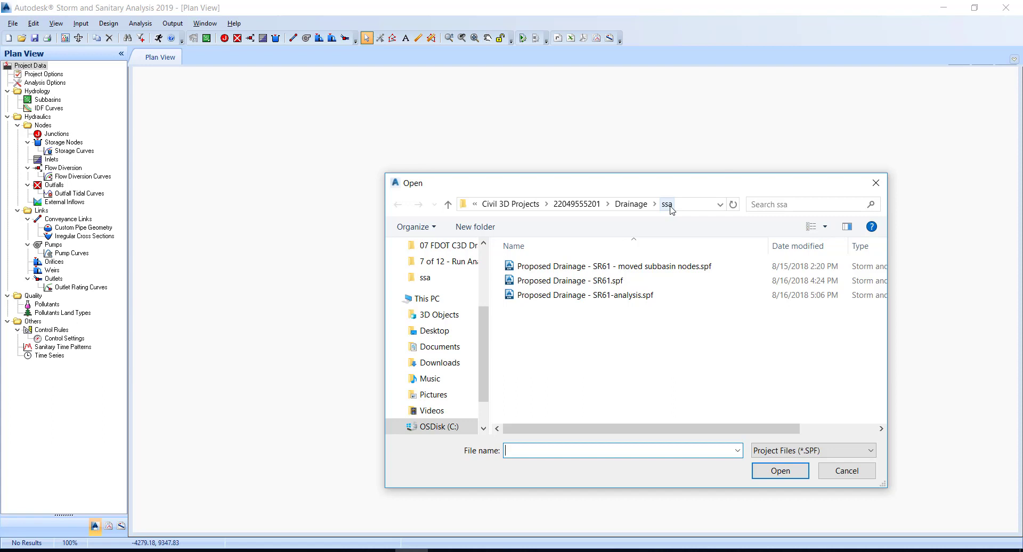
pyautogui.click(586, 296)
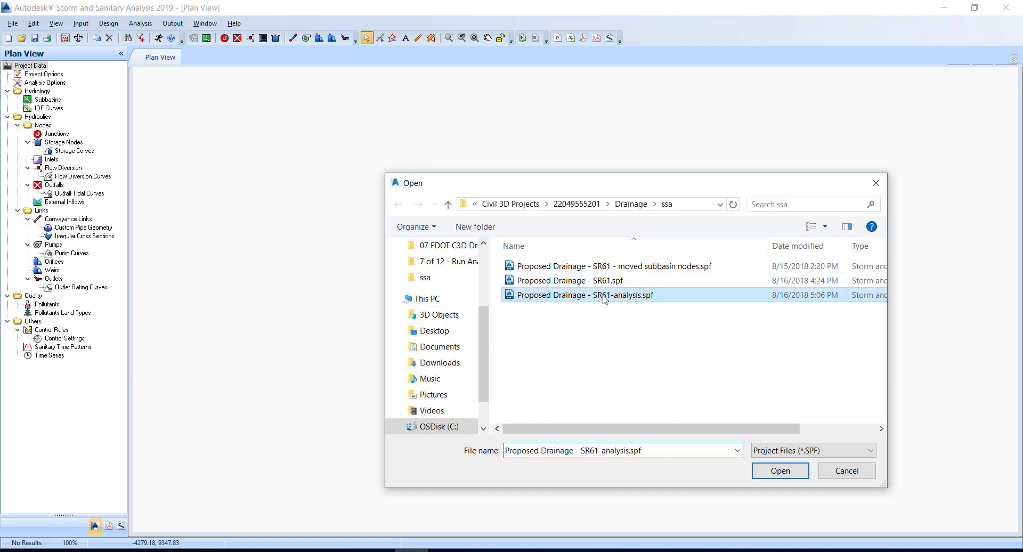
pyautogui.click(779, 471)
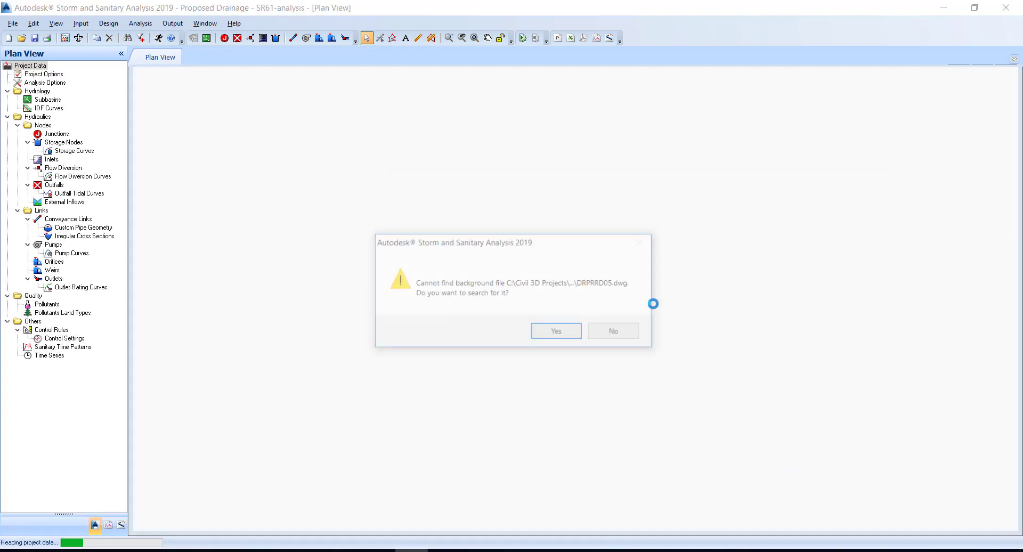
pyautogui.moveTo(615, 333)
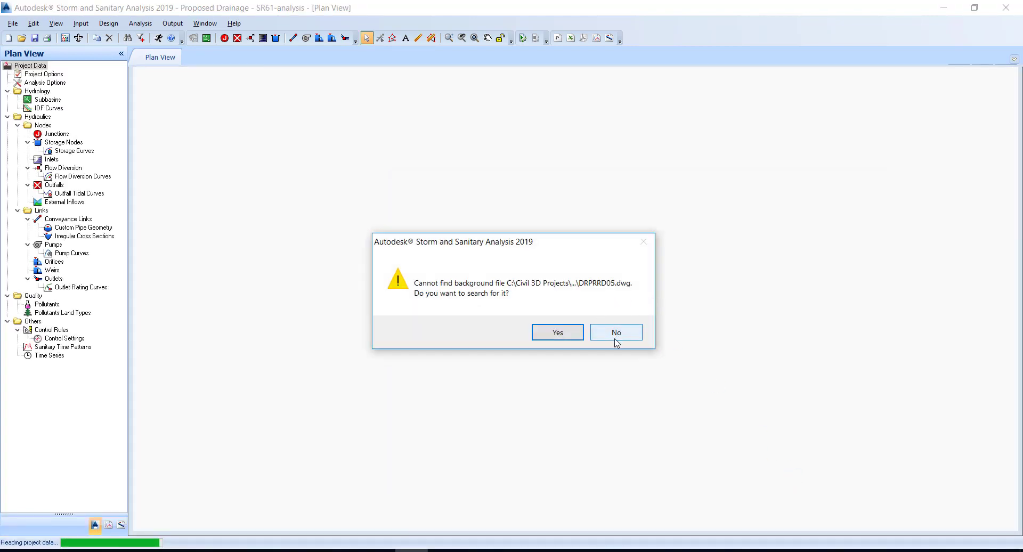
pyautogui.click(616, 332)
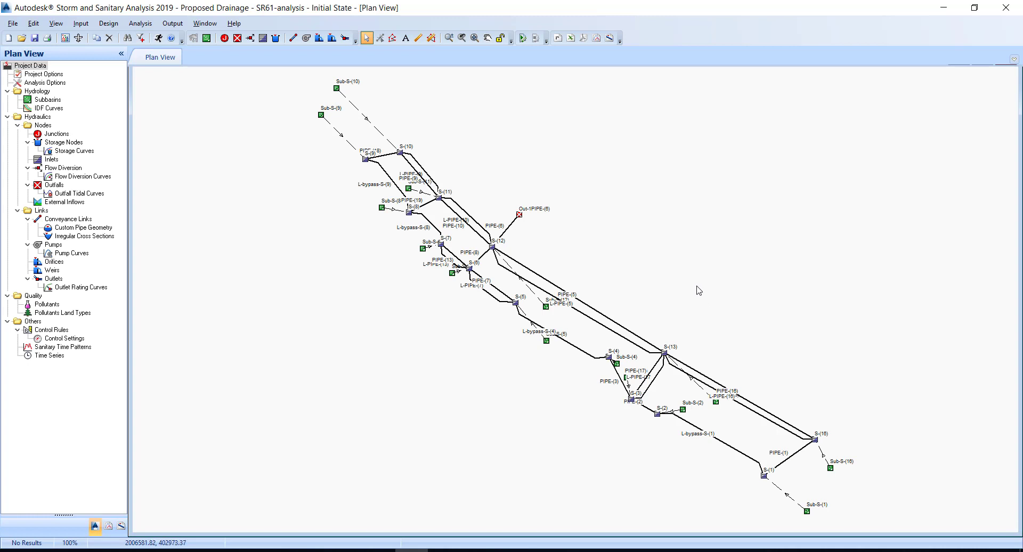
pyautogui.moveTo(678, 267)
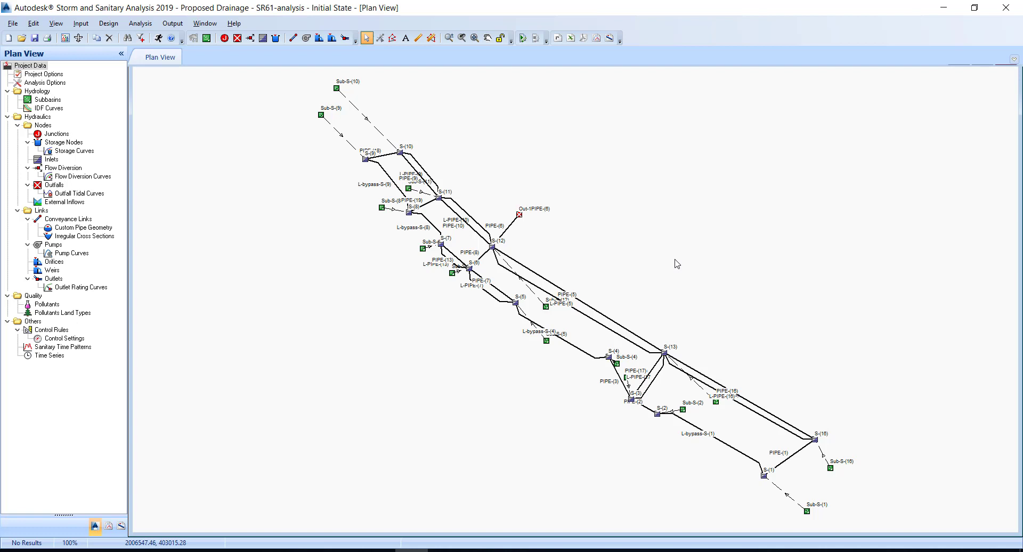
pyautogui.moveTo(667, 208)
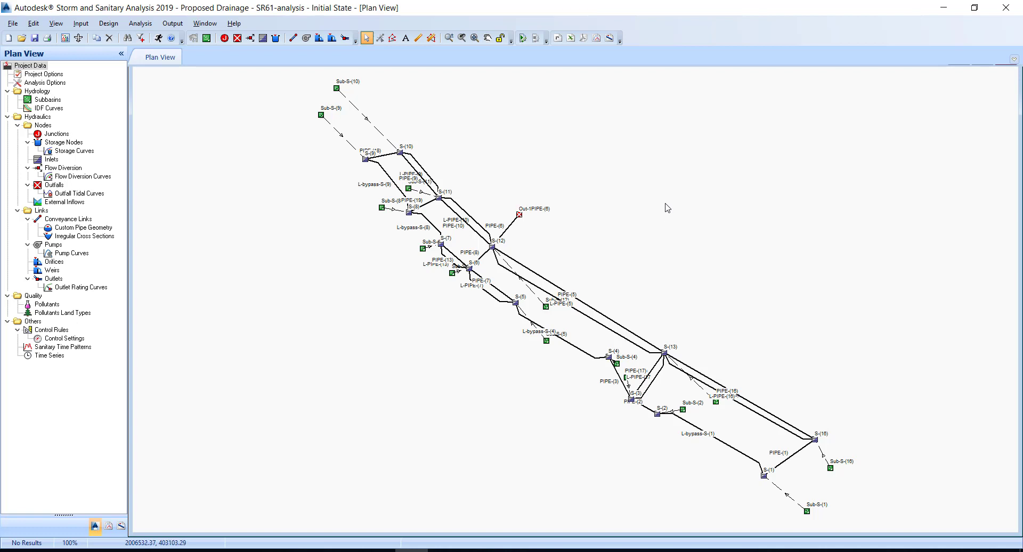
pyautogui.moveTo(591, 105)
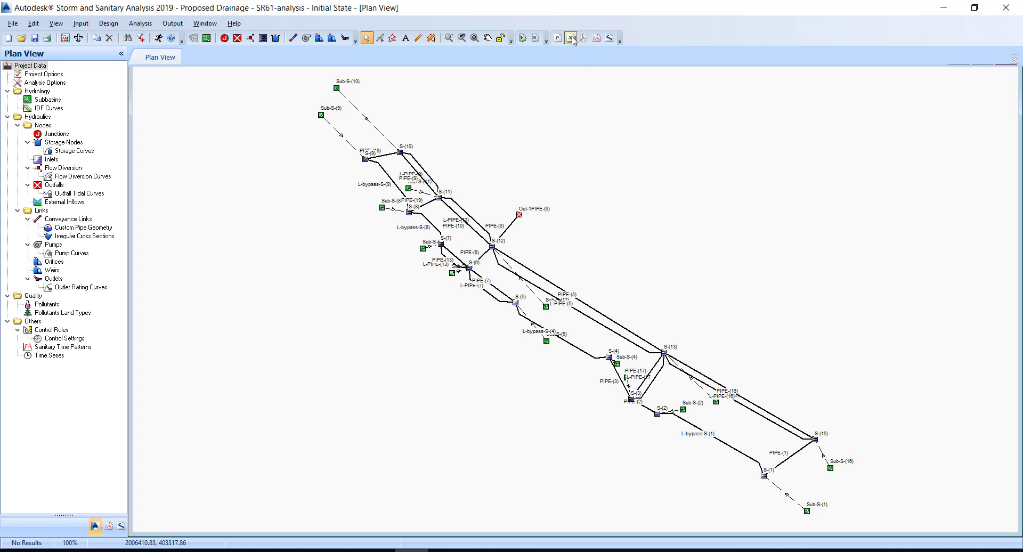
# - Export the SR61-analysis network data to Excel tables
pyautogui.click(570, 37)
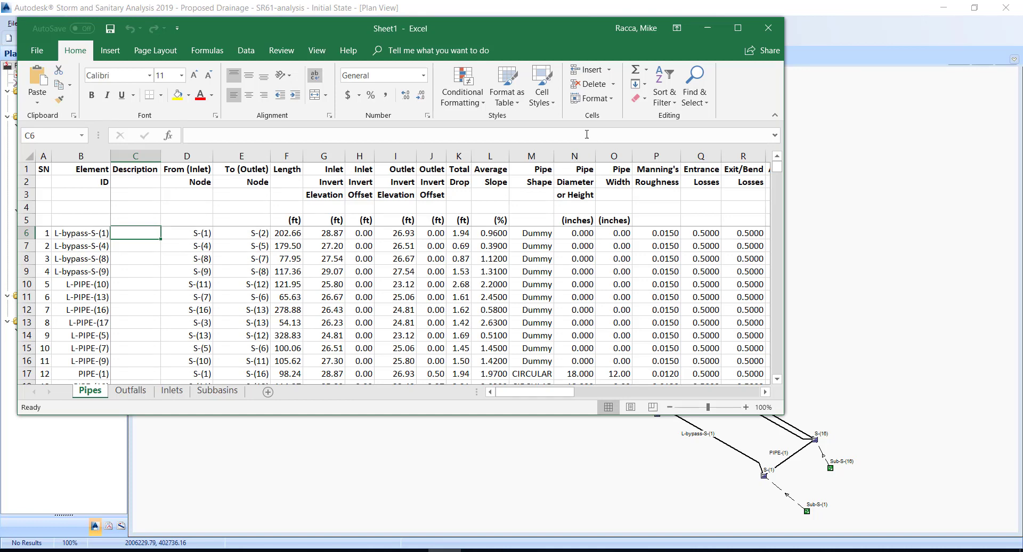
pyautogui.moveTo(588, 130)
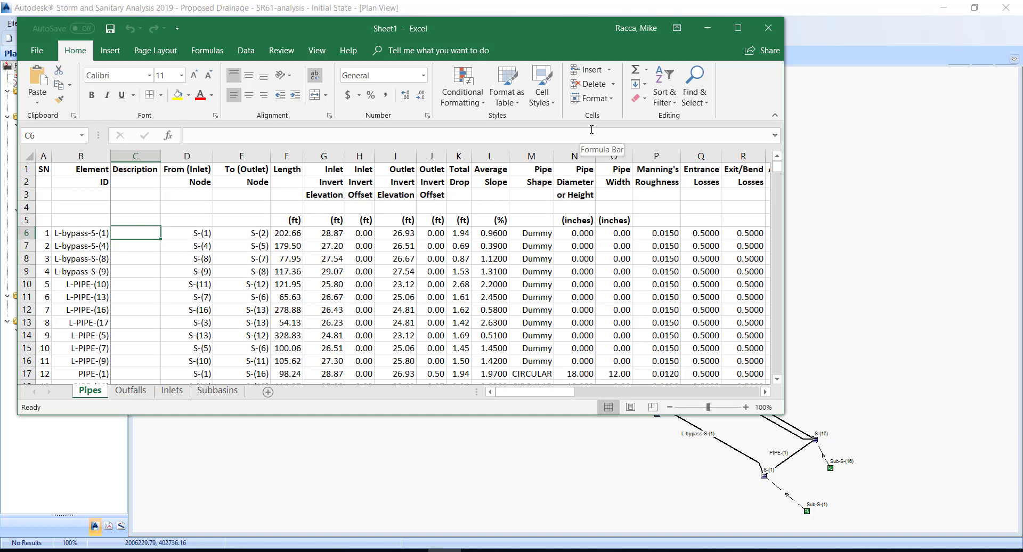
pyautogui.moveTo(541, 86)
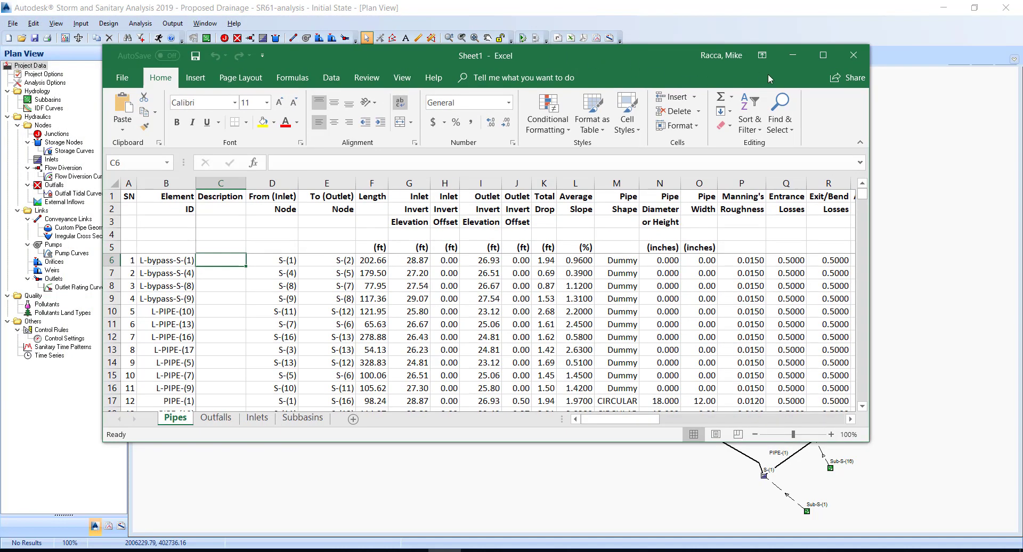
# - Maximize the Excel report, review the Pipes sheet, then close it without saving
pyautogui.click(821, 54)
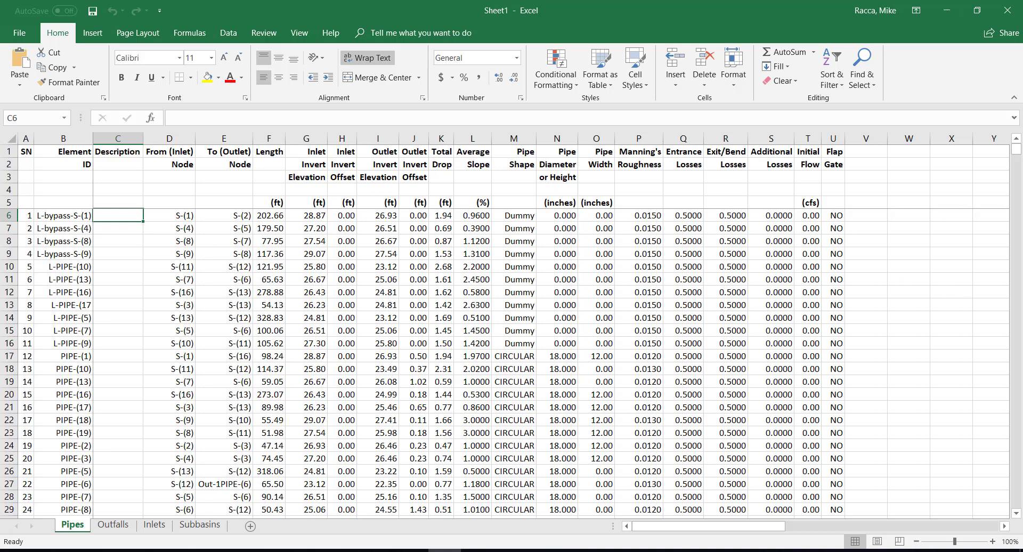
pyautogui.click(1013, 10)
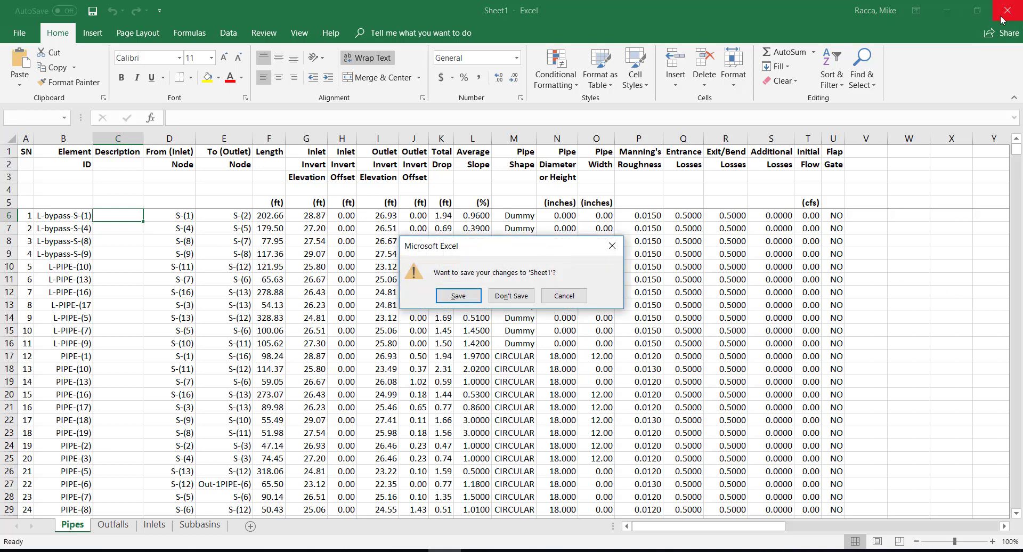
pyautogui.click(511, 295)
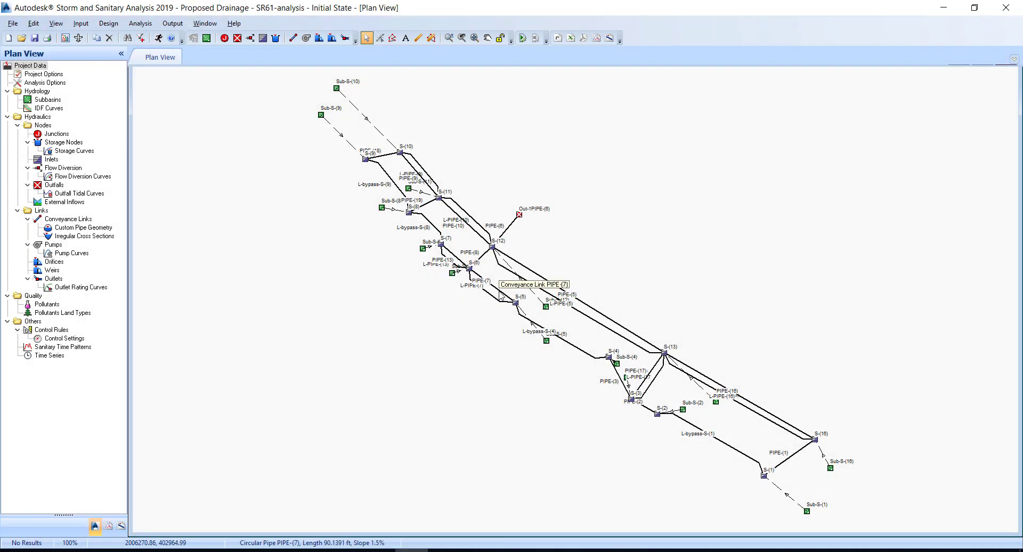
pyautogui.moveTo(254, 190)
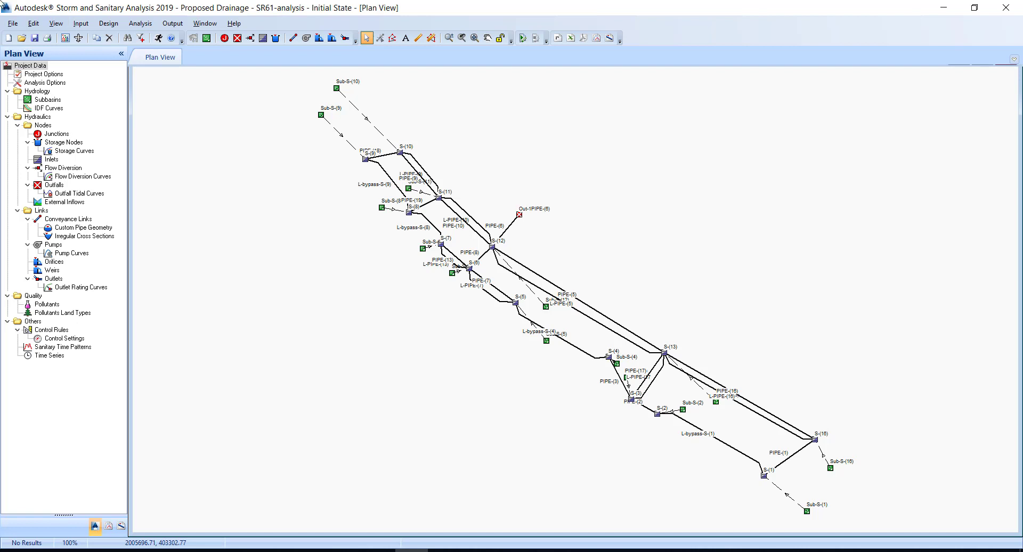
# - Bring up the File menu to reach the Exit command
pyautogui.click(12, 22)
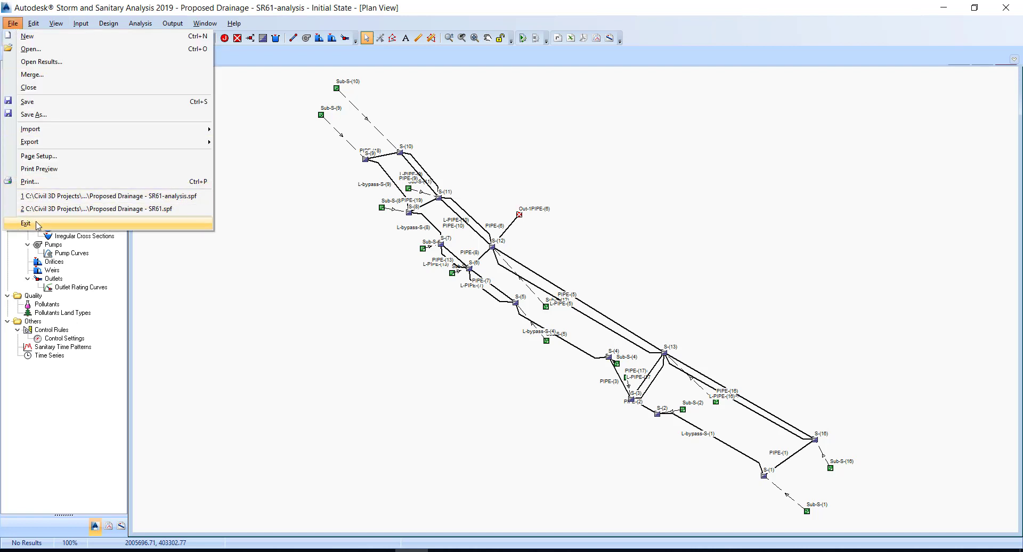